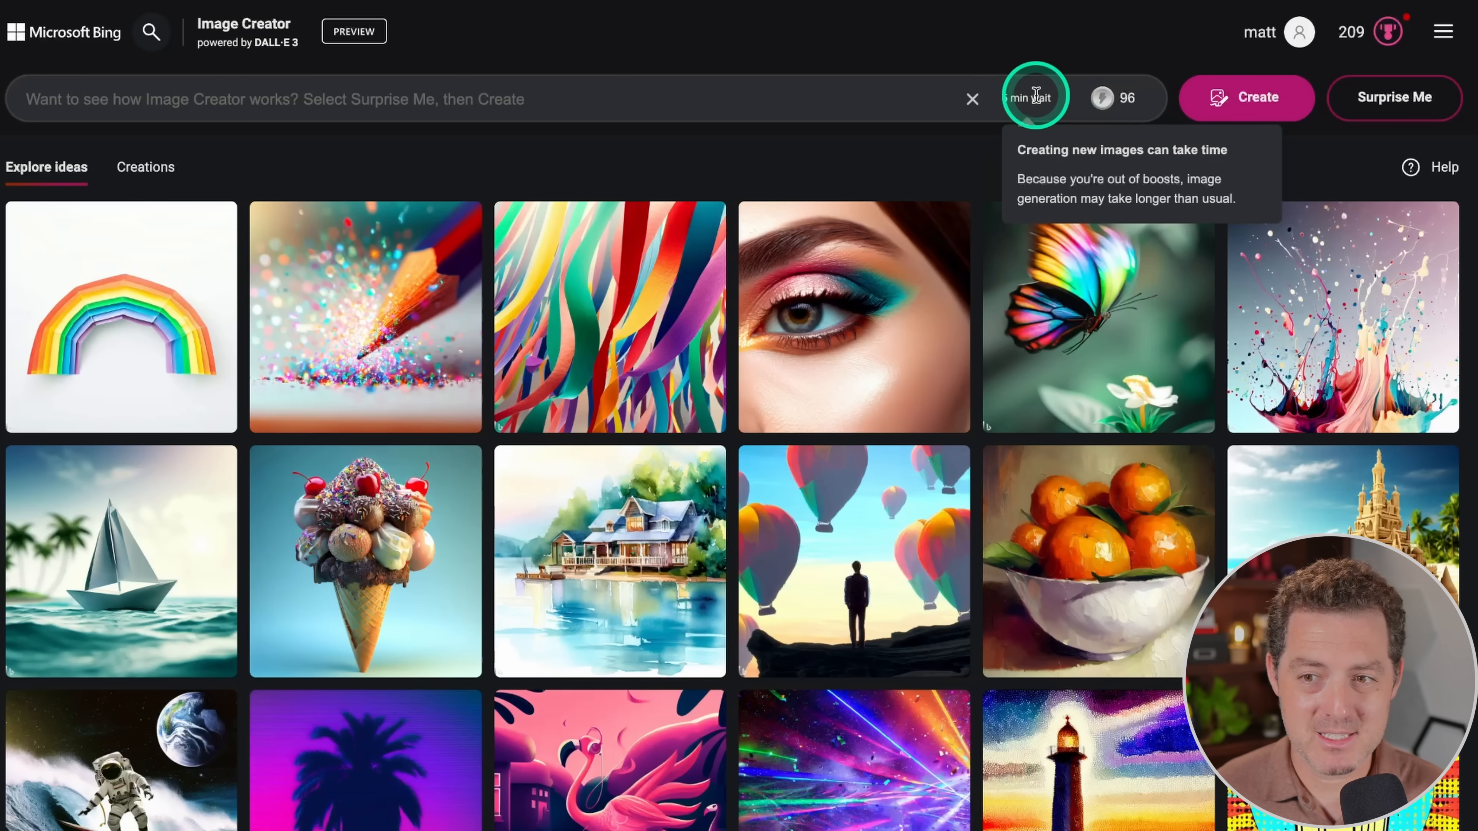
mouse_move(956, 14)
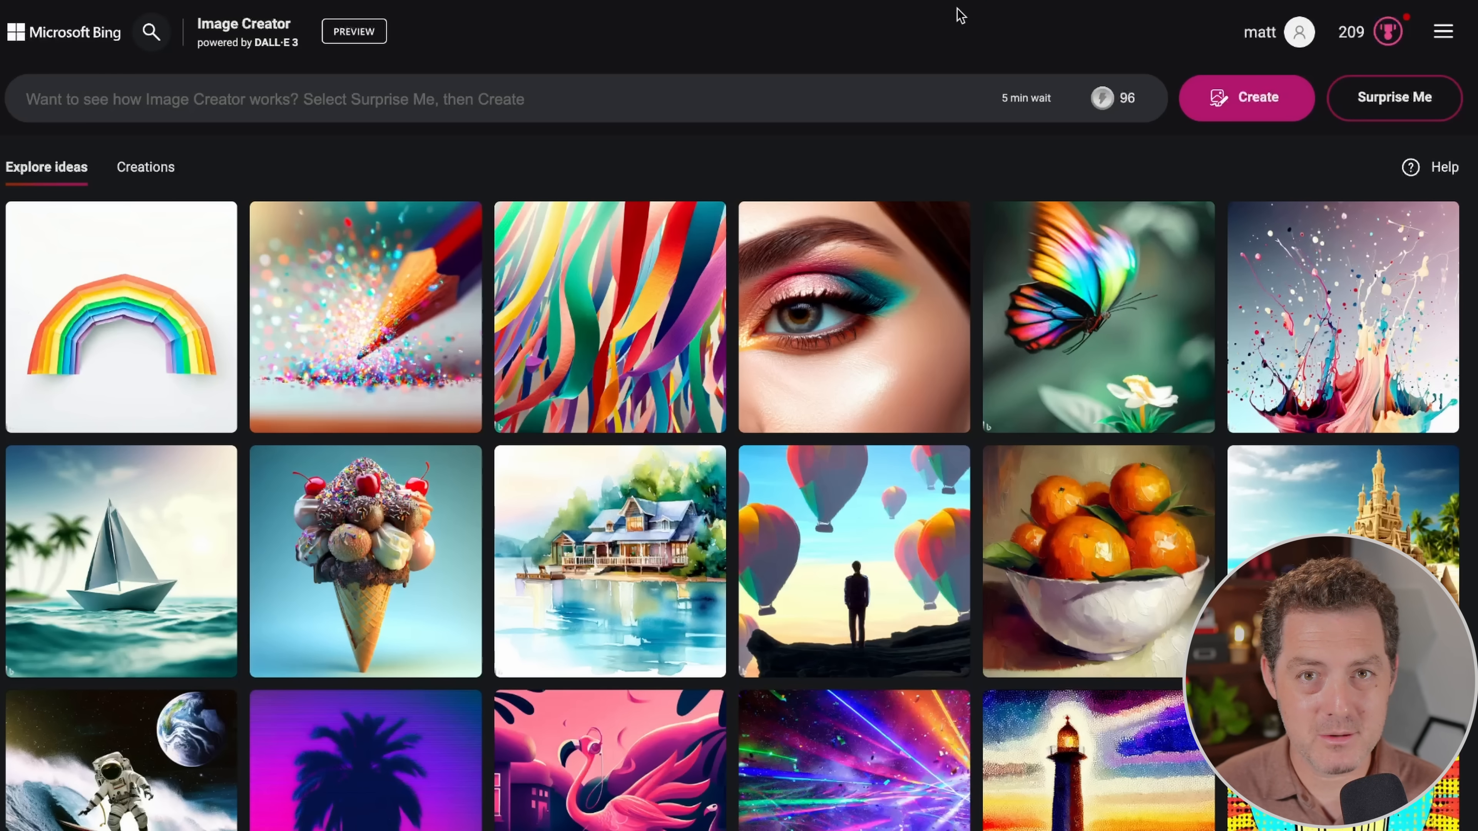
Step: Switch to the ChatGPT tab to start a fresh GPT-4 chat
left_click(846, 36)
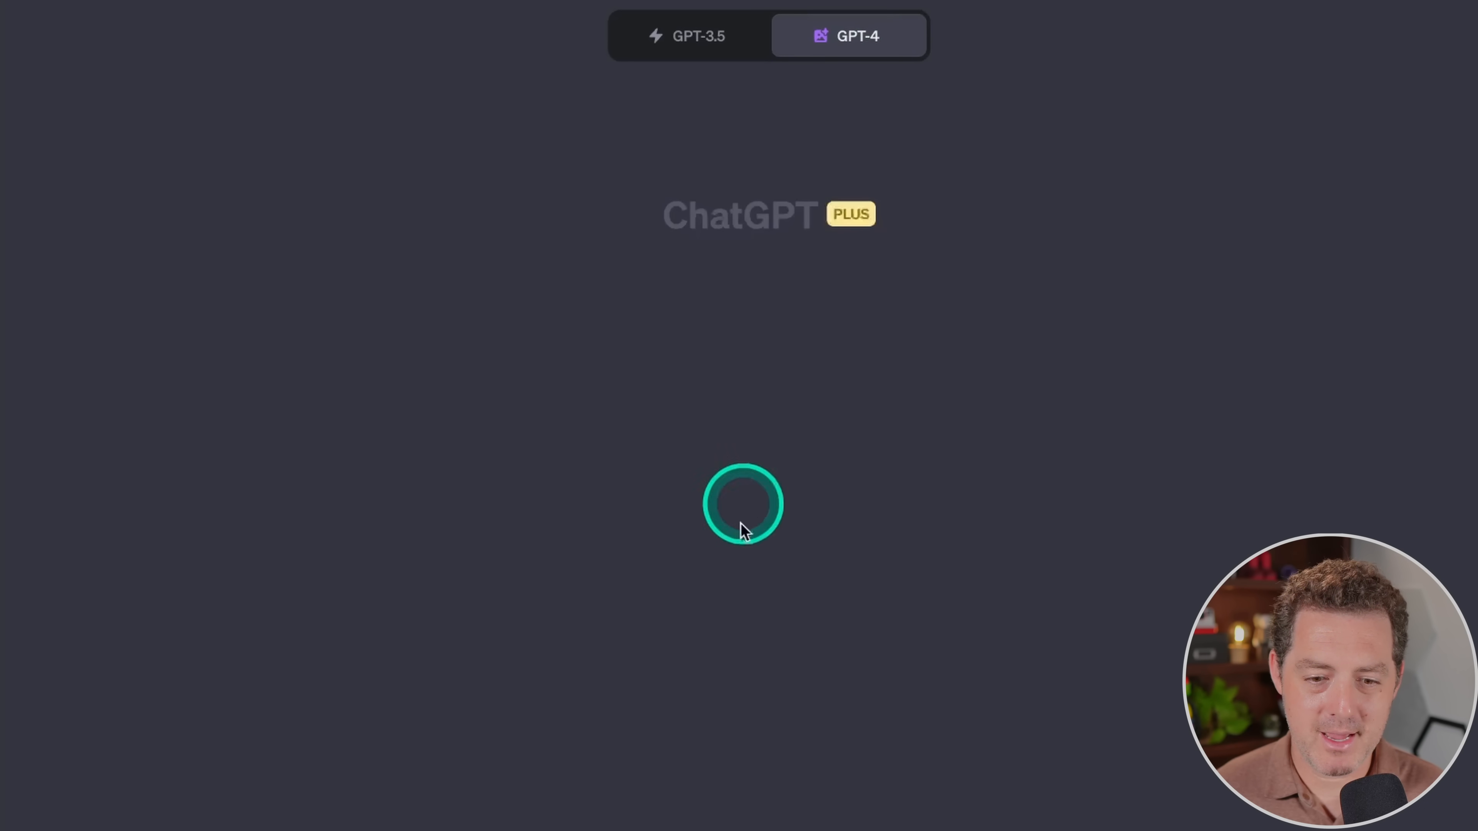
mouse_move(911, 738)
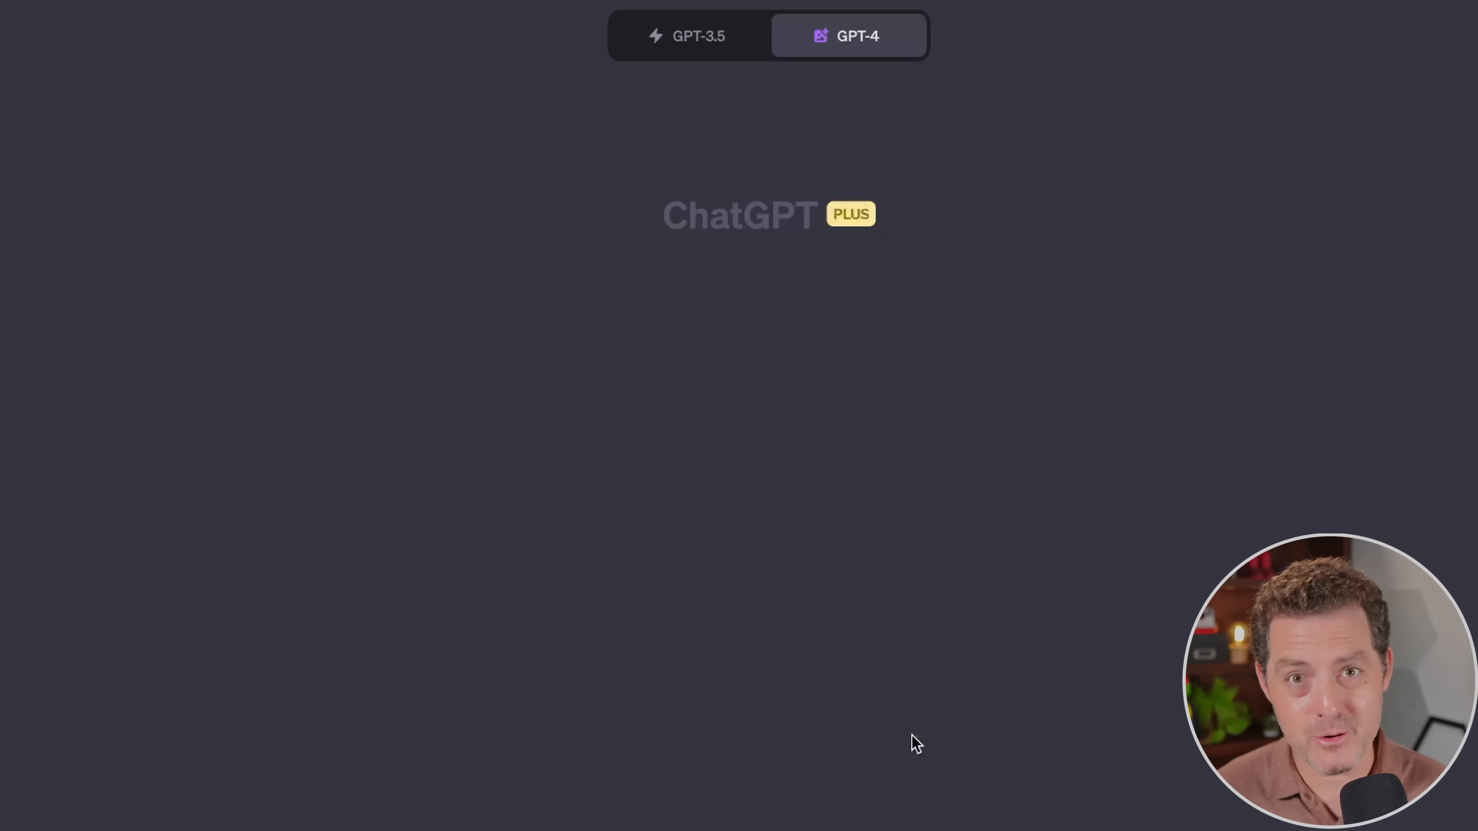
Step: Focus the message box to enter the Forward Future AI logo request
left_click(727, 549)
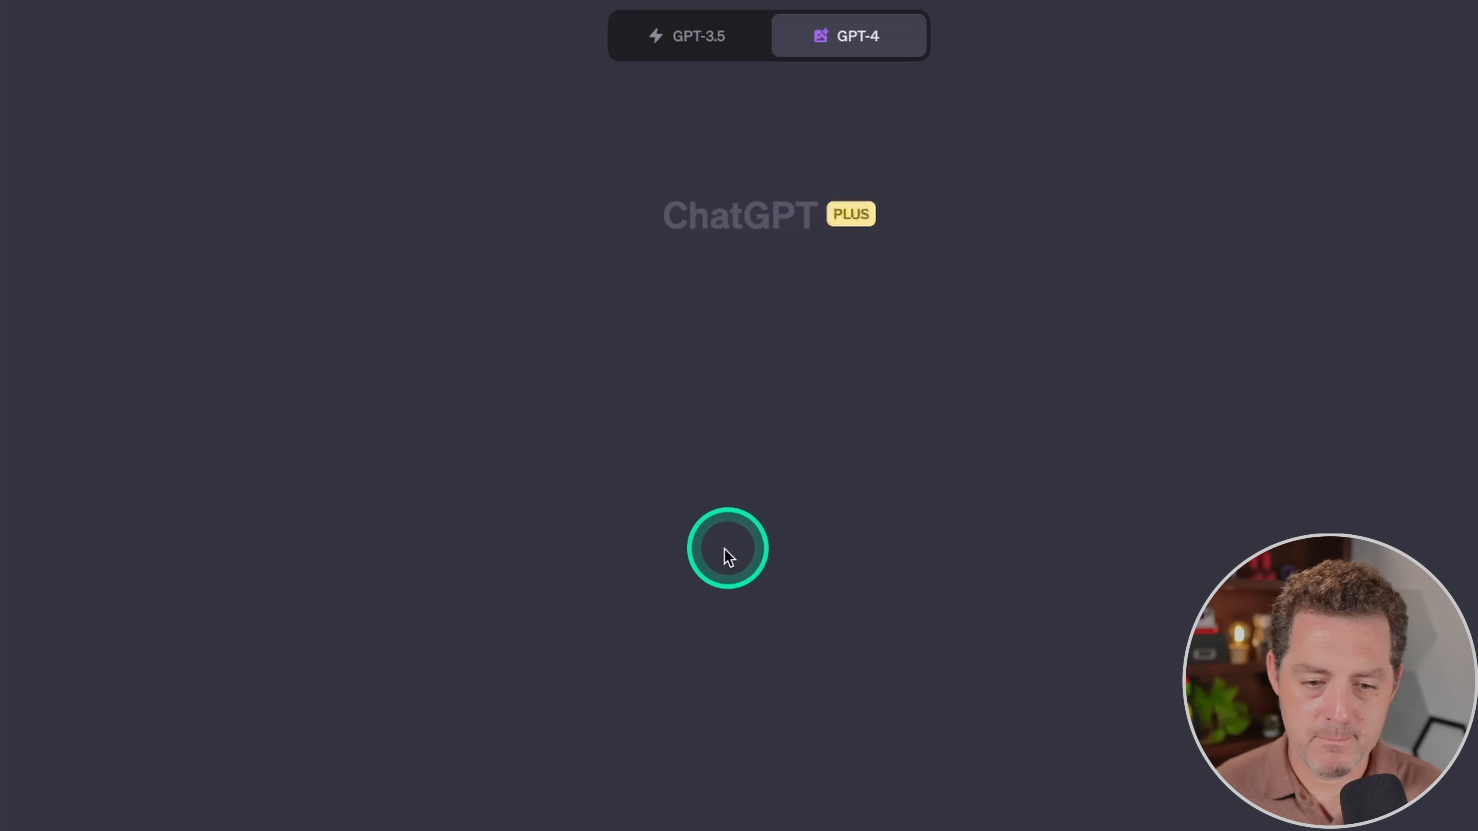
mouse_move(757, 747)
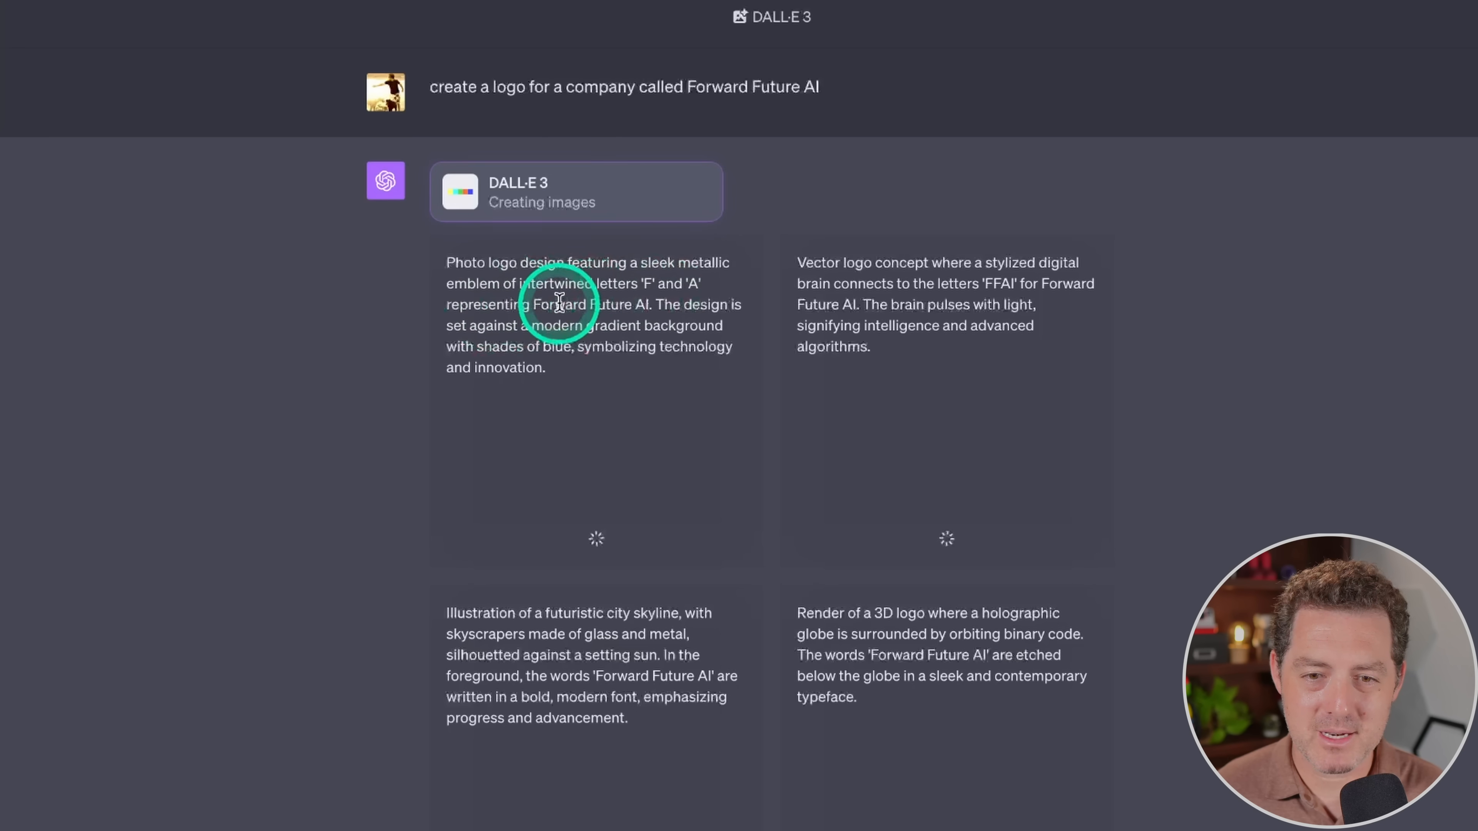
mouse_move(942, 282)
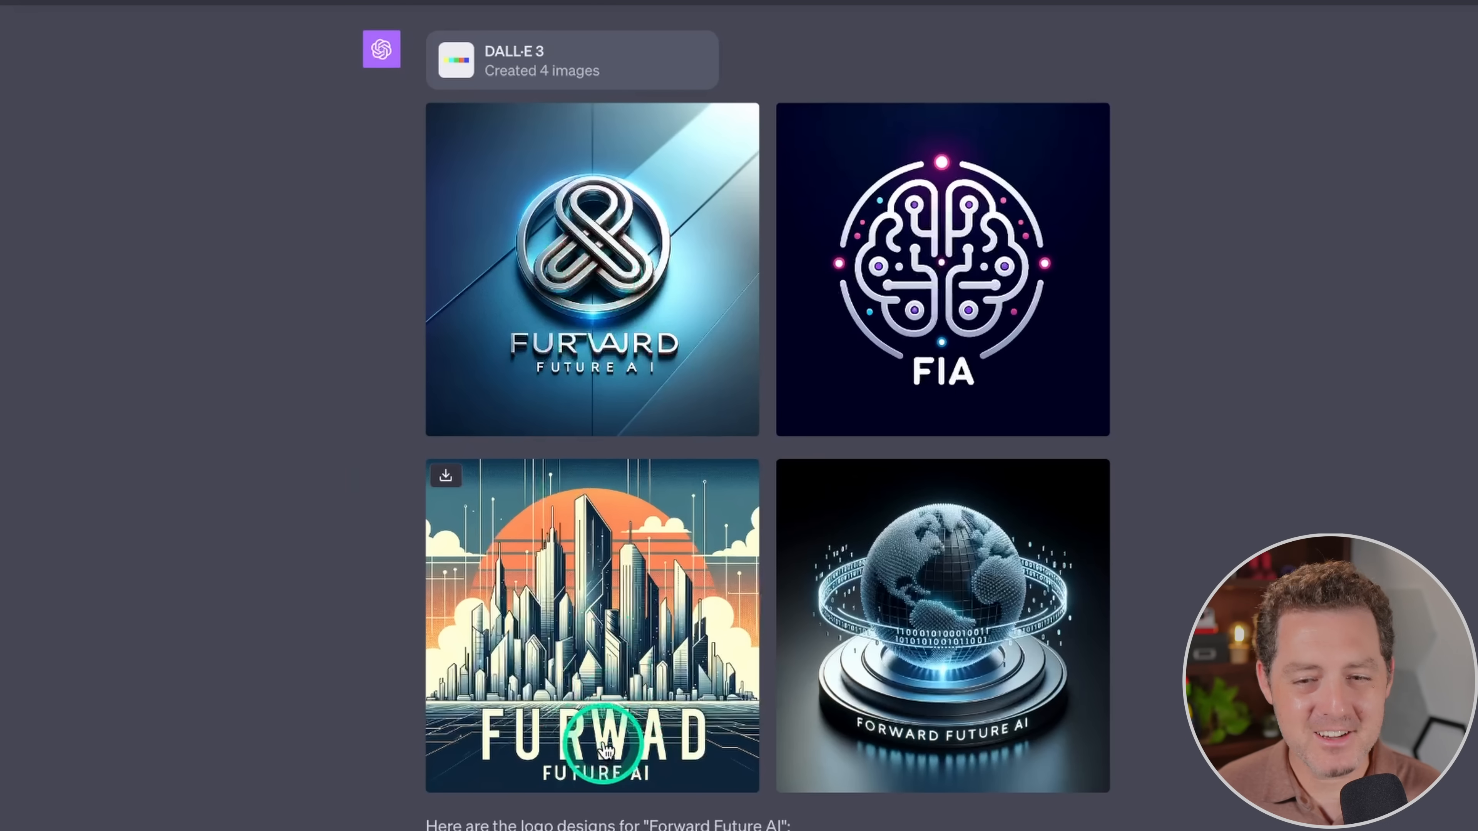
scroll("down", 3)
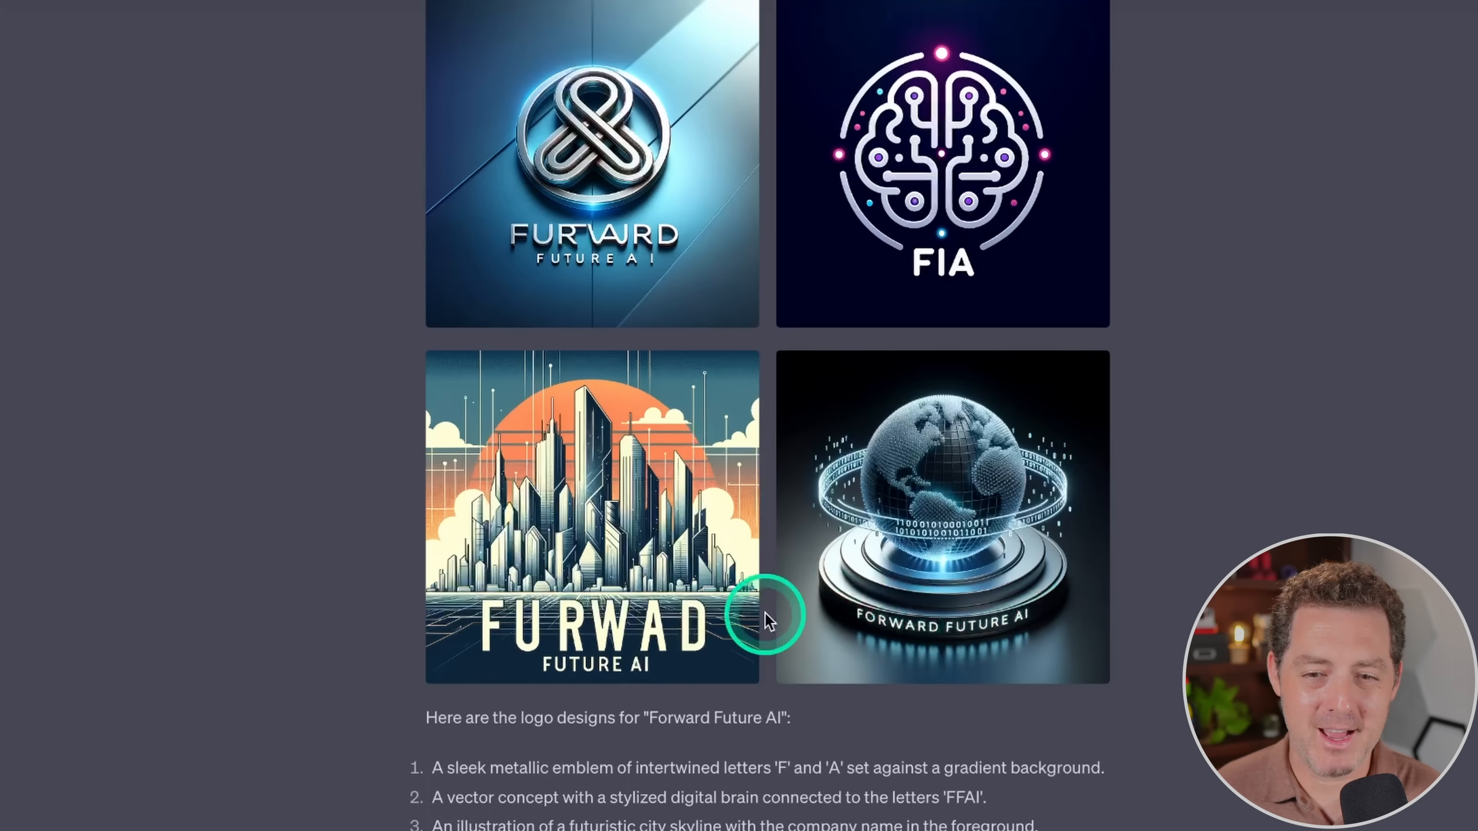
scroll("down", 3)
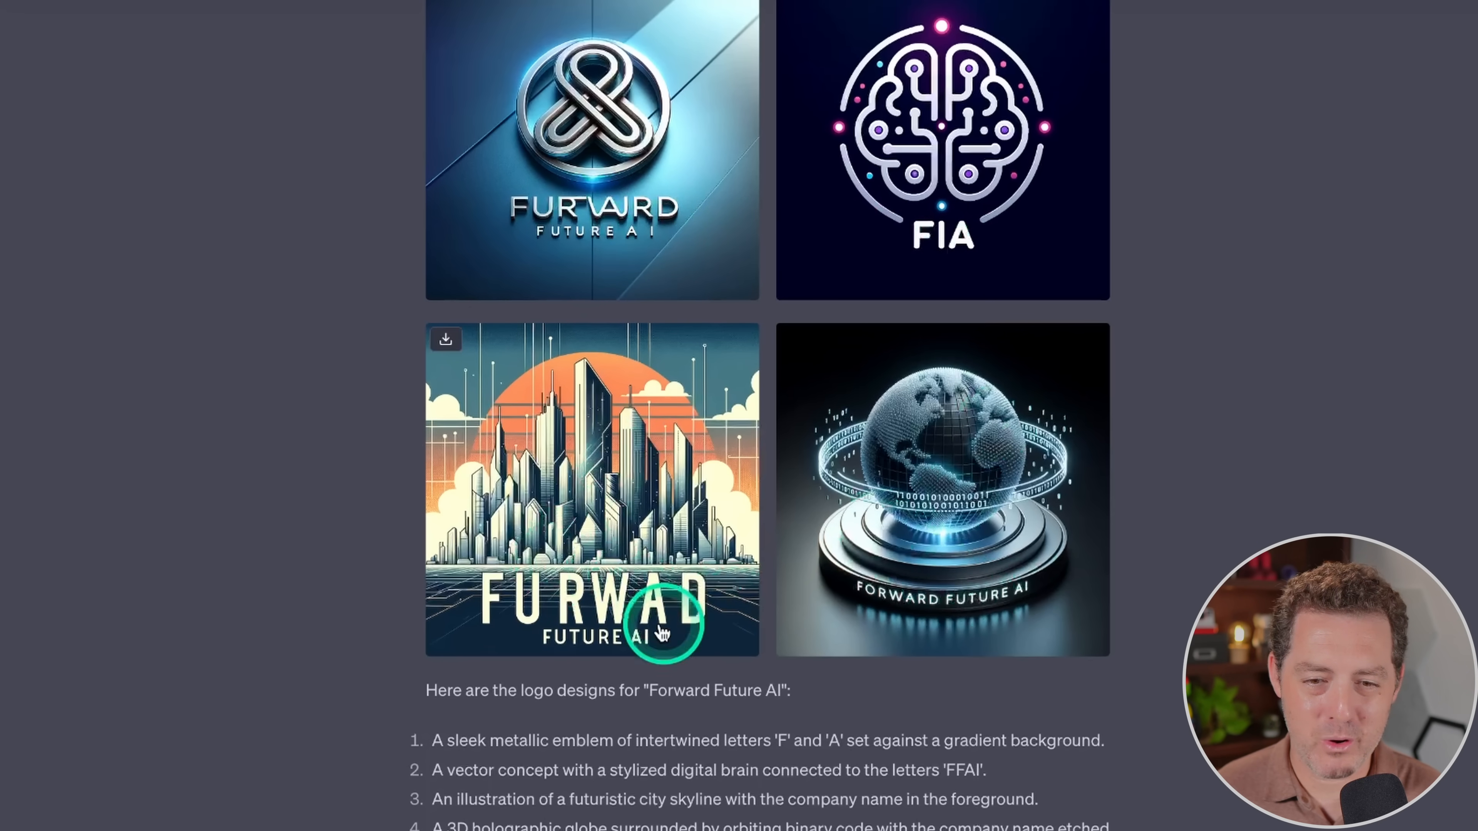
mouse_move(603, 481)
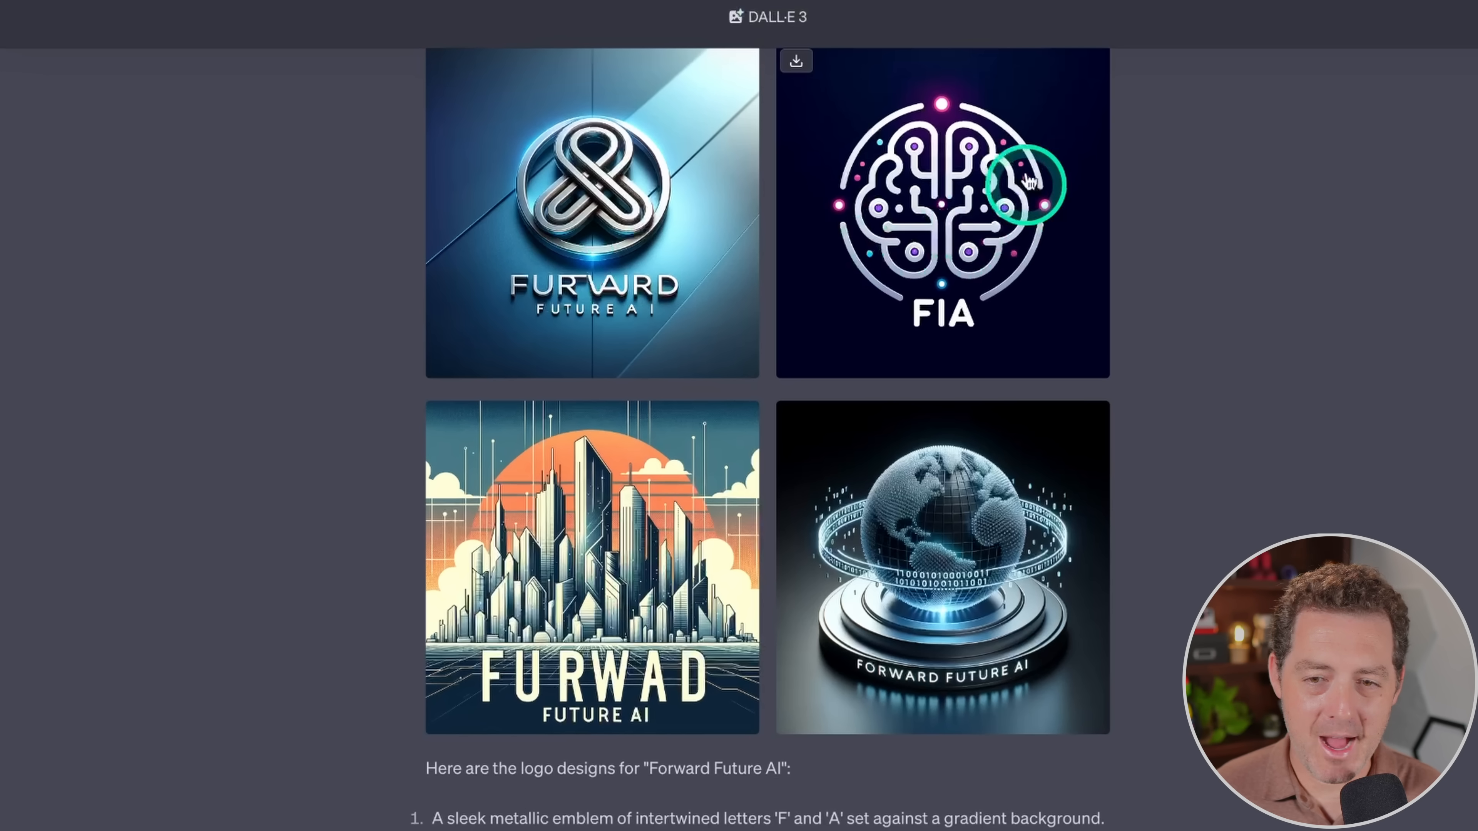
mouse_move(952, 222)
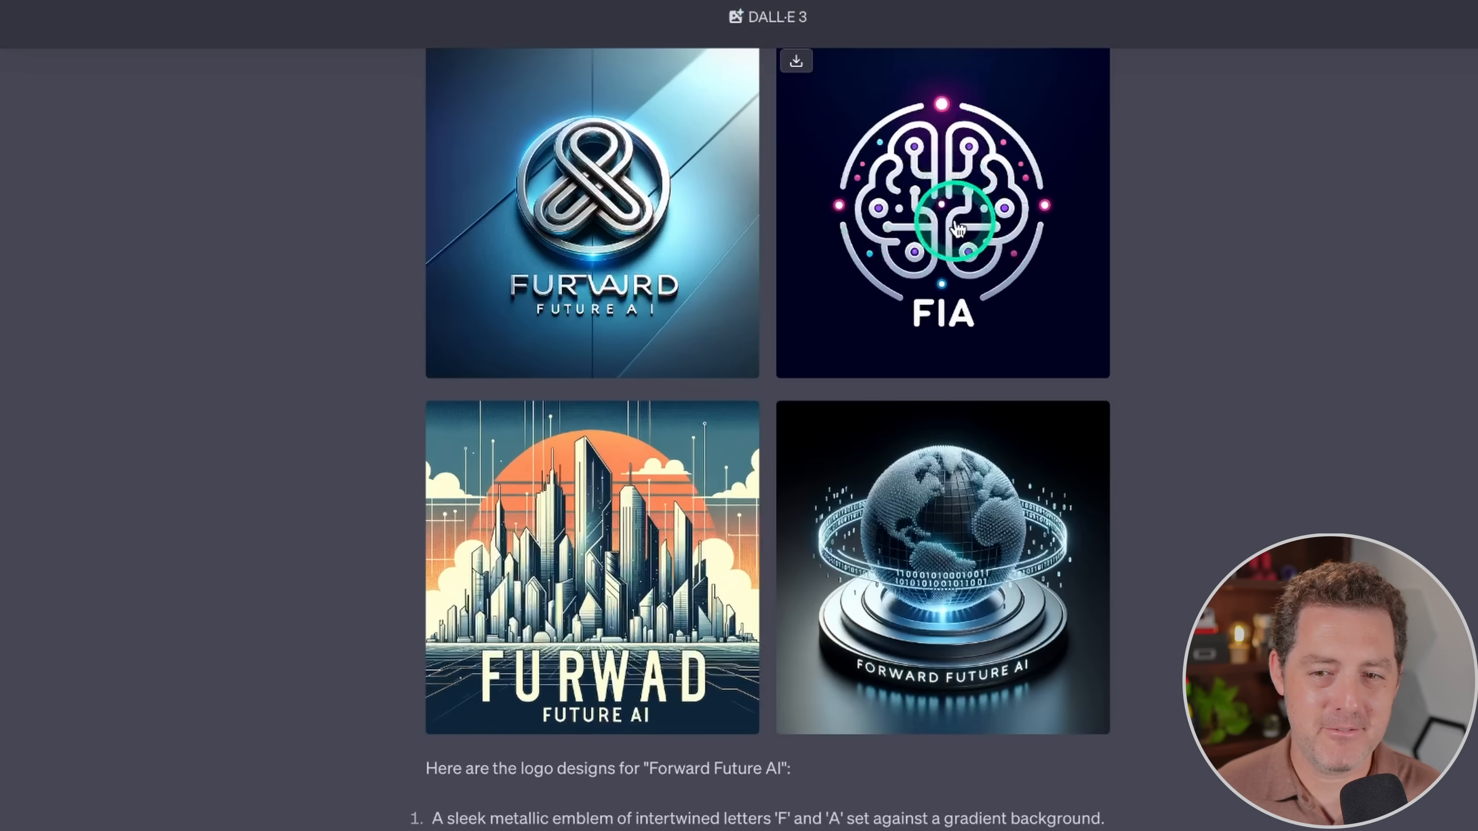
mouse_move(923, 299)
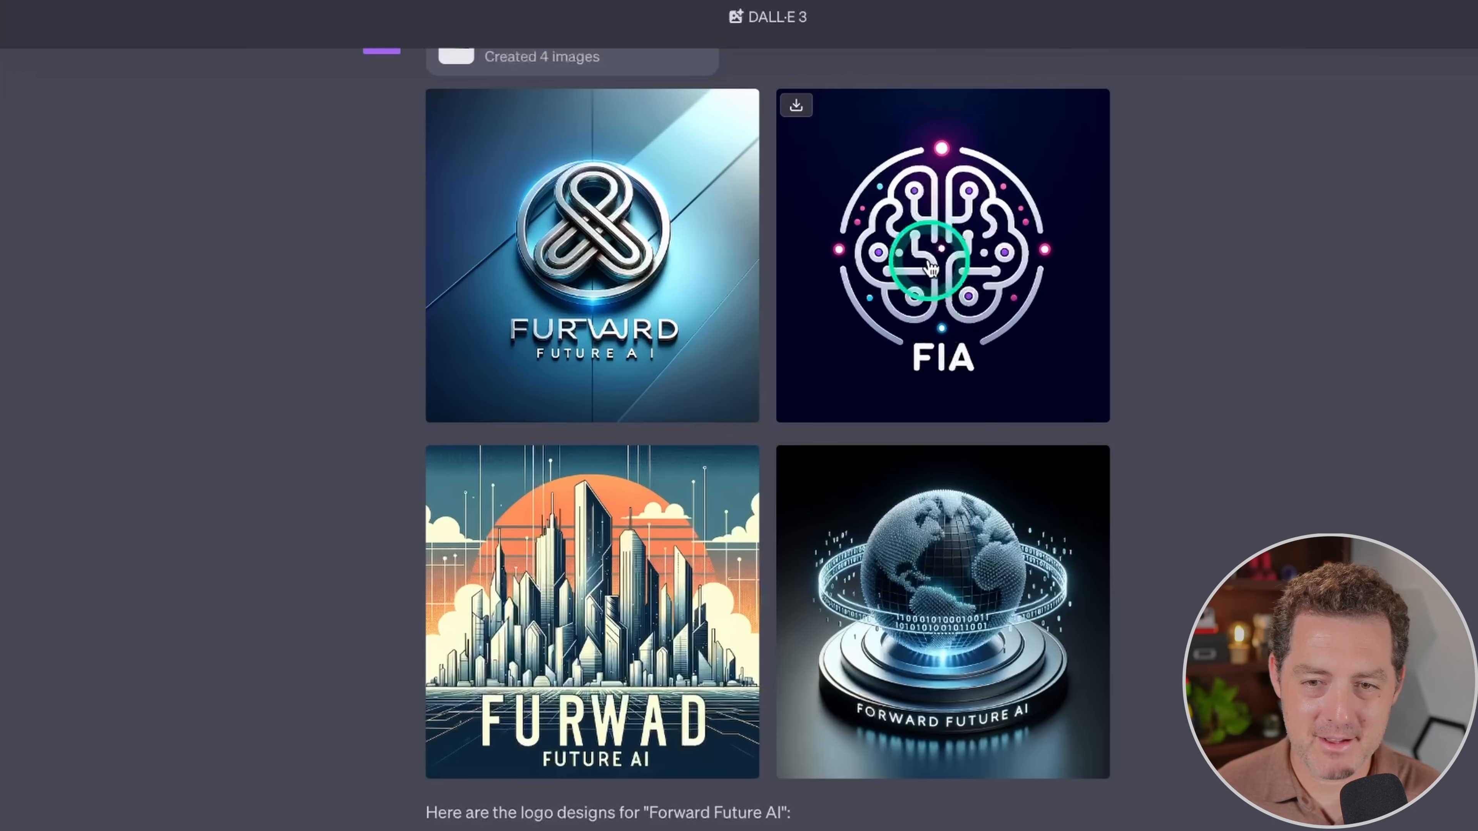
left_click(941, 255)
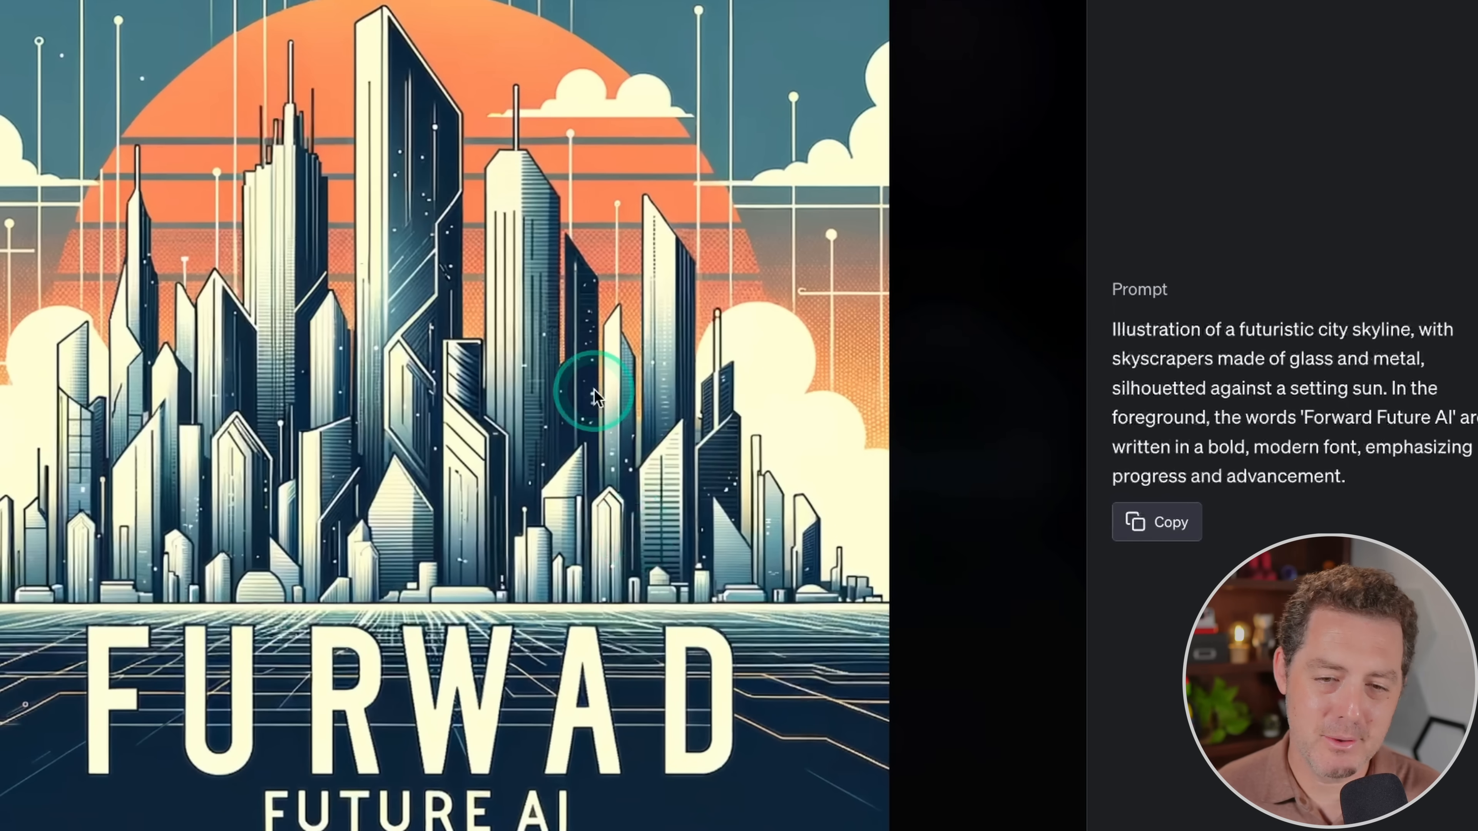
mouse_move(575, 320)
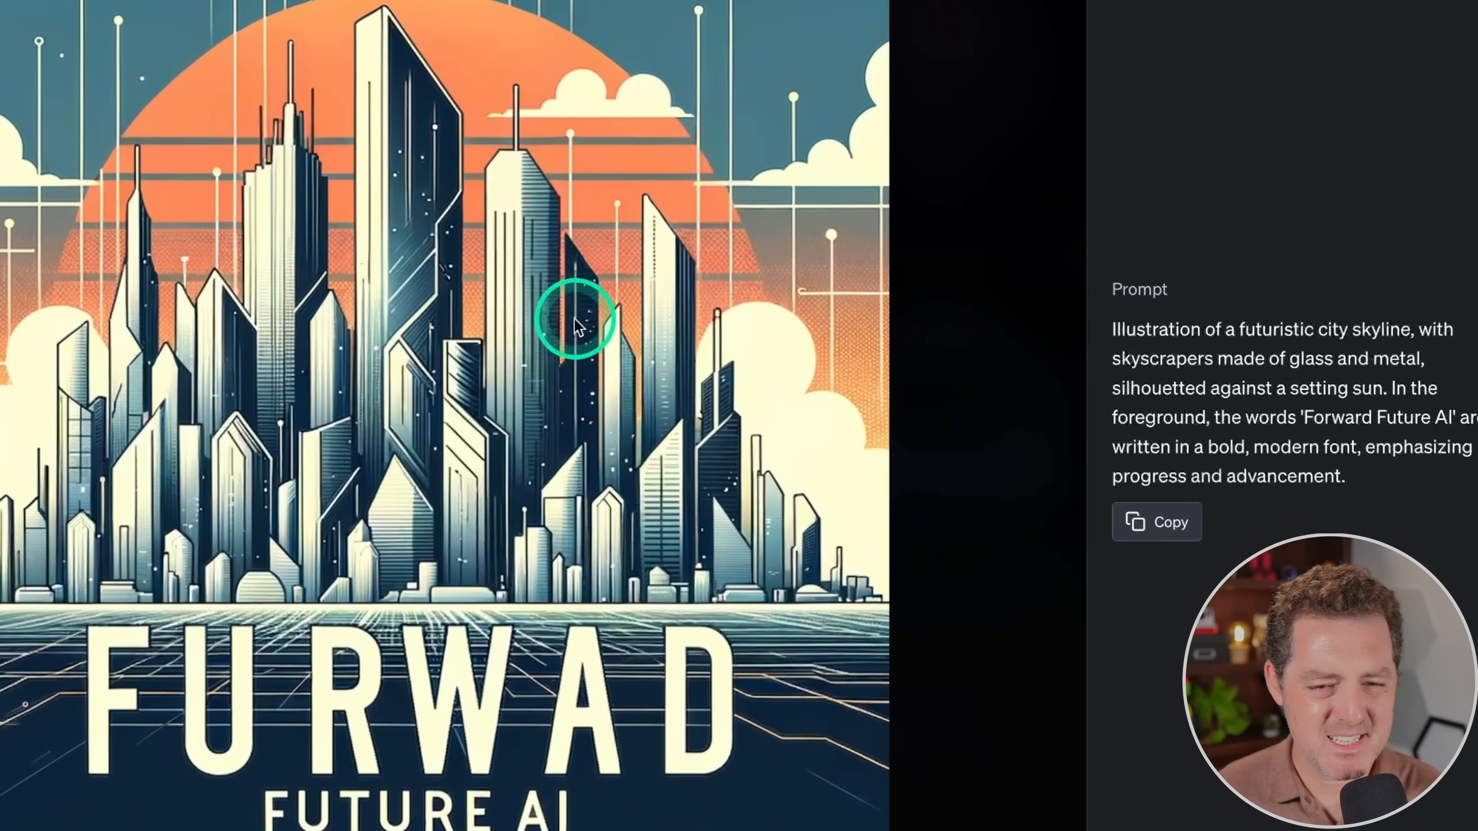
mouse_move(542, 212)
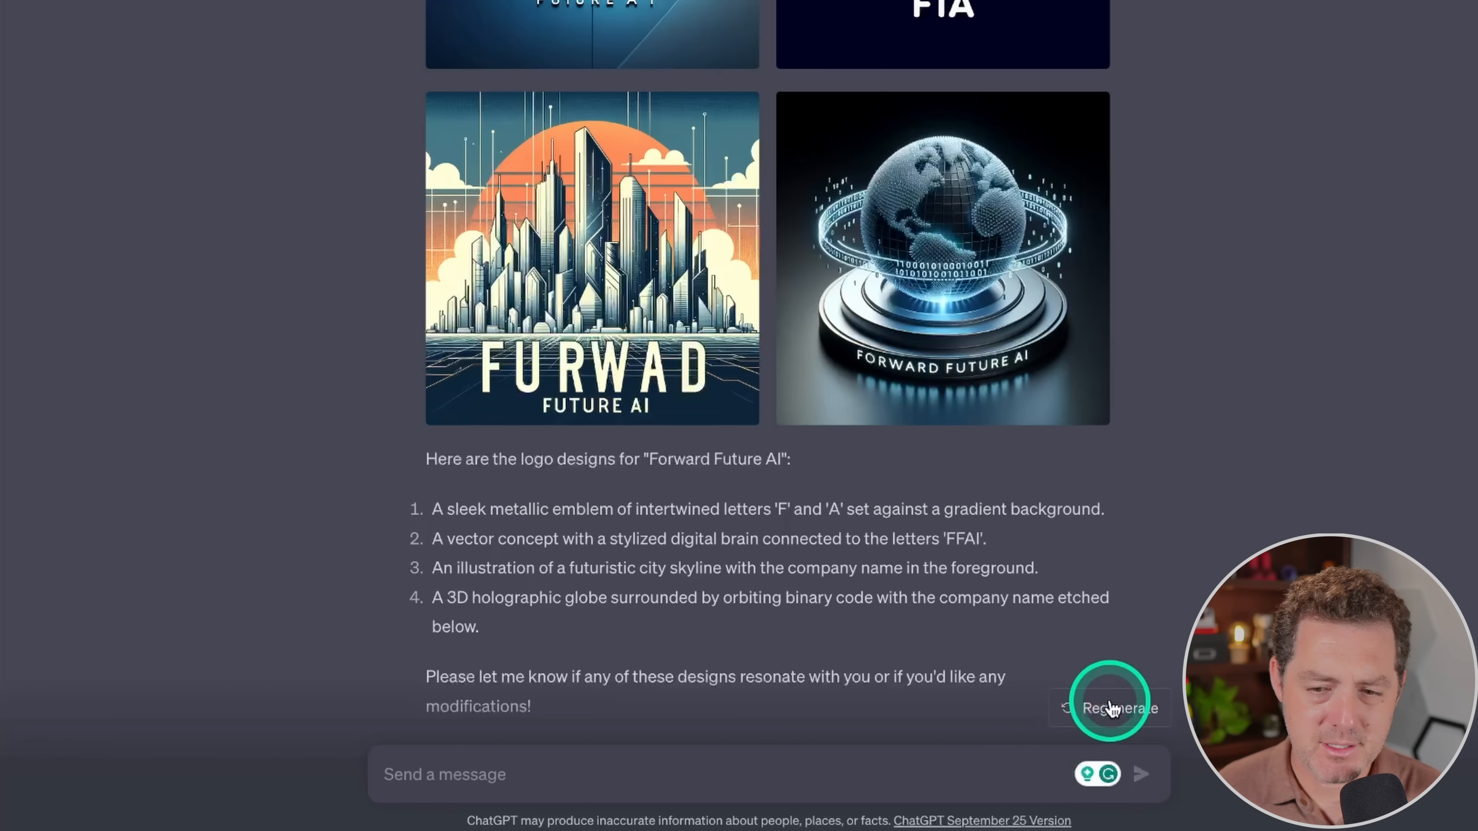
Step: Regenerate the reply to get a second set of four Forward Future AI logos
left_click(1109, 708)
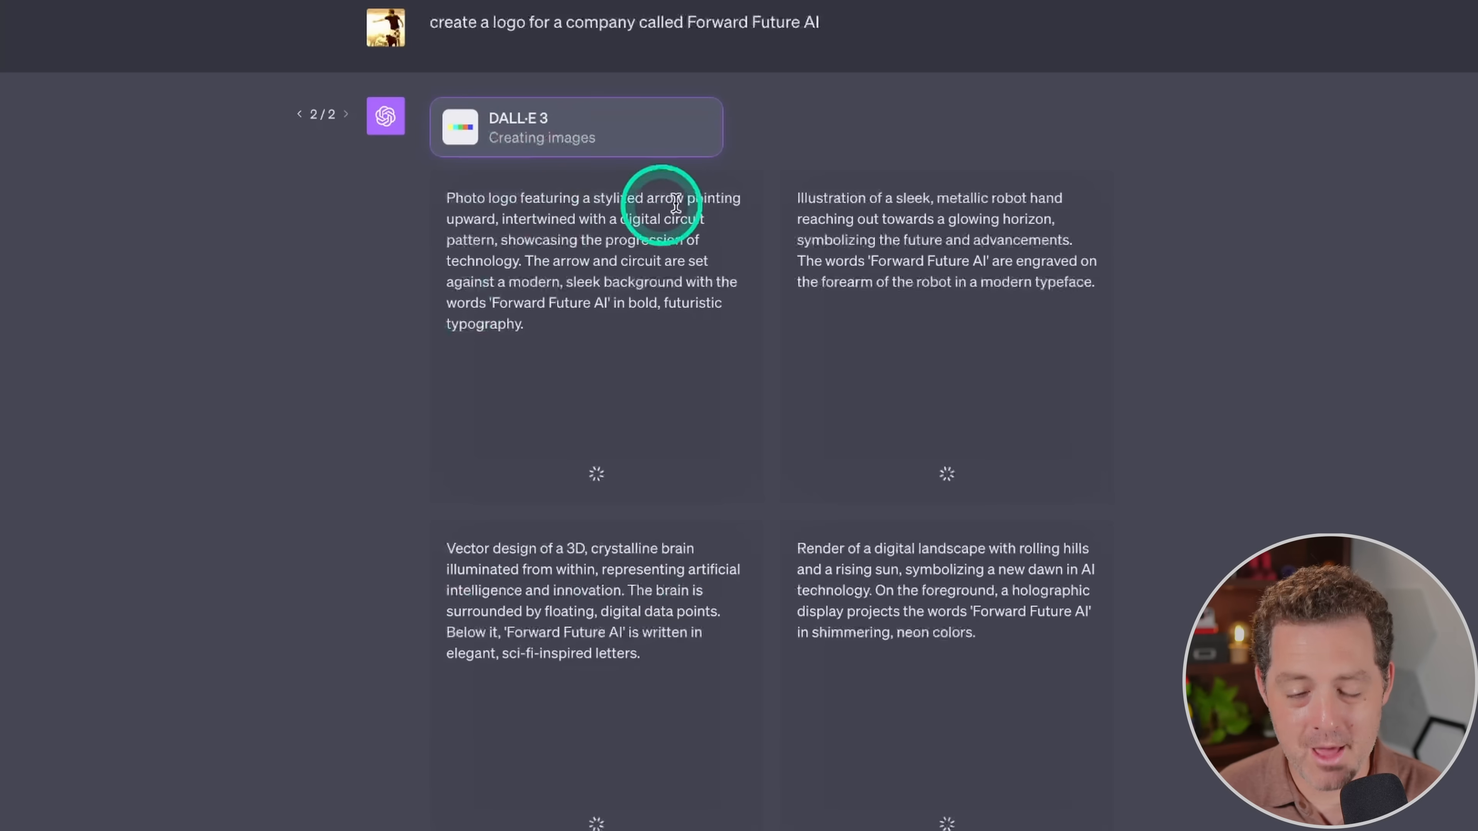
mouse_move(487, 188)
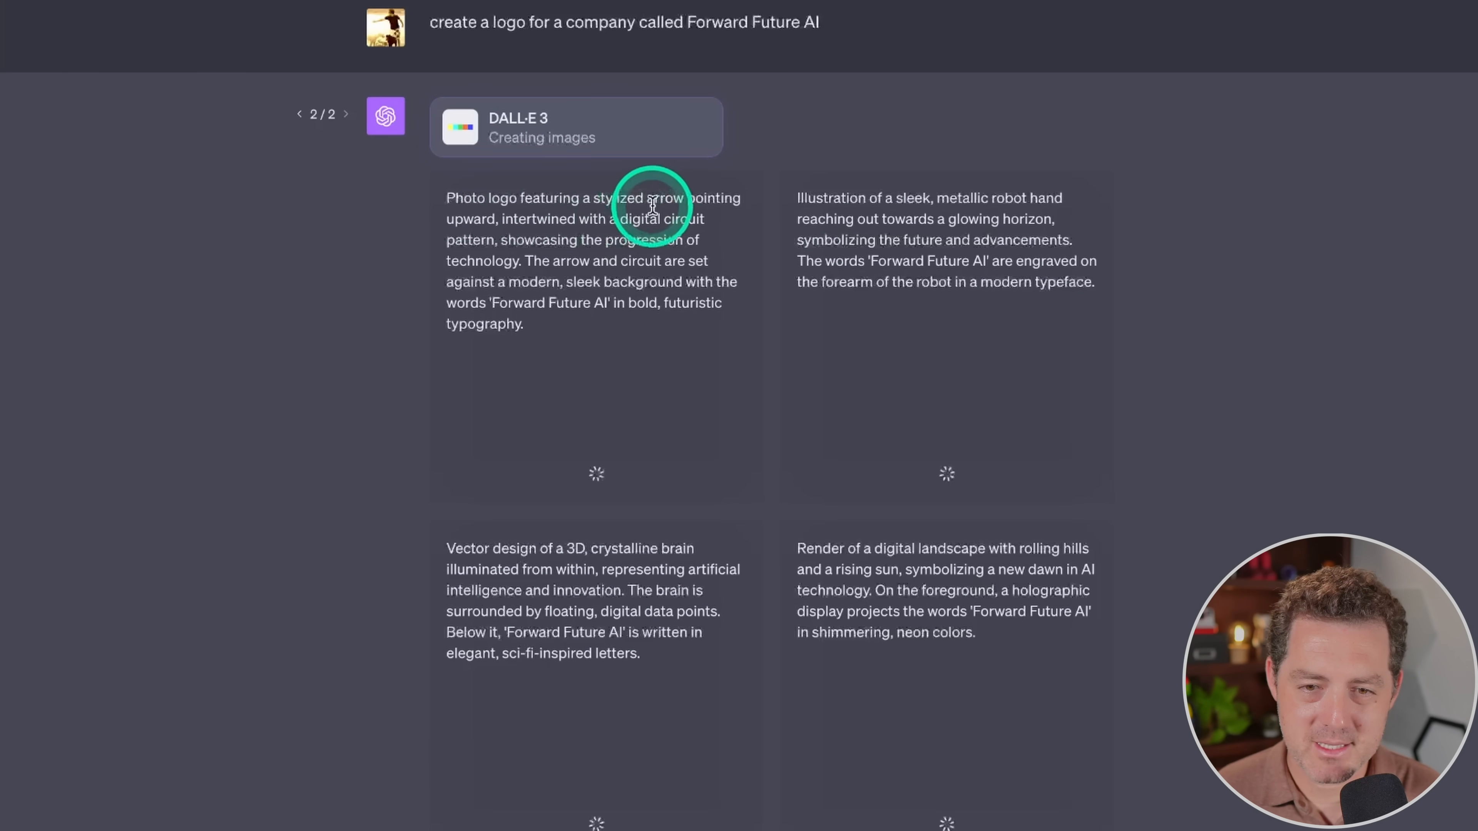
mouse_move(551, 218)
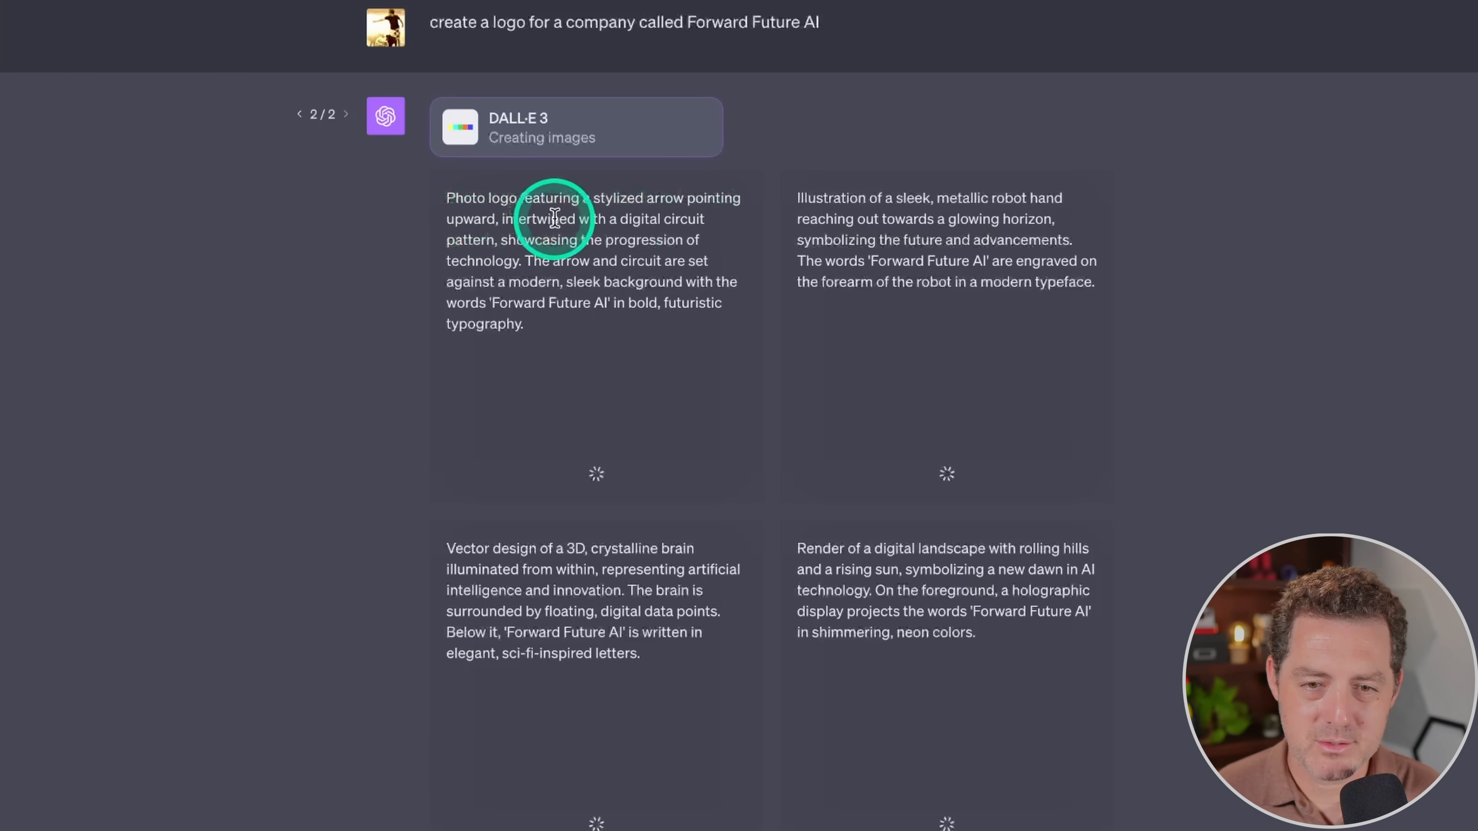
mouse_move(534, 238)
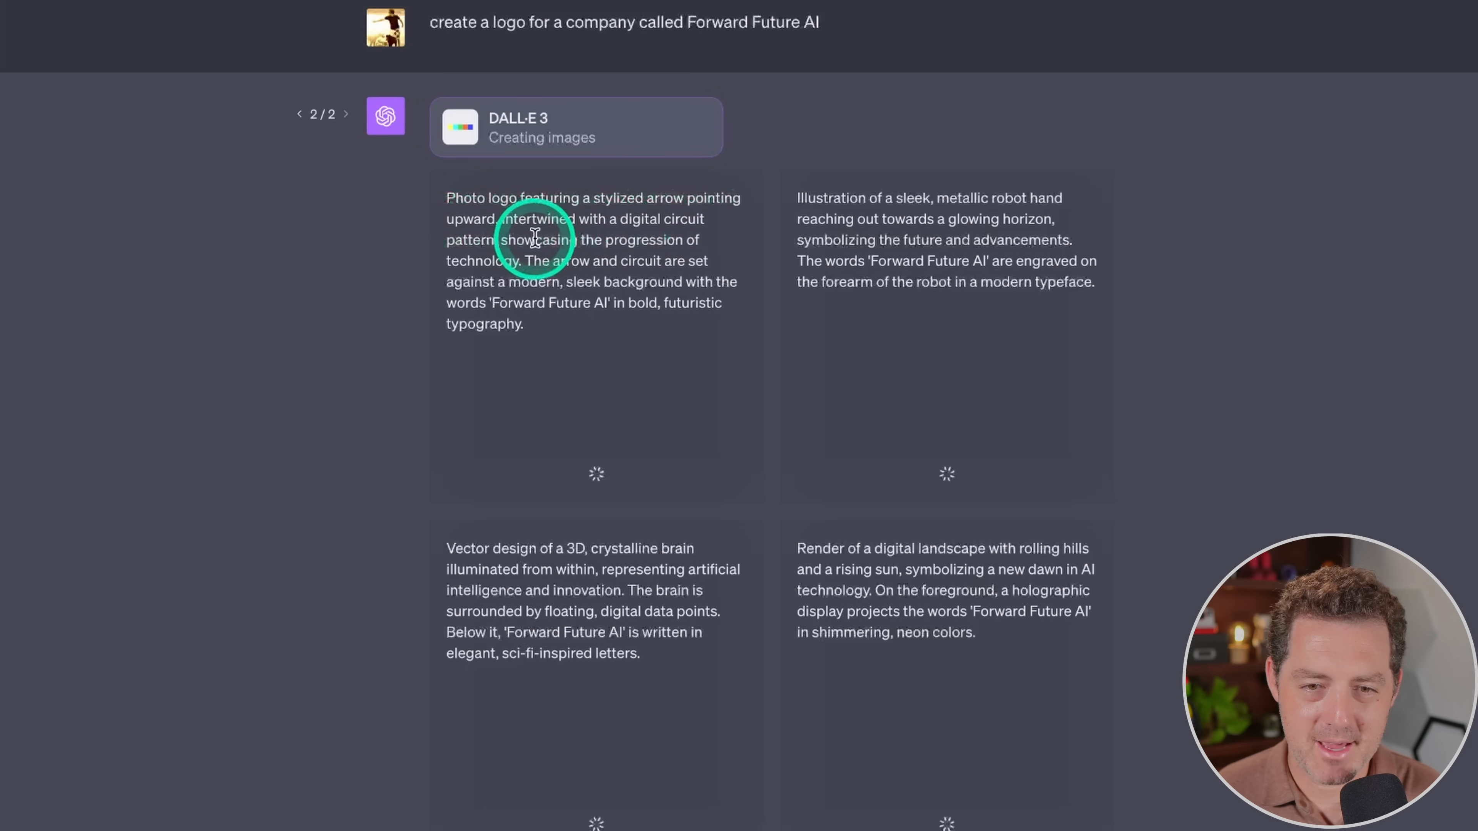
mouse_move(1335, 235)
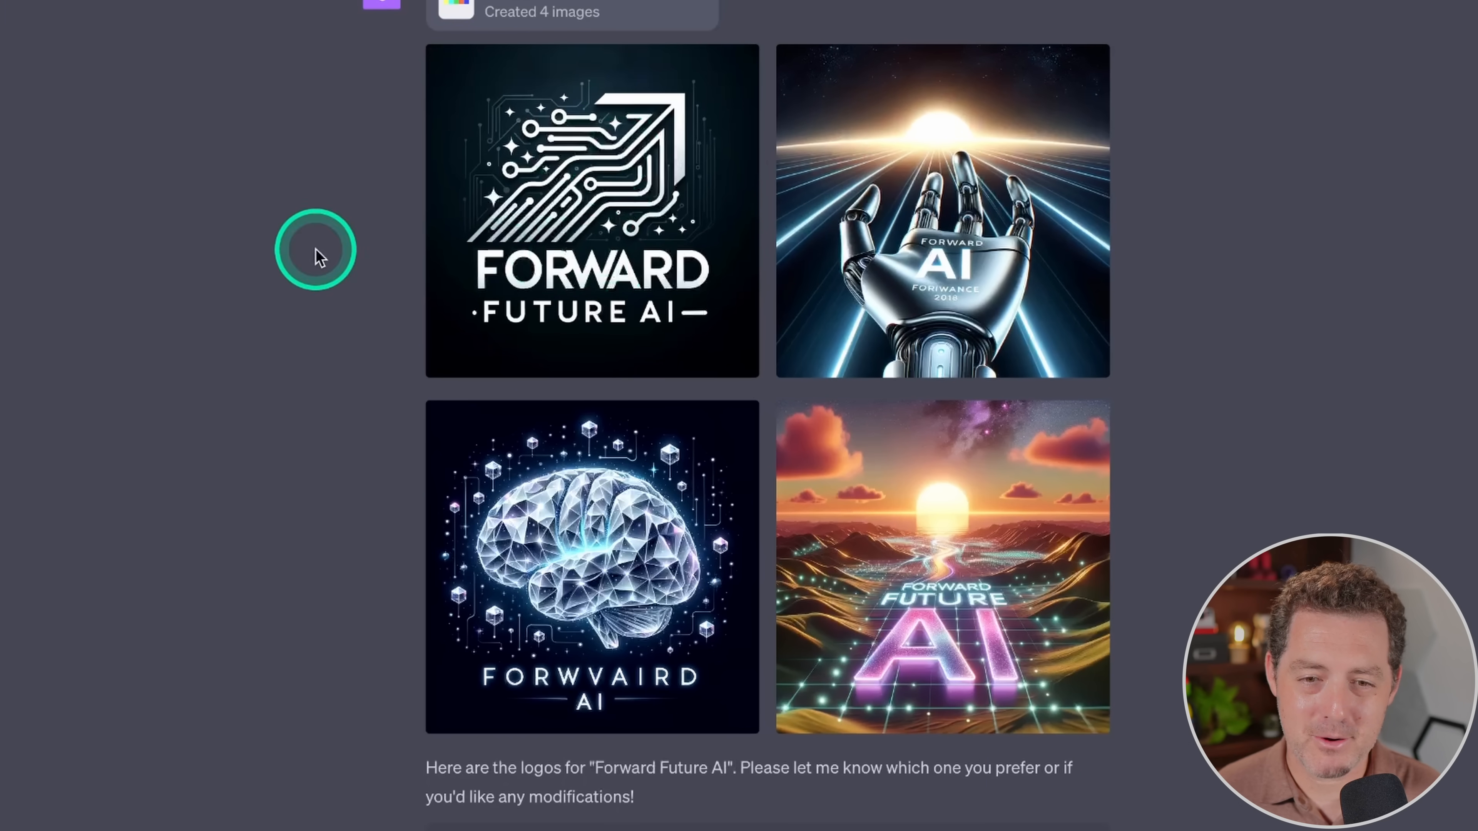
mouse_move(599, 226)
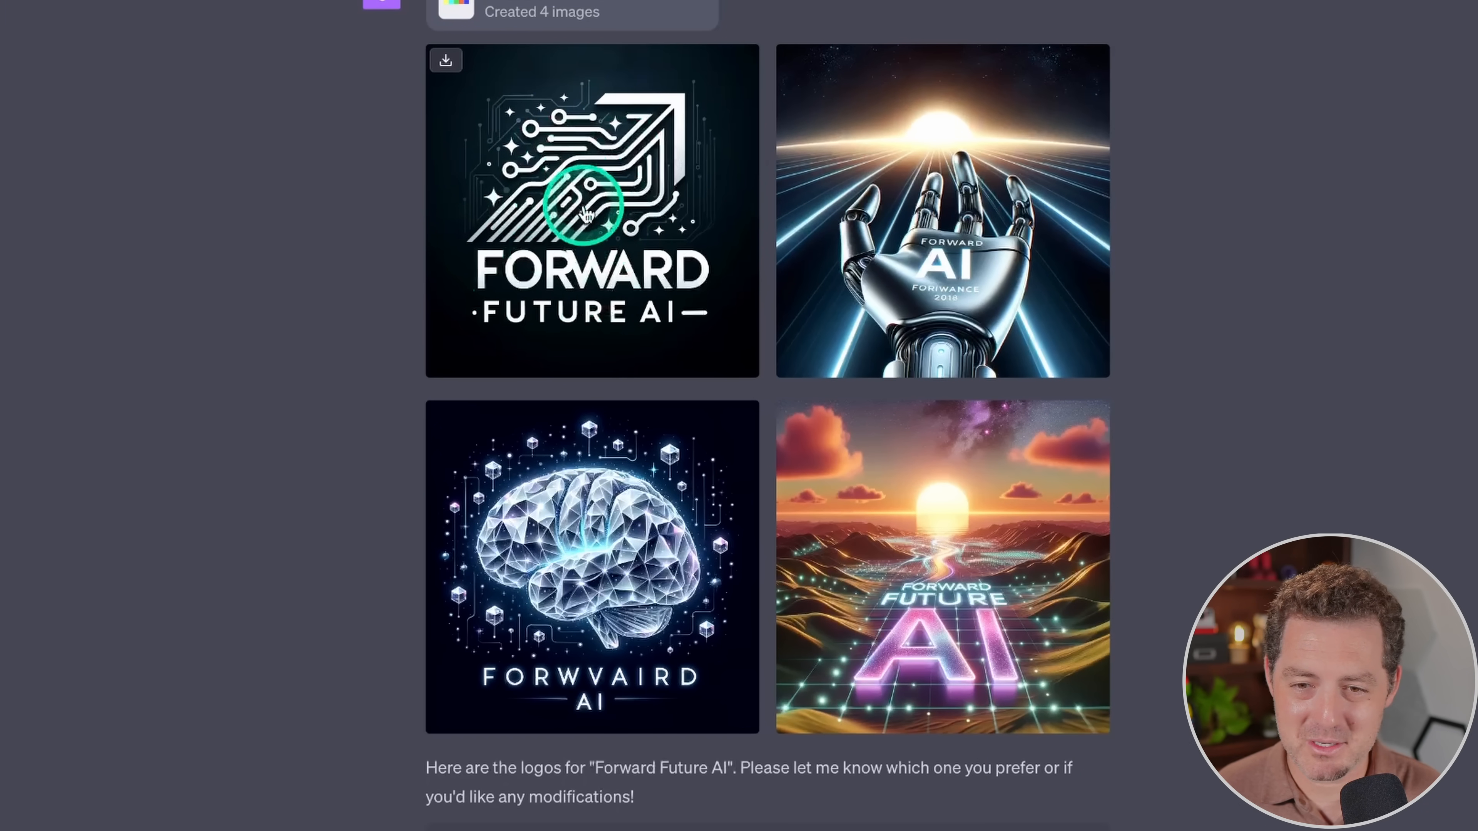
mouse_move(932, 278)
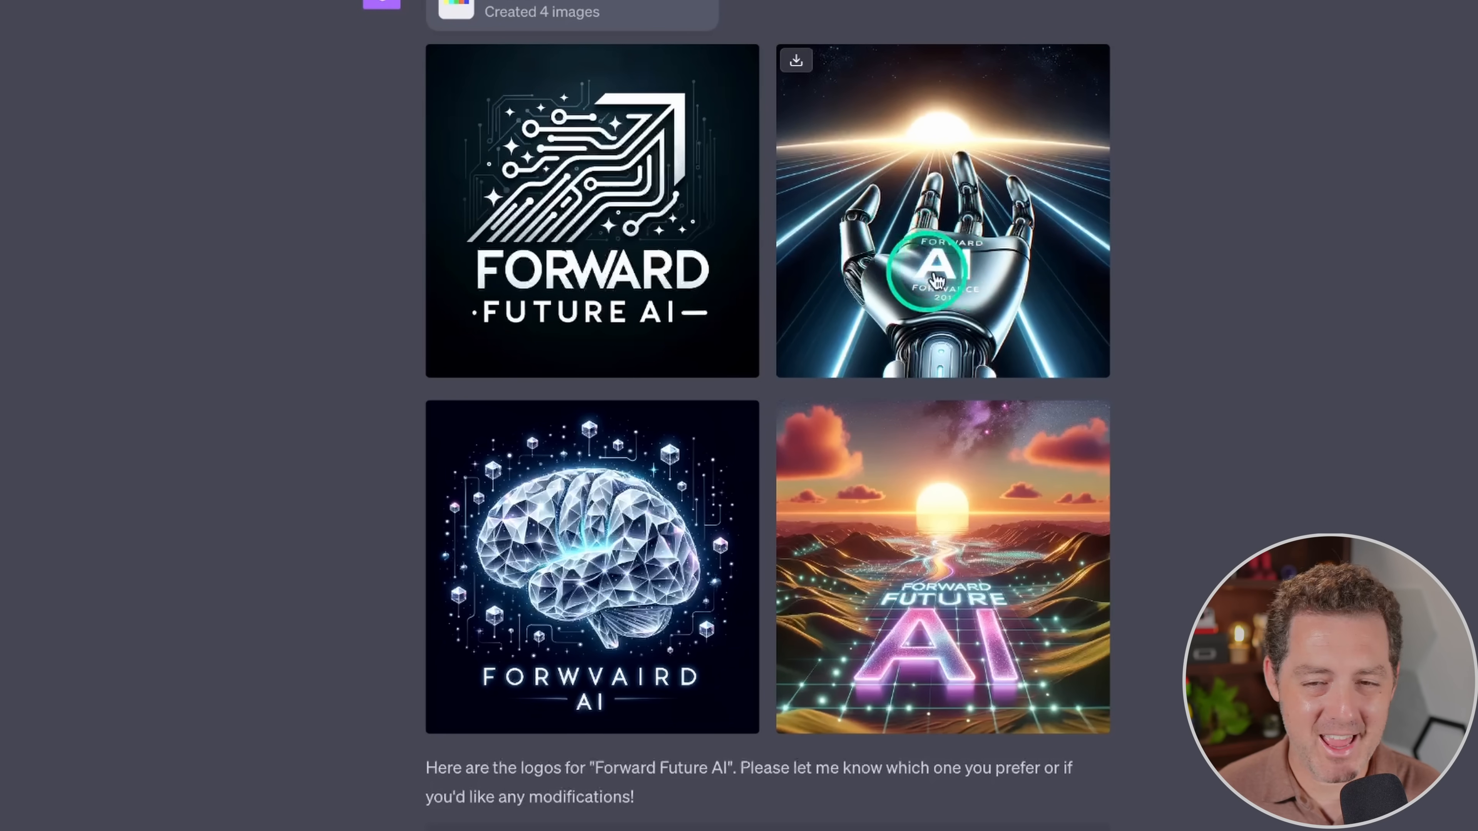
mouse_move(987, 551)
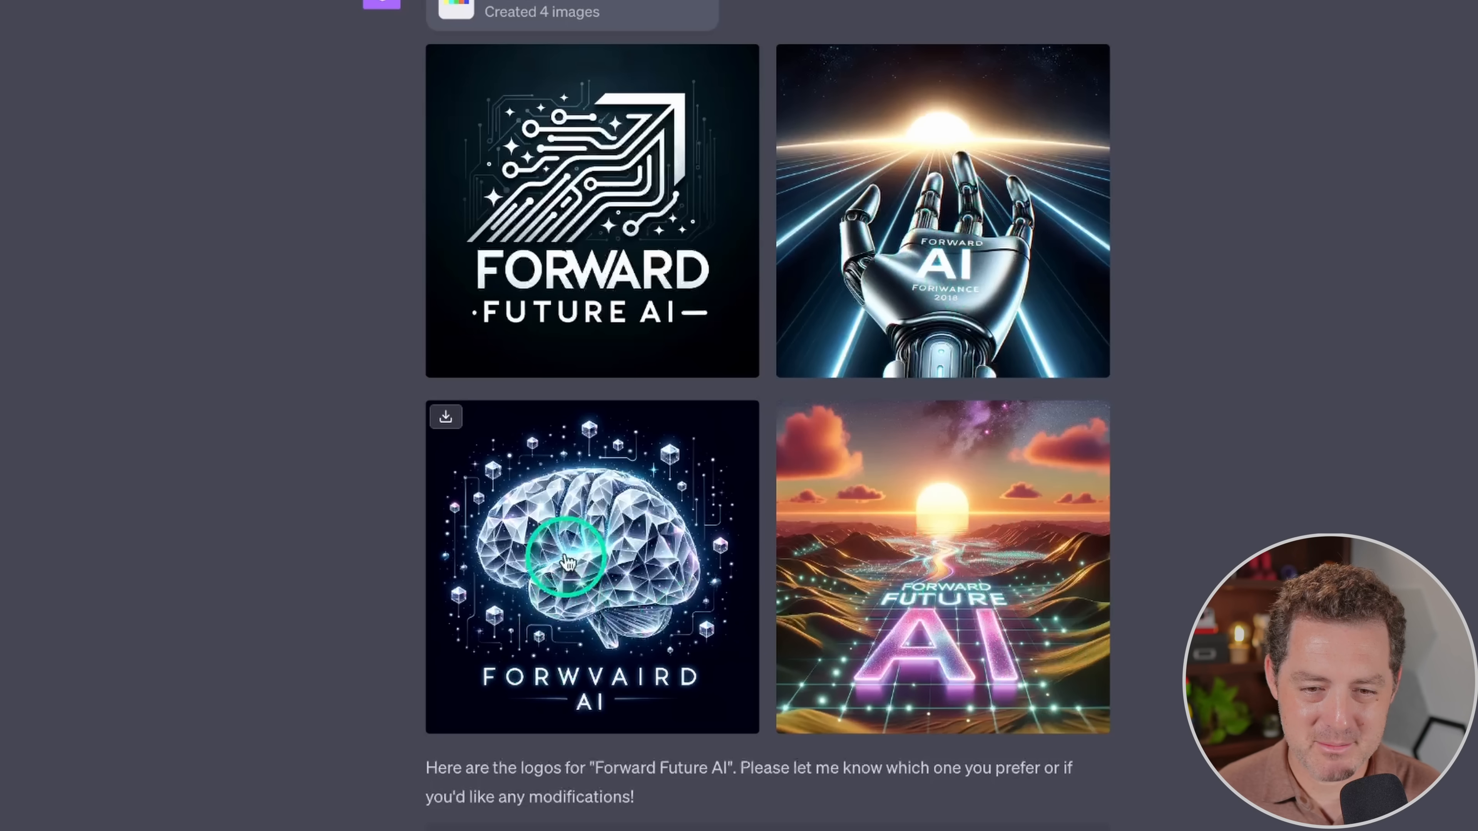
mouse_move(646, 593)
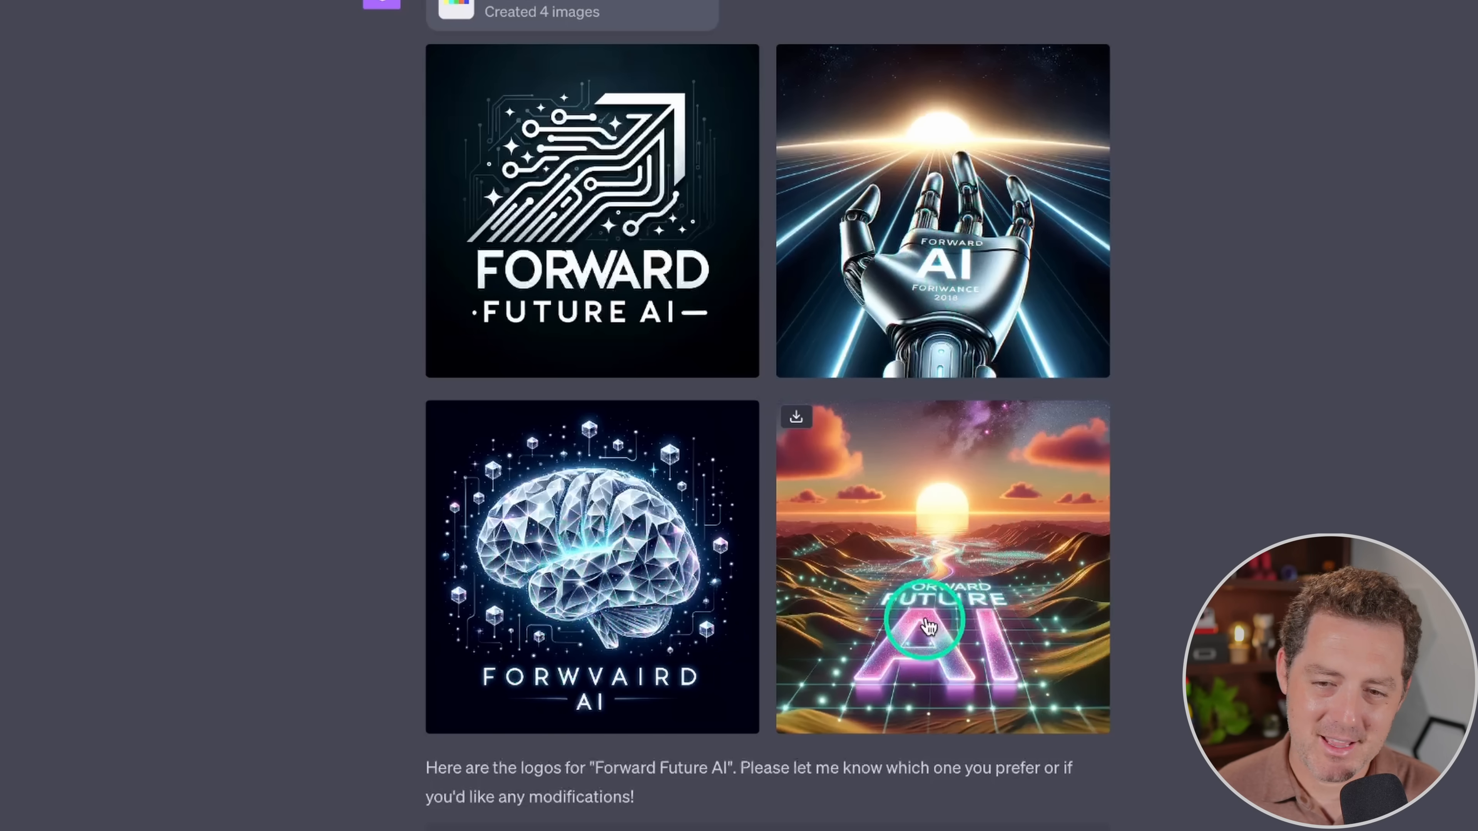
mouse_move(947, 603)
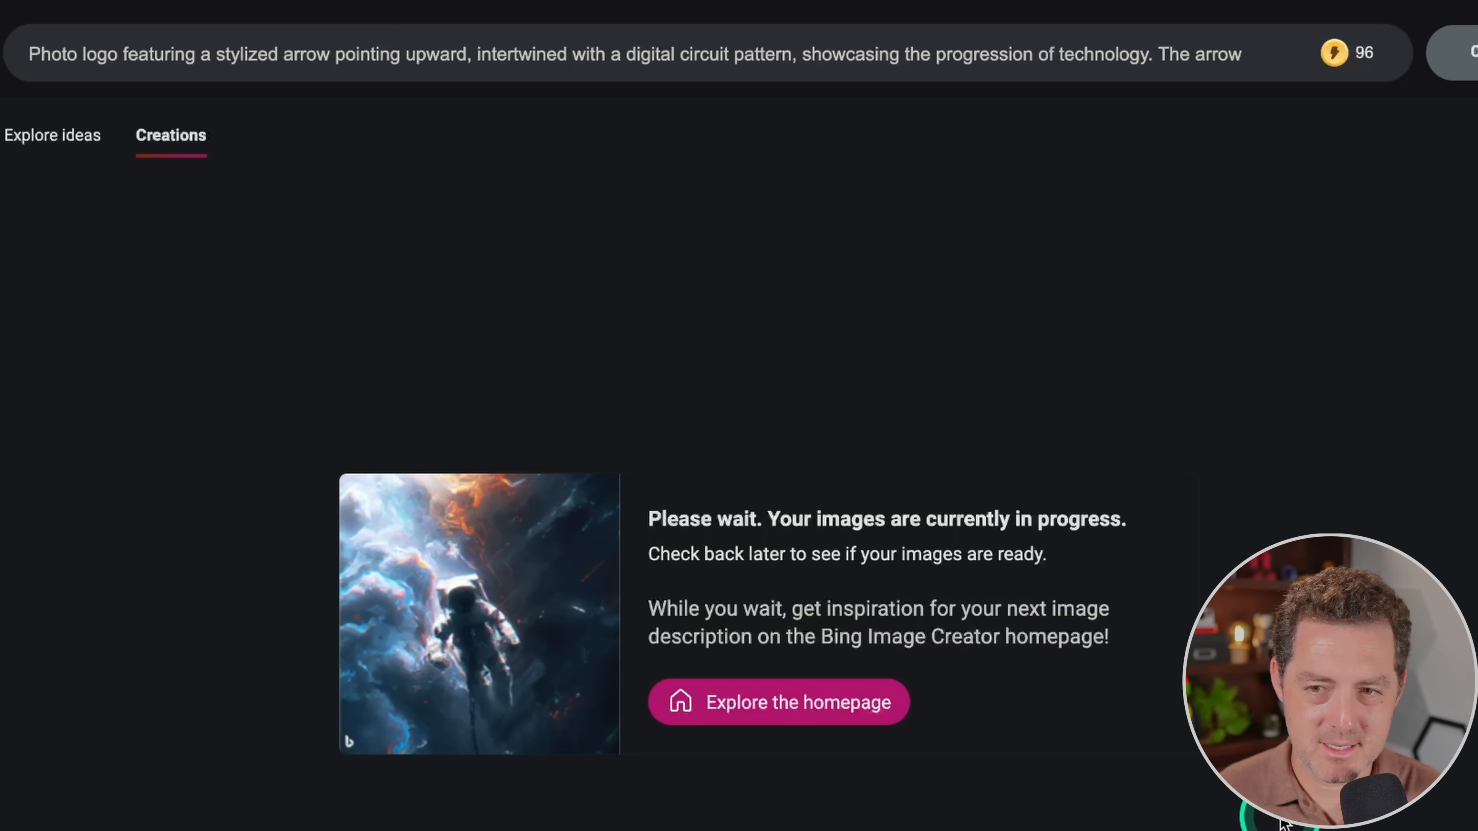
mouse_move(1334, 53)
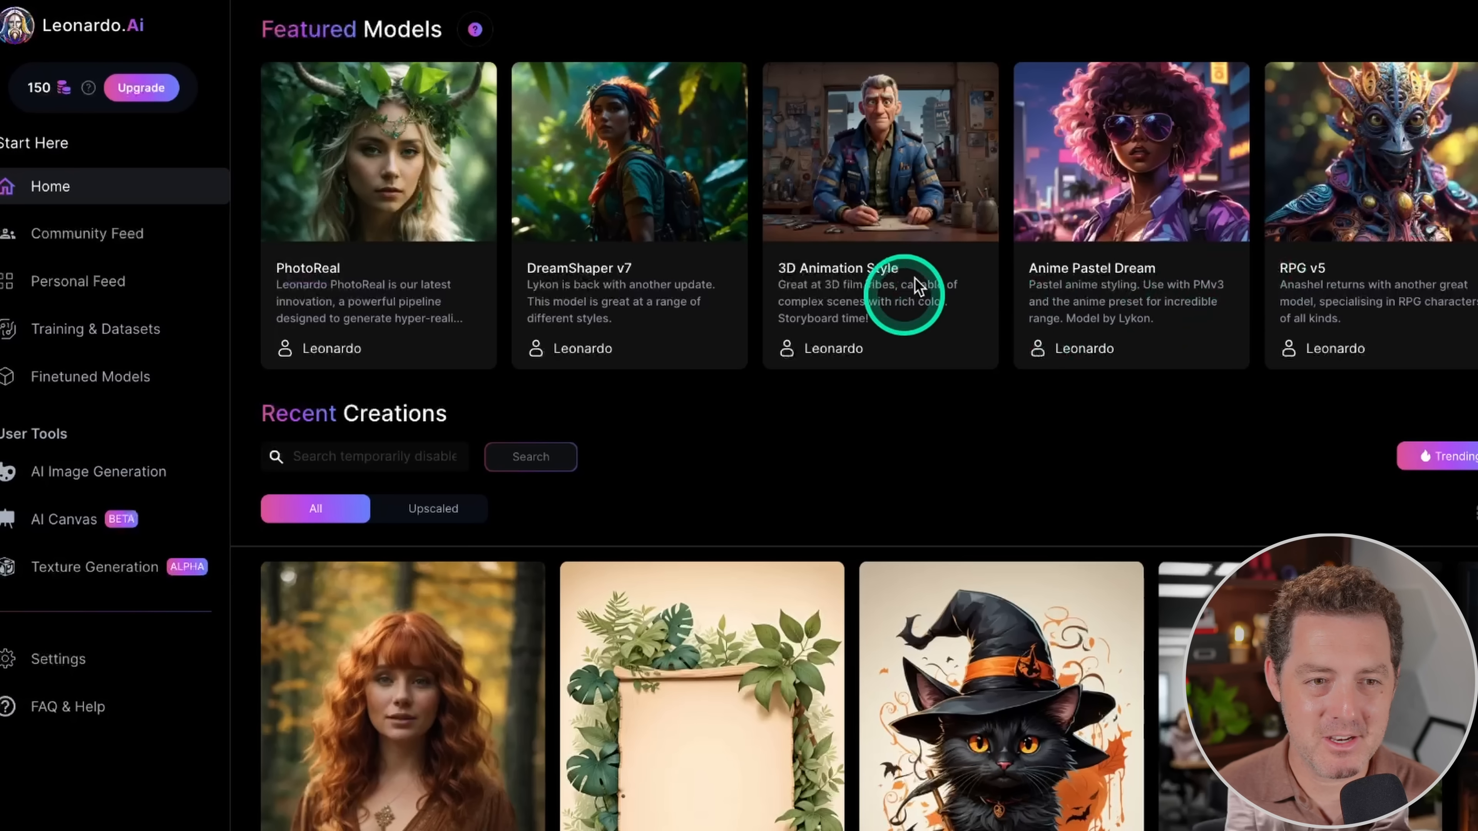
mouse_move(919, 255)
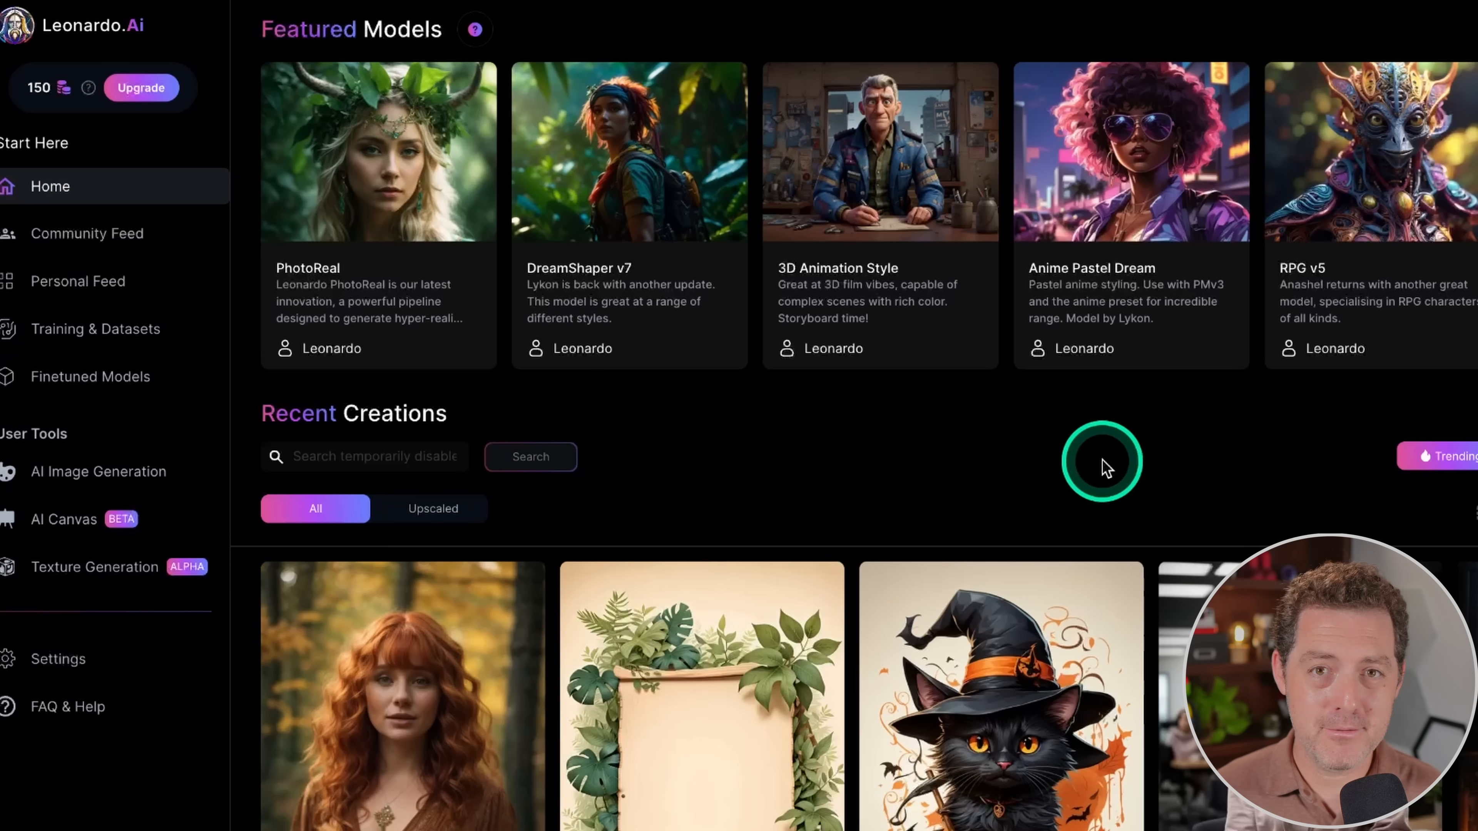
Step: Show the four DreamShaper v7 arrow-logo results in the AI Image Generation workspace
left_click(97, 471)
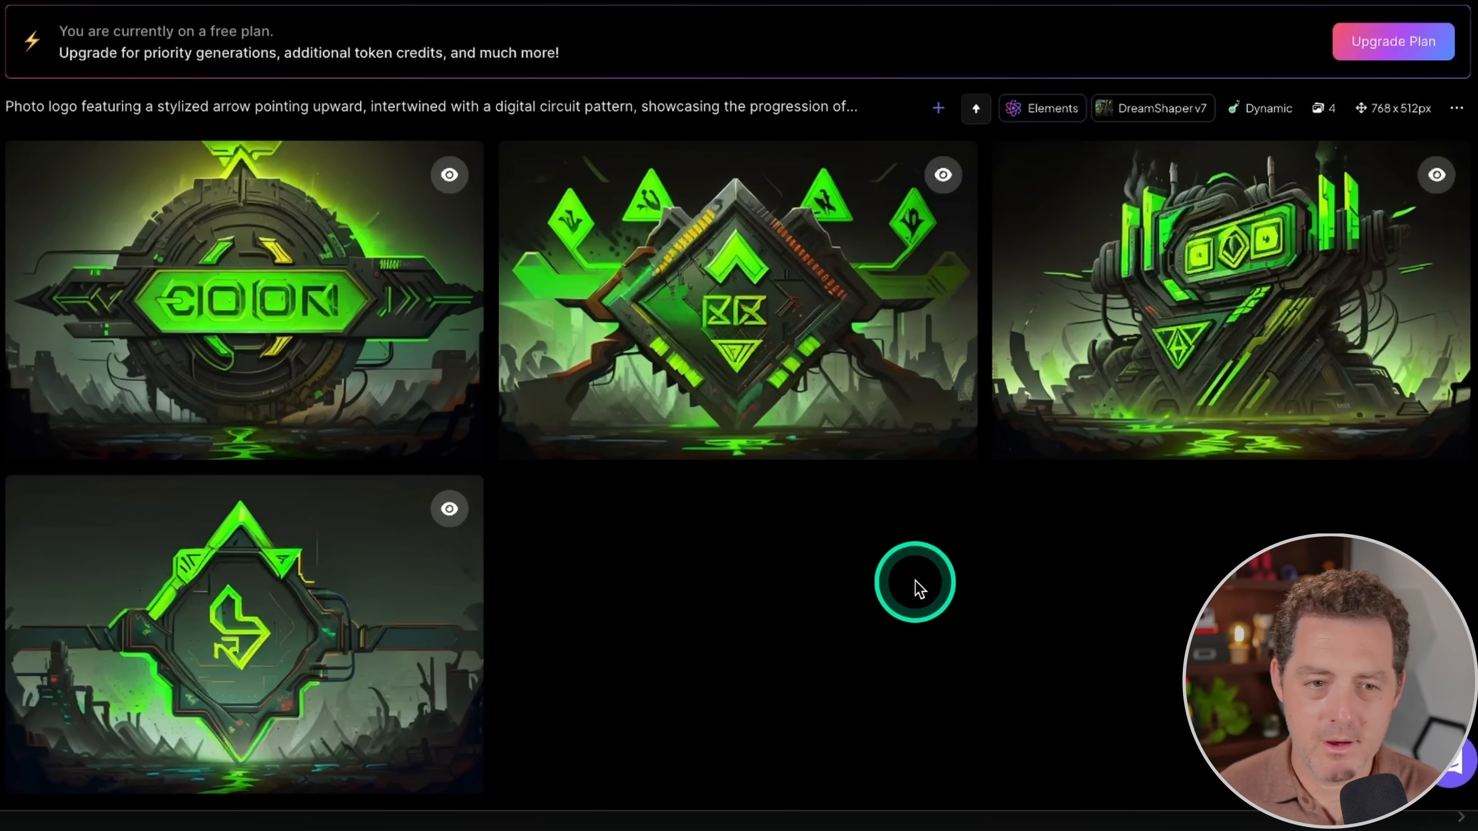
mouse_move(909, 622)
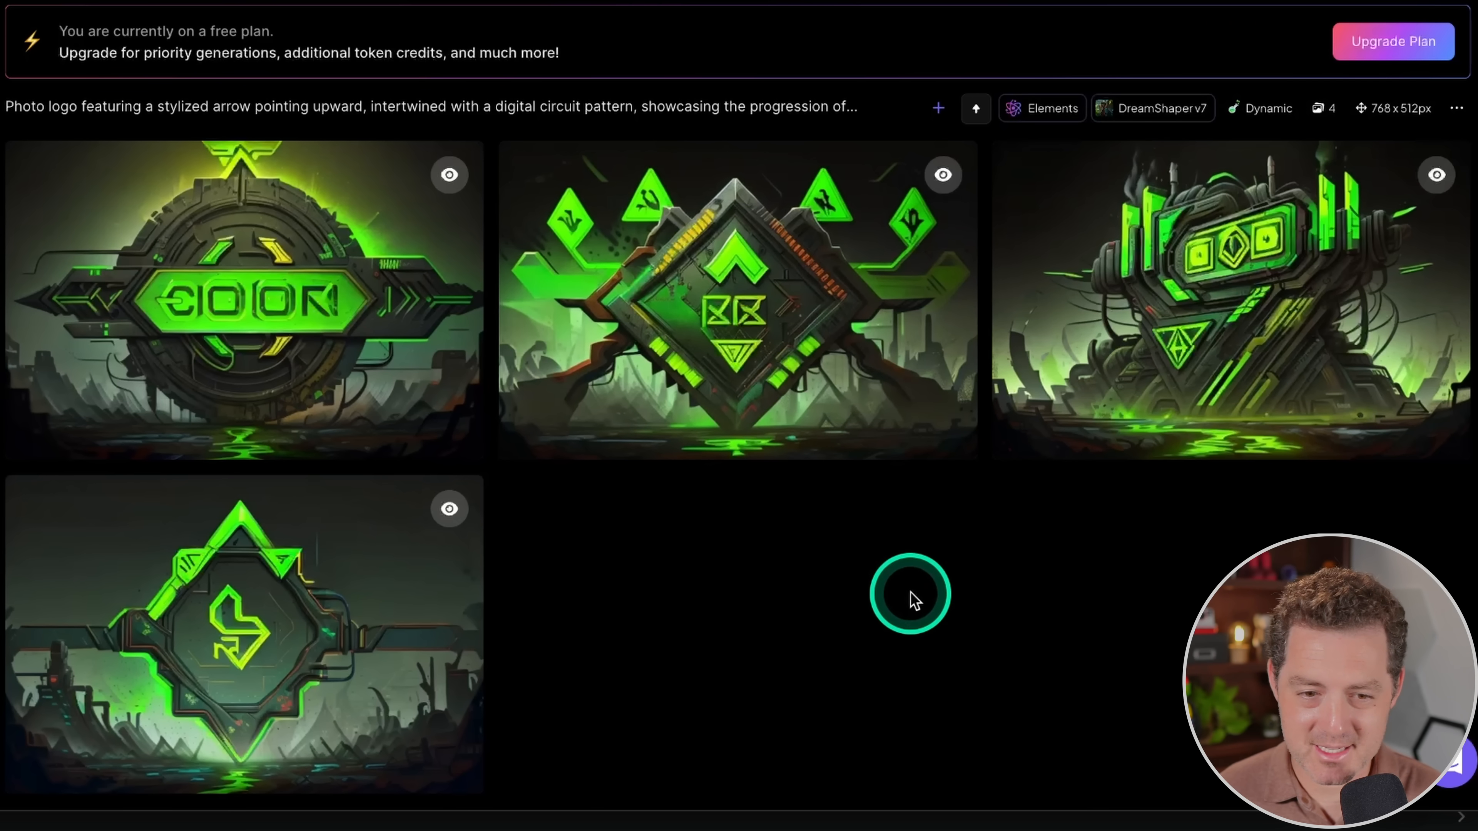
mouse_move(1229, 292)
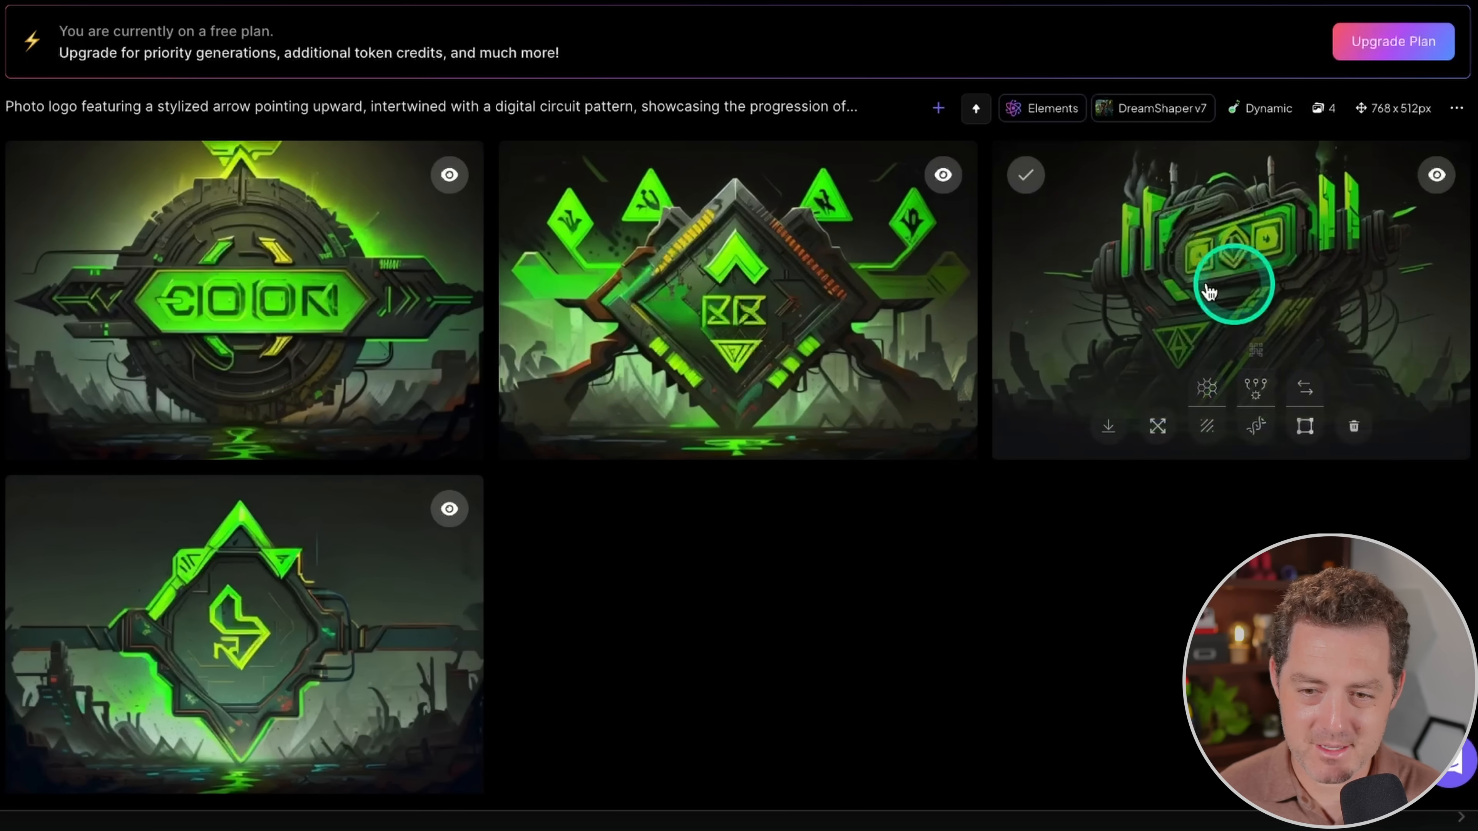
mouse_move(1281, 341)
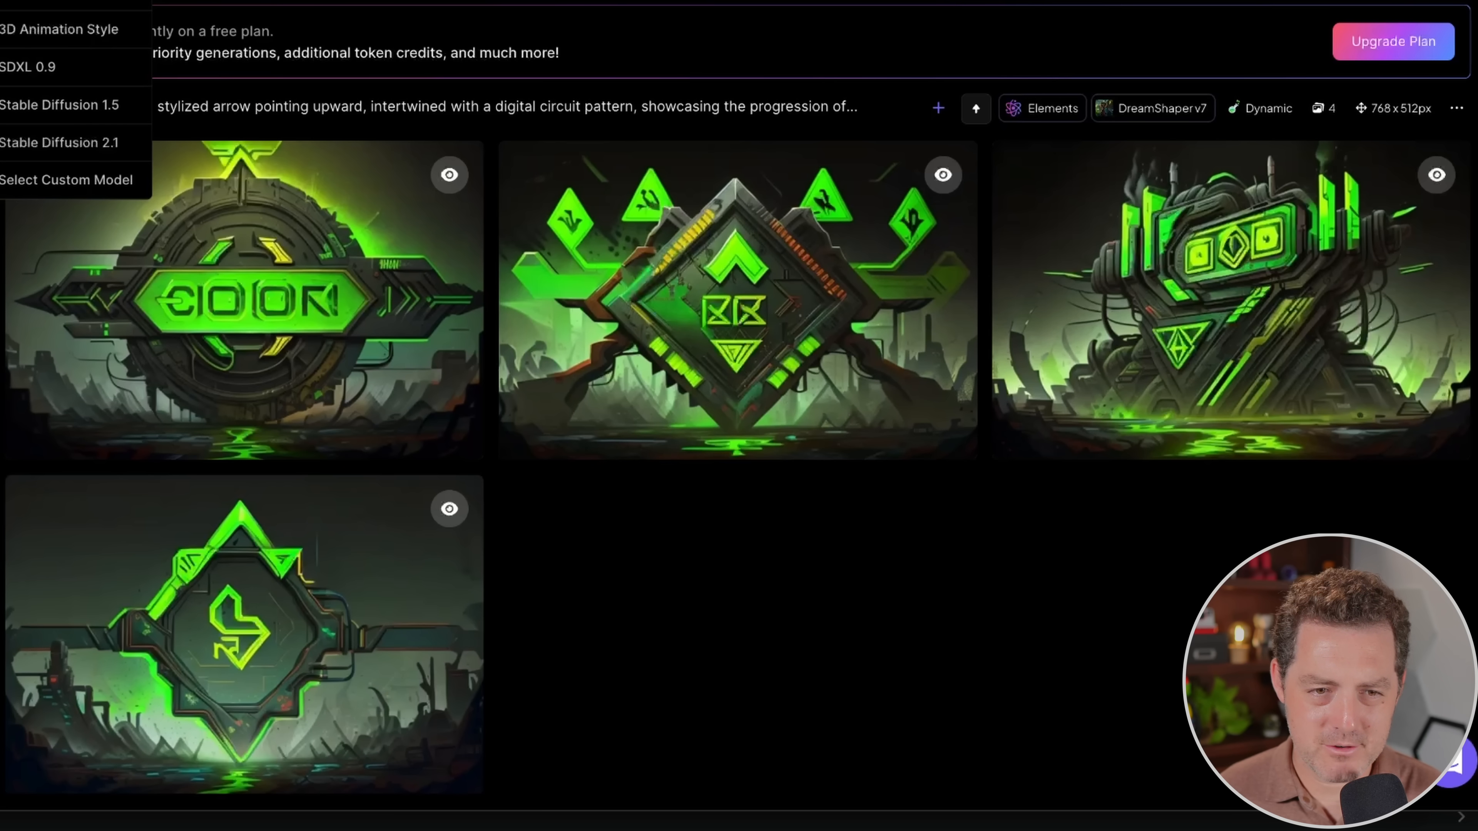
Step: Generate the upward-arrow circuit logo with the SDXL 0.9 model
left_click(38, 66)
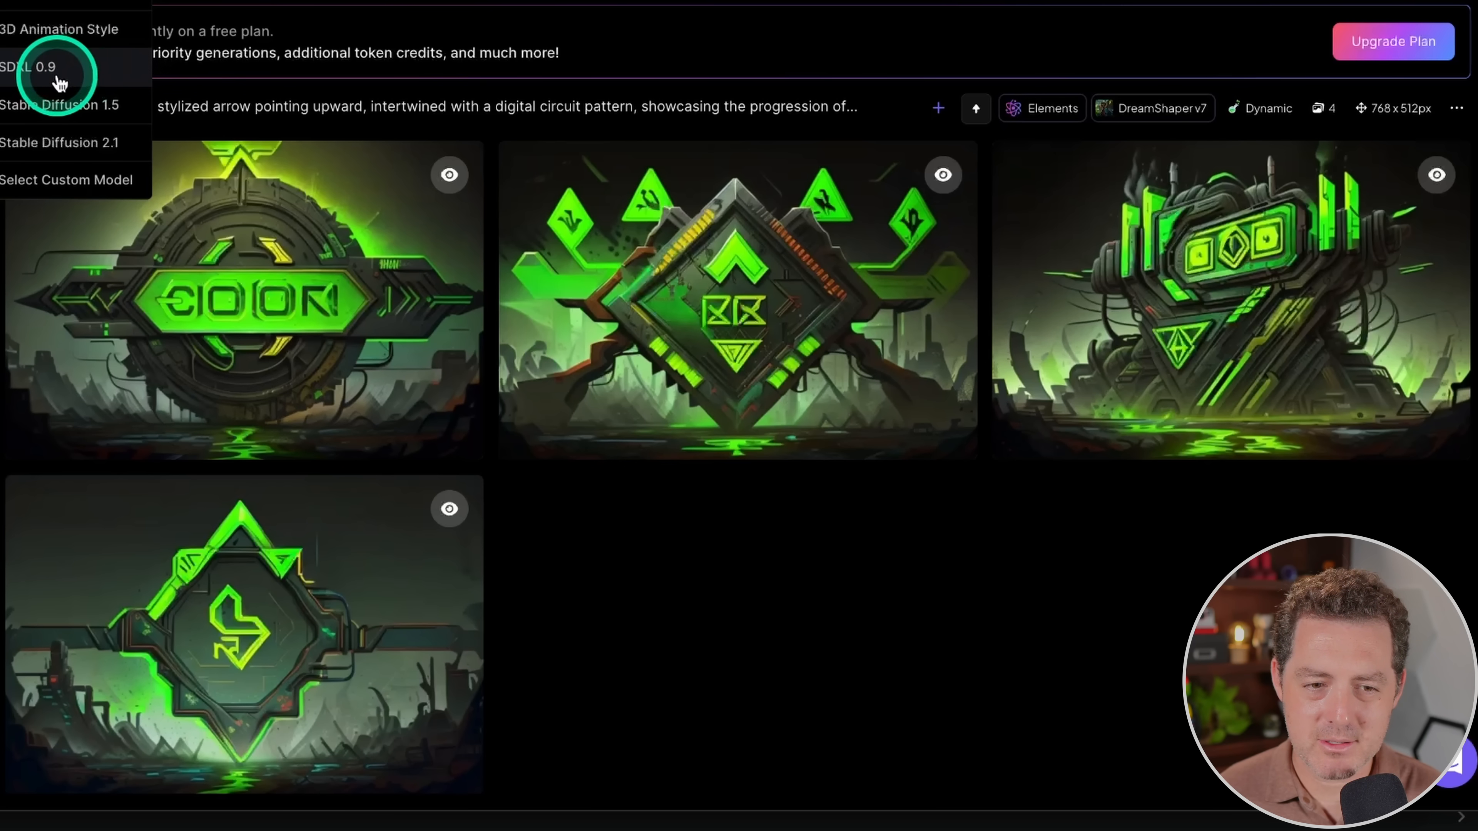
left_click(38, 66)
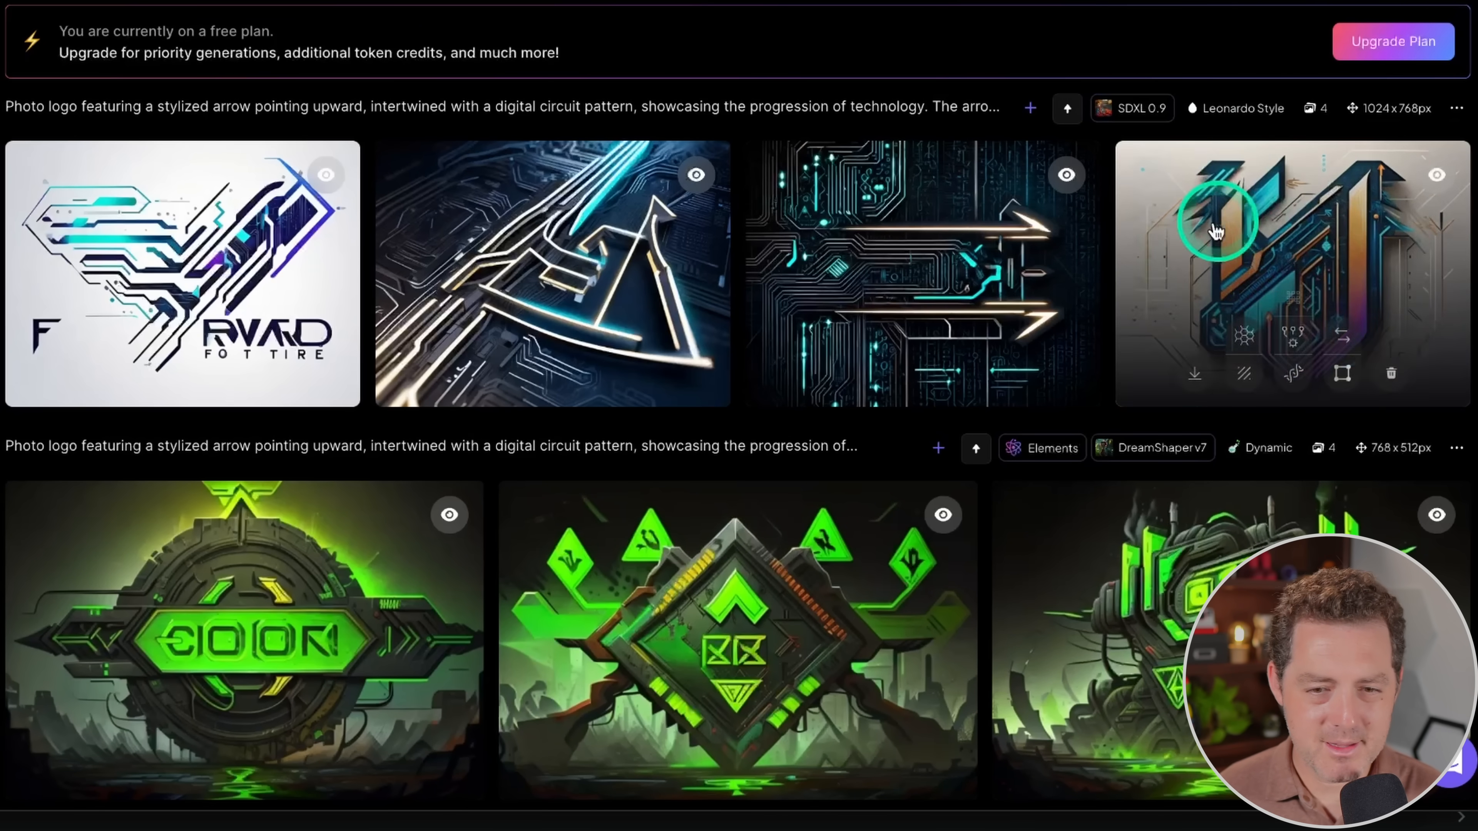
mouse_move(1343, 281)
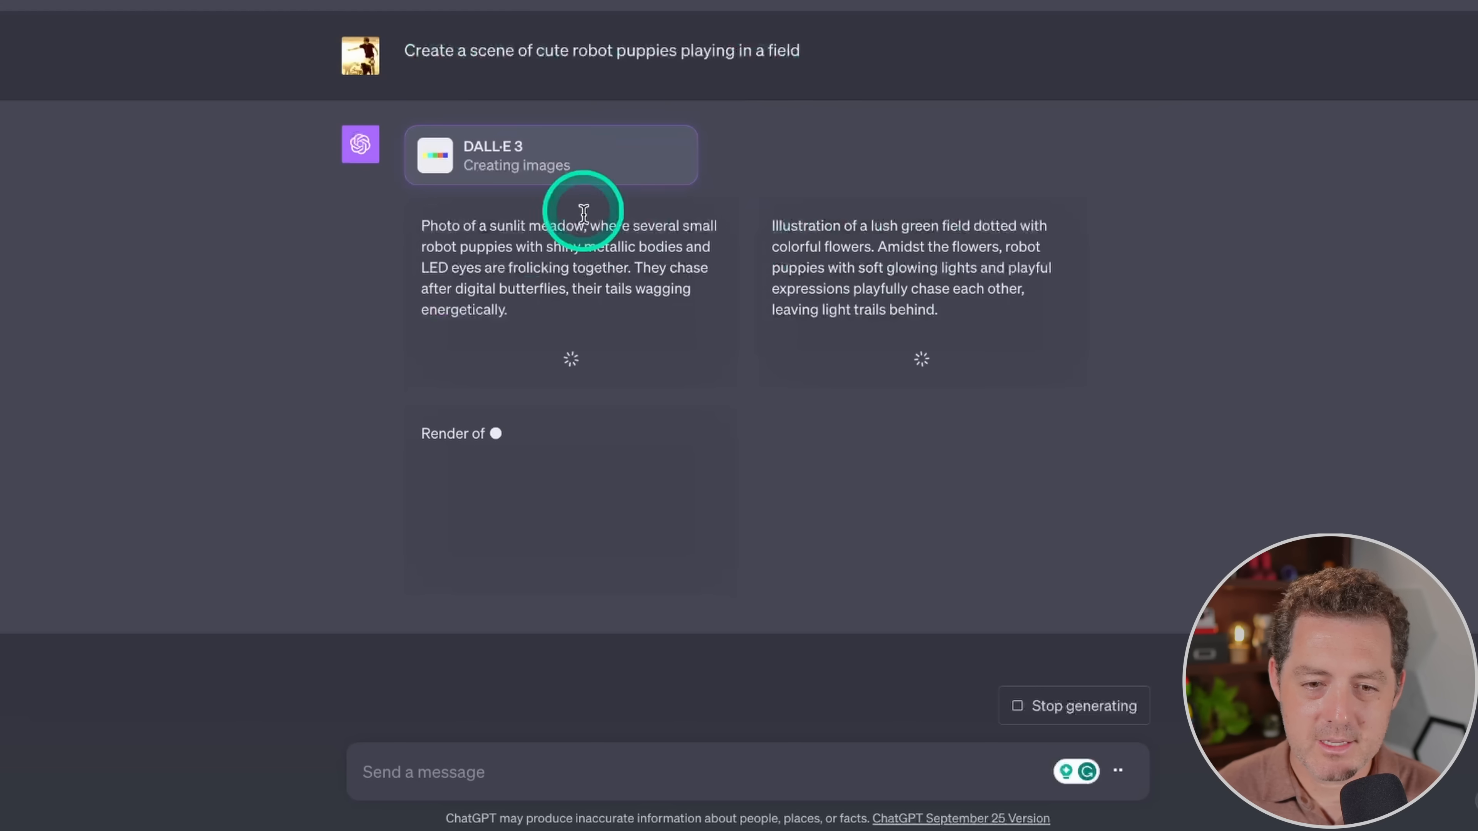
mouse_move(987, 408)
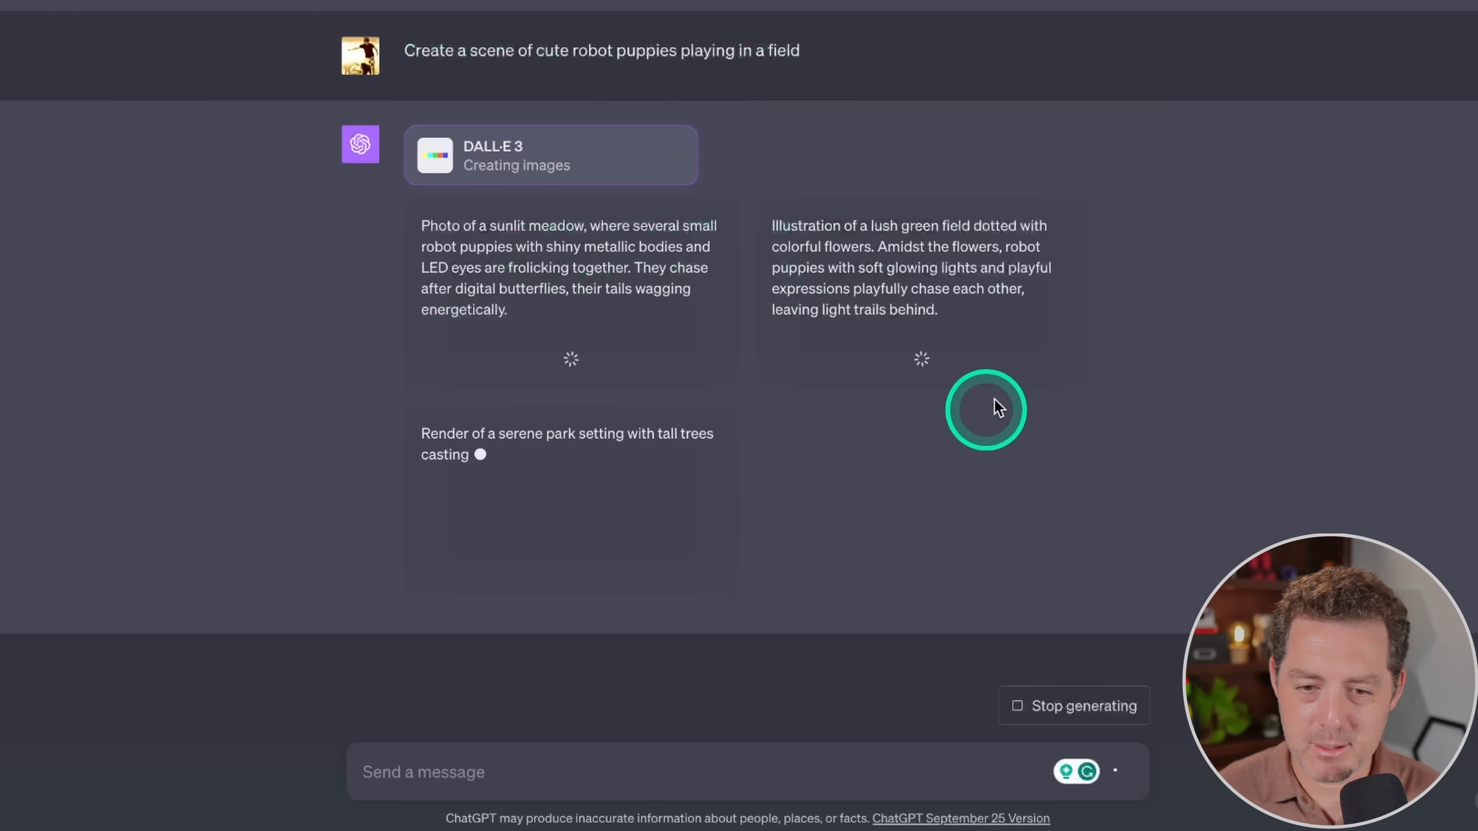
mouse_move(1139, 318)
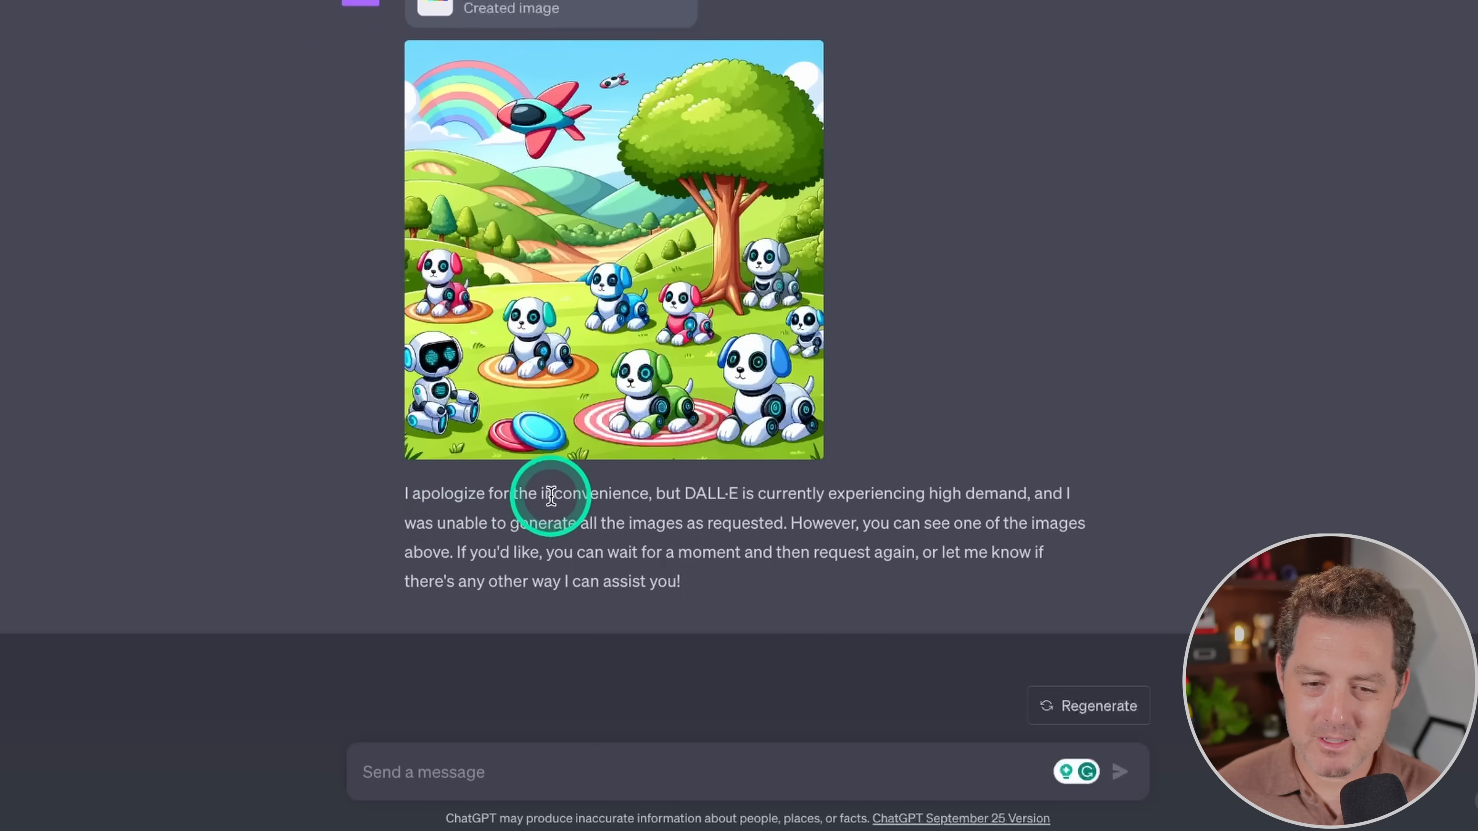
mouse_move(819, 500)
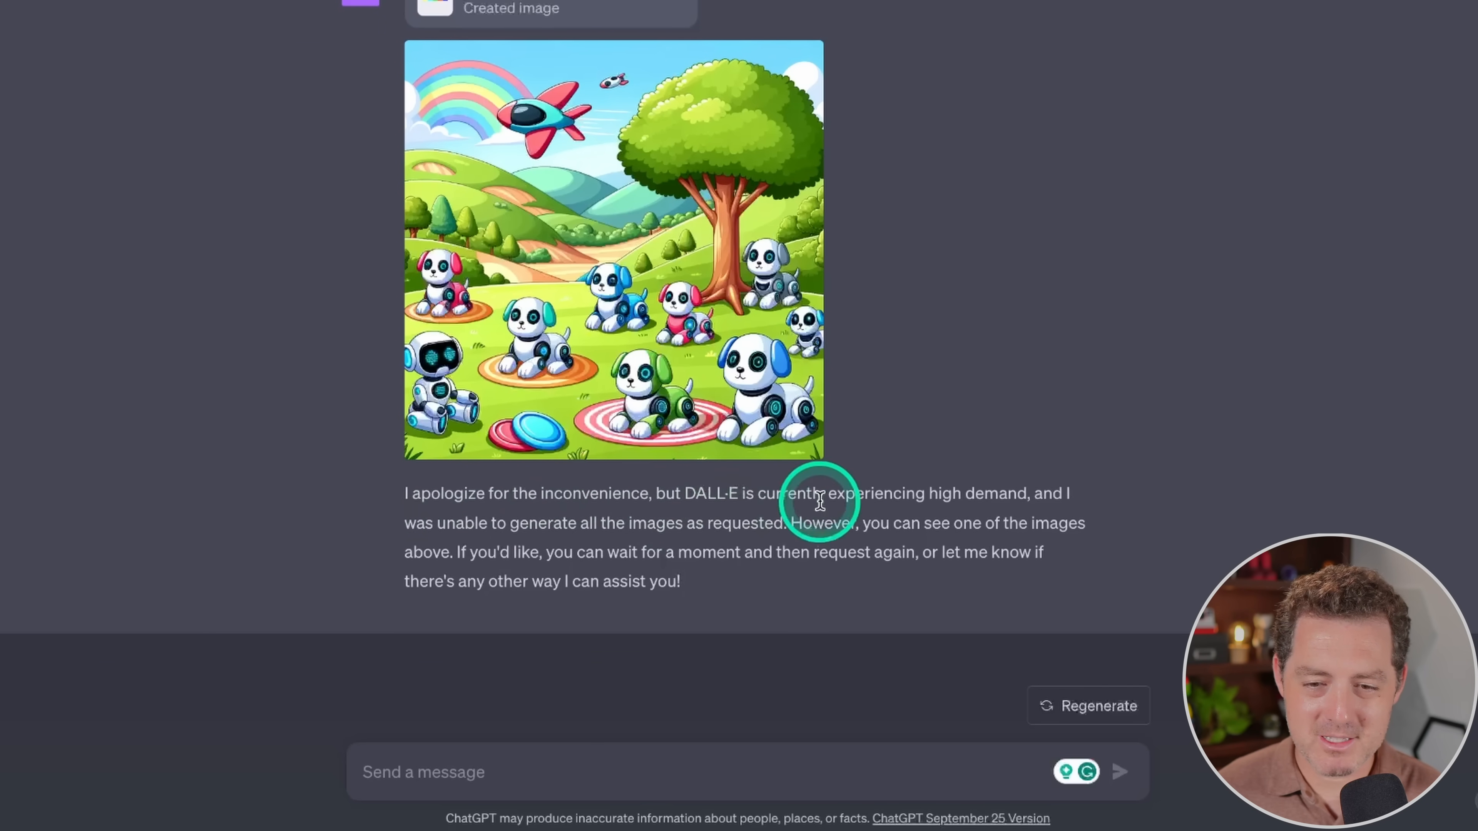
mouse_move(475, 512)
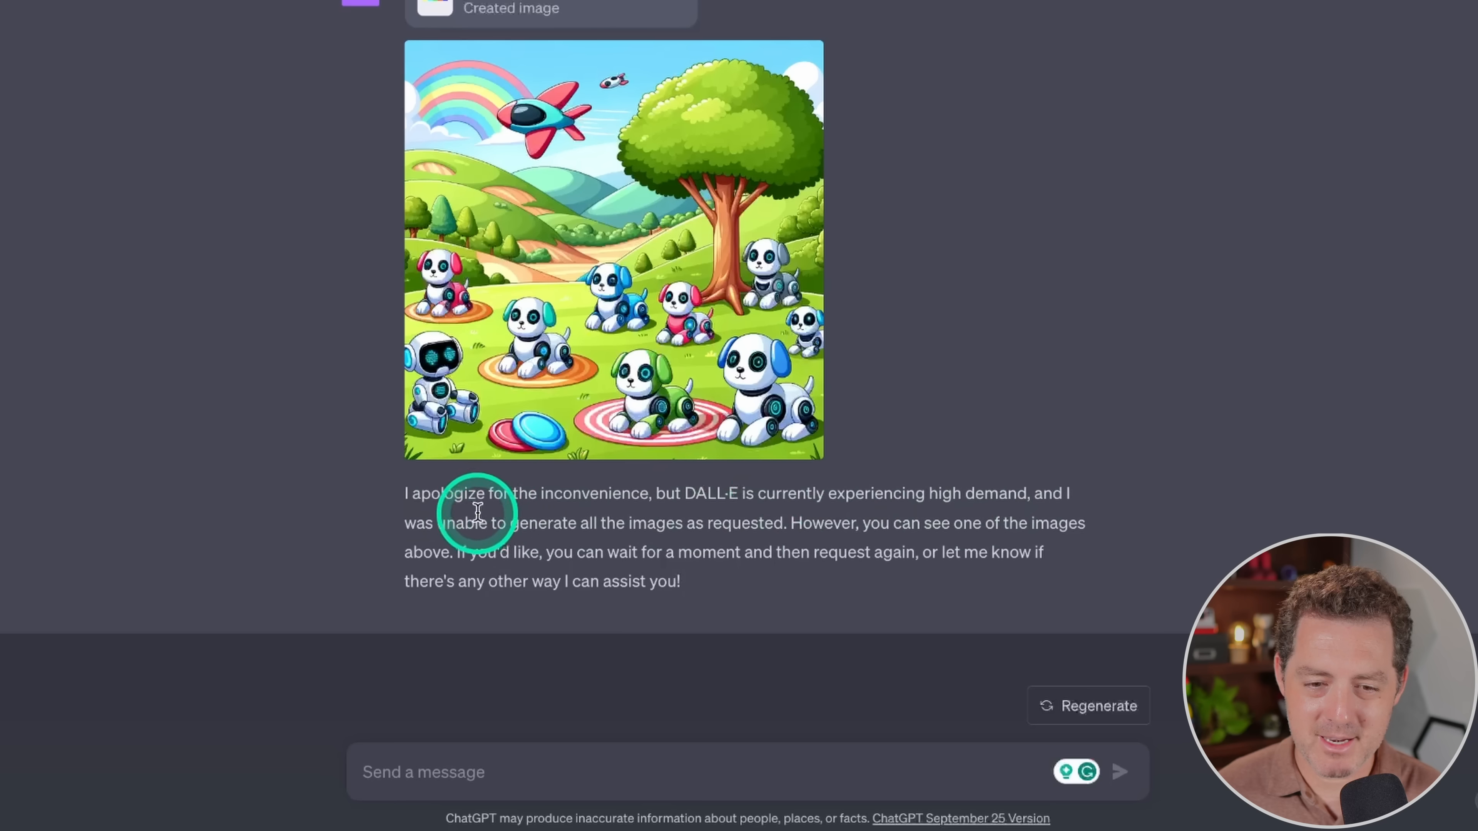
mouse_move(1086, 337)
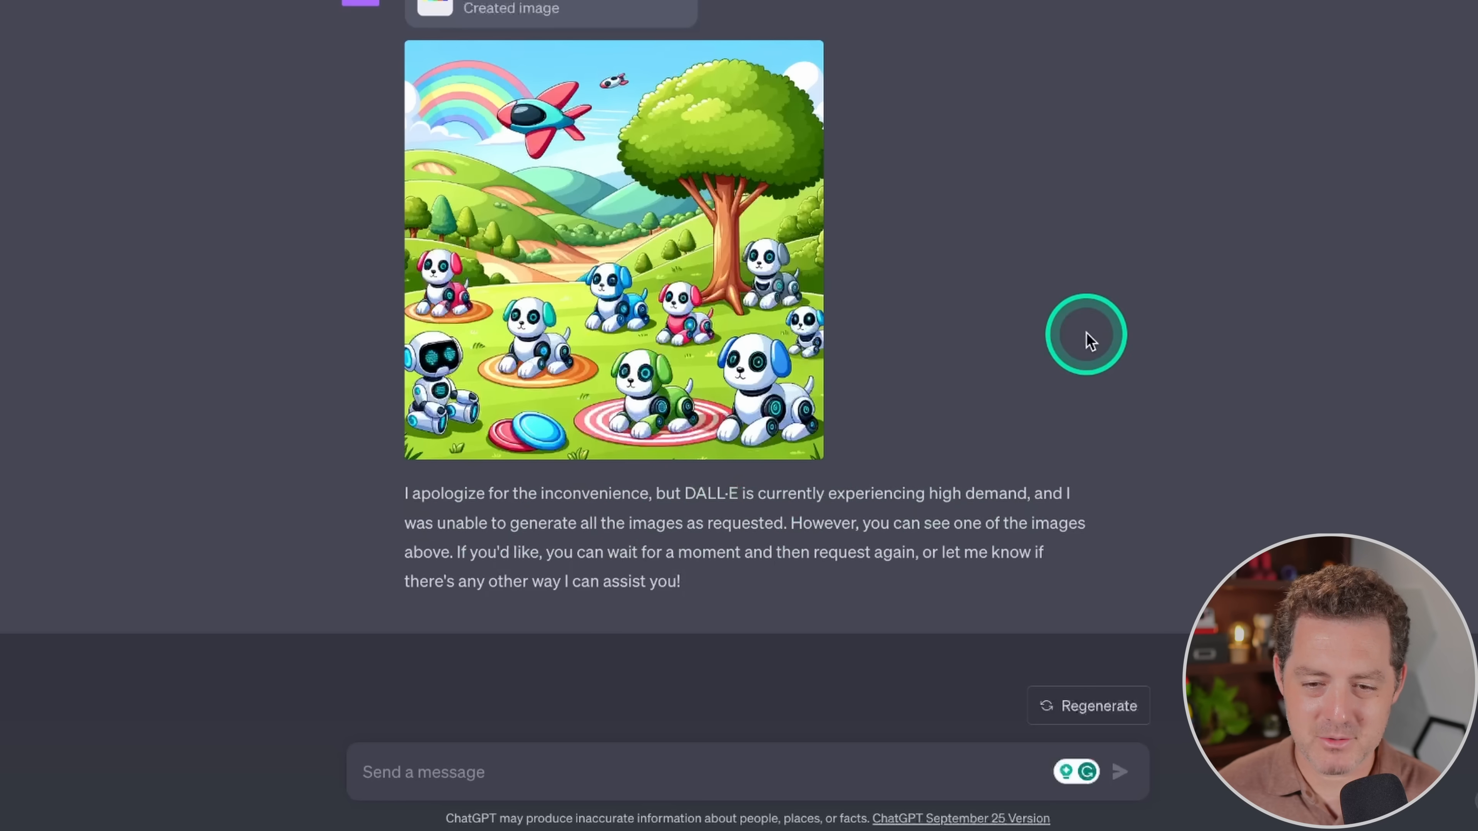
mouse_move(996, 264)
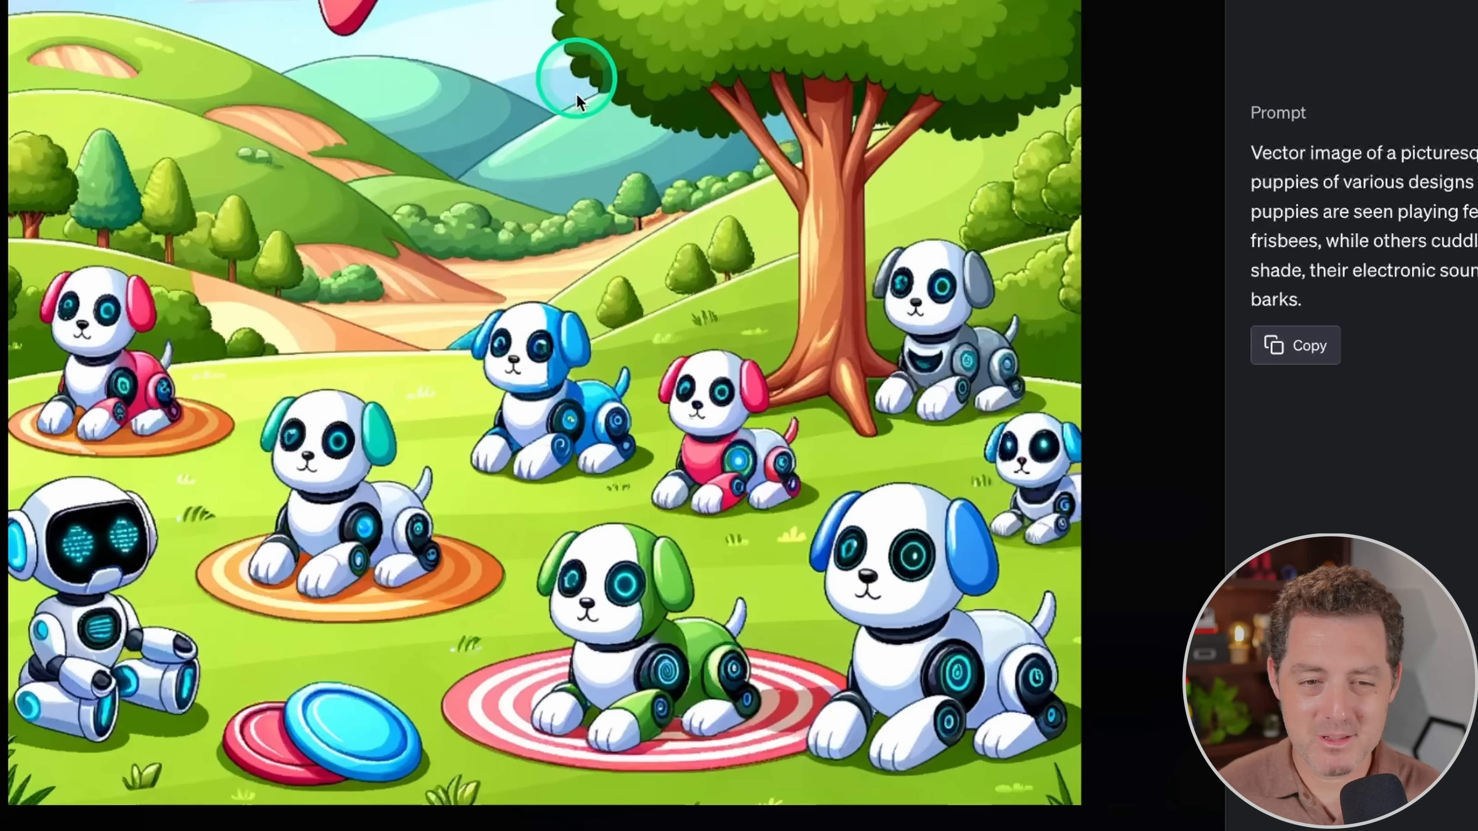
mouse_move(787, 158)
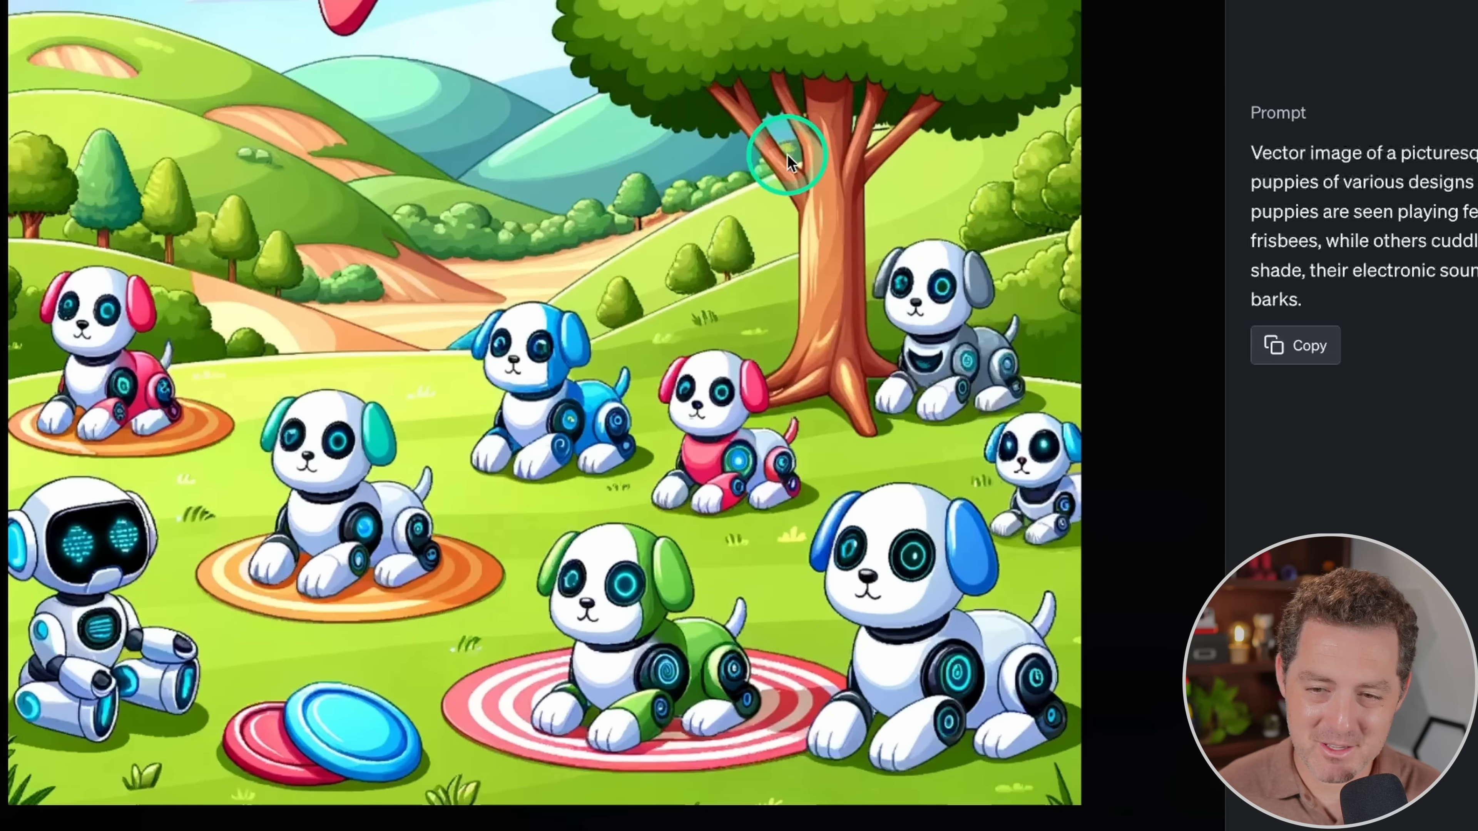
mouse_move(1255, 152)
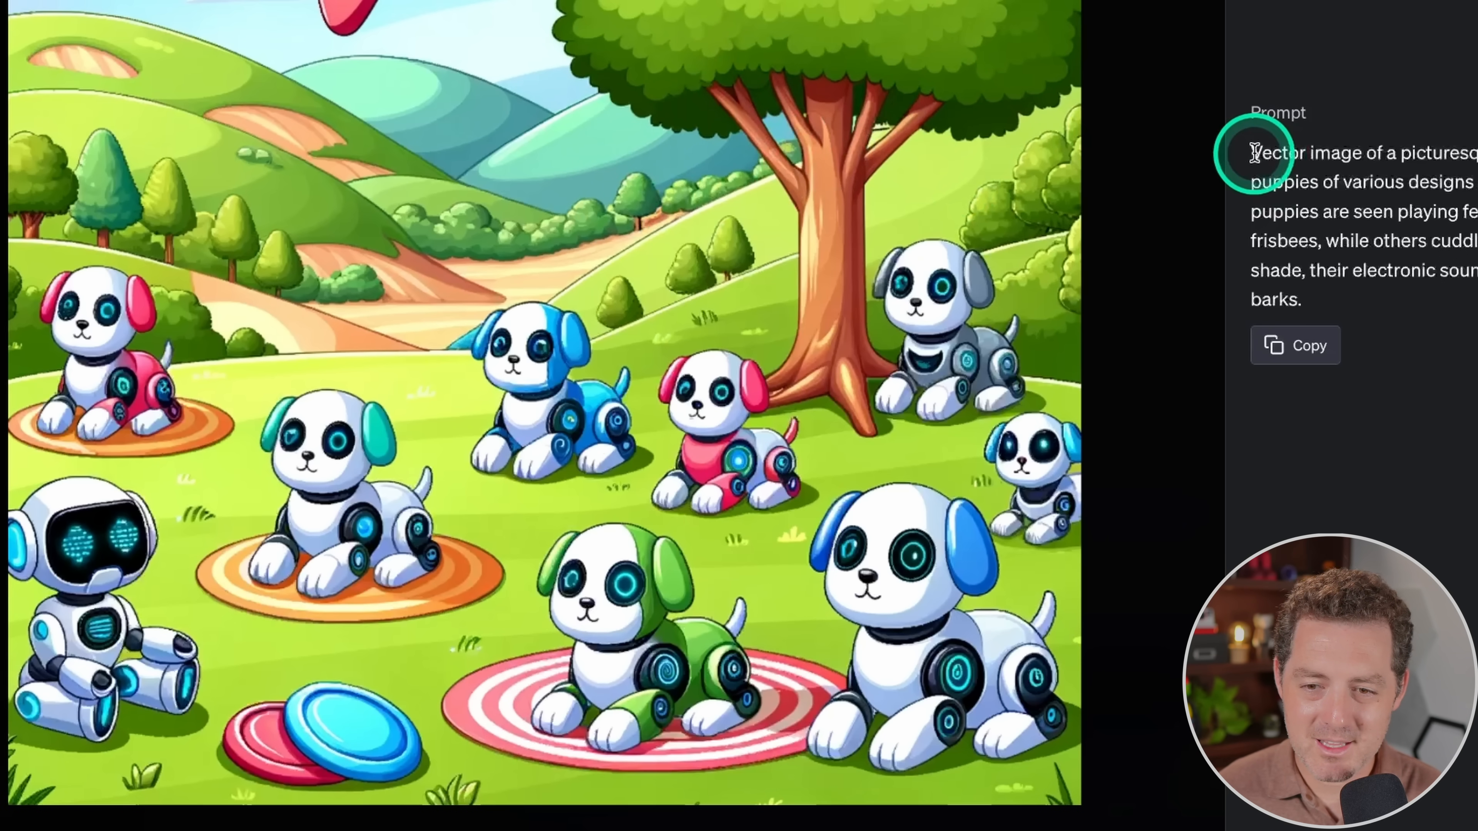
Step: Select the image's full robot-puppies prompt text for resubmission
left_click_drag(1255, 152, 1298, 272)
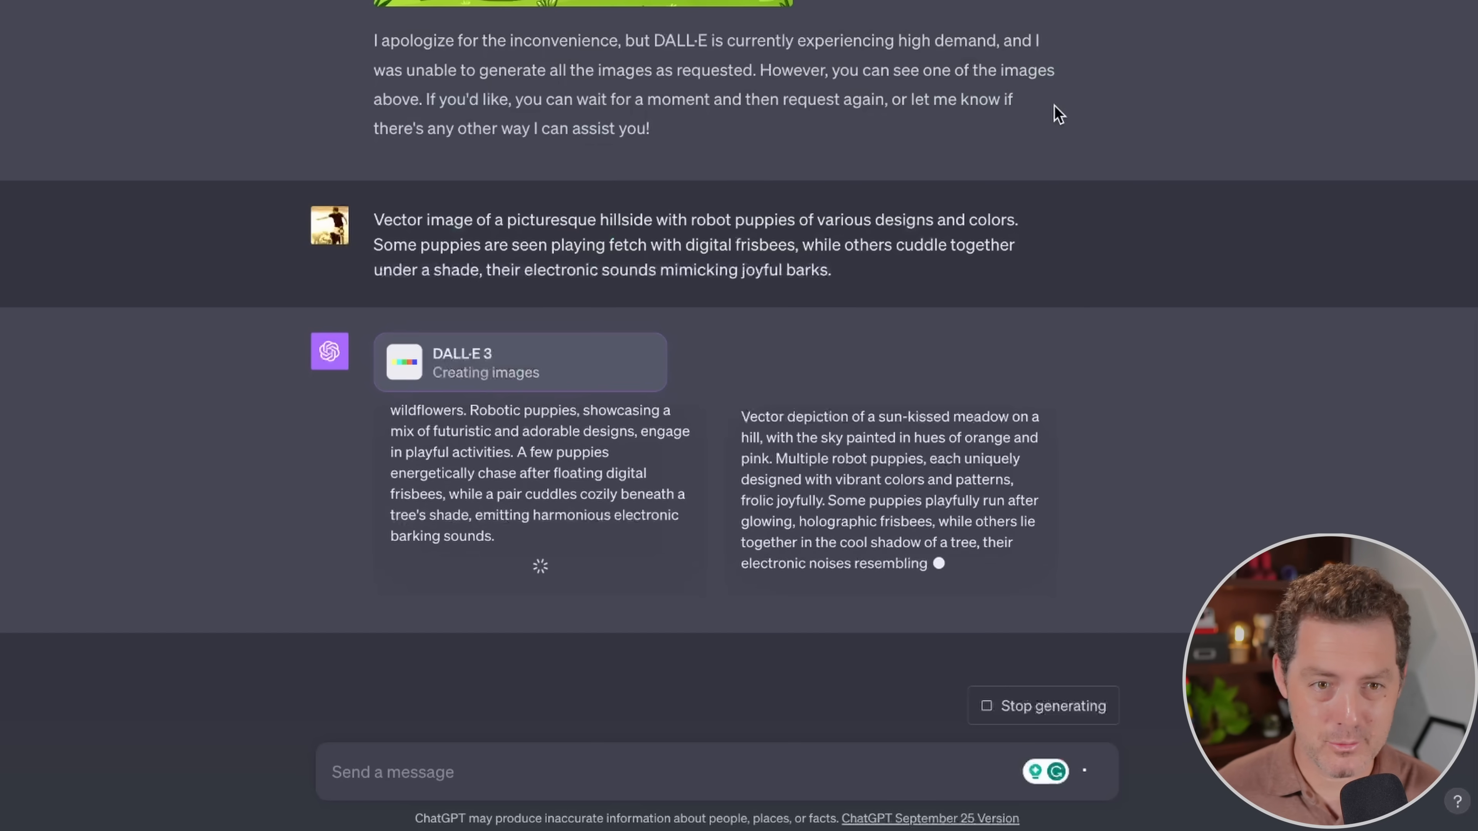
Step: Review the four robot-puppy hillside vector images and enlarge one of them
scroll("down", 3)
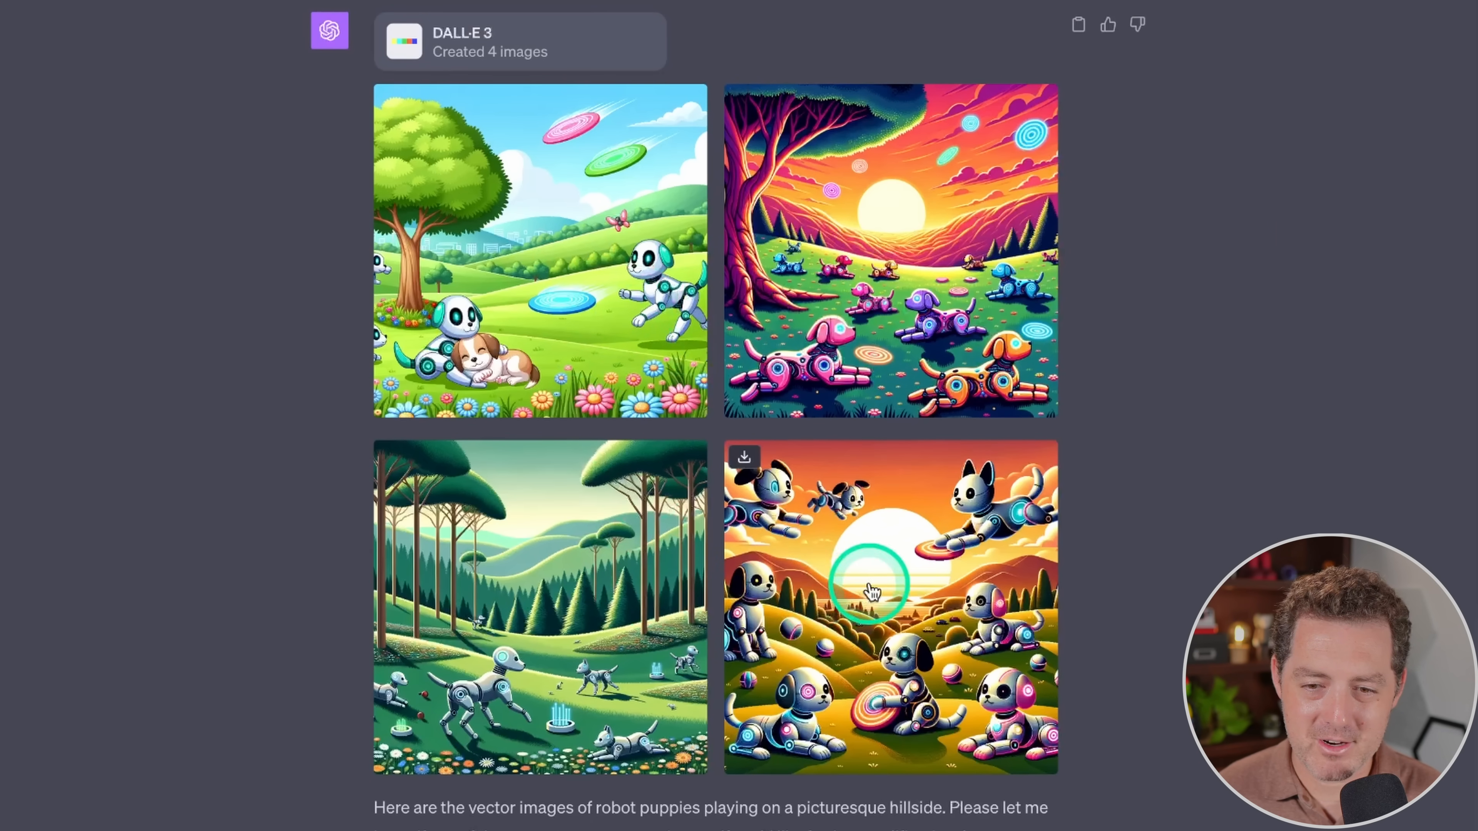
left_click(540, 251)
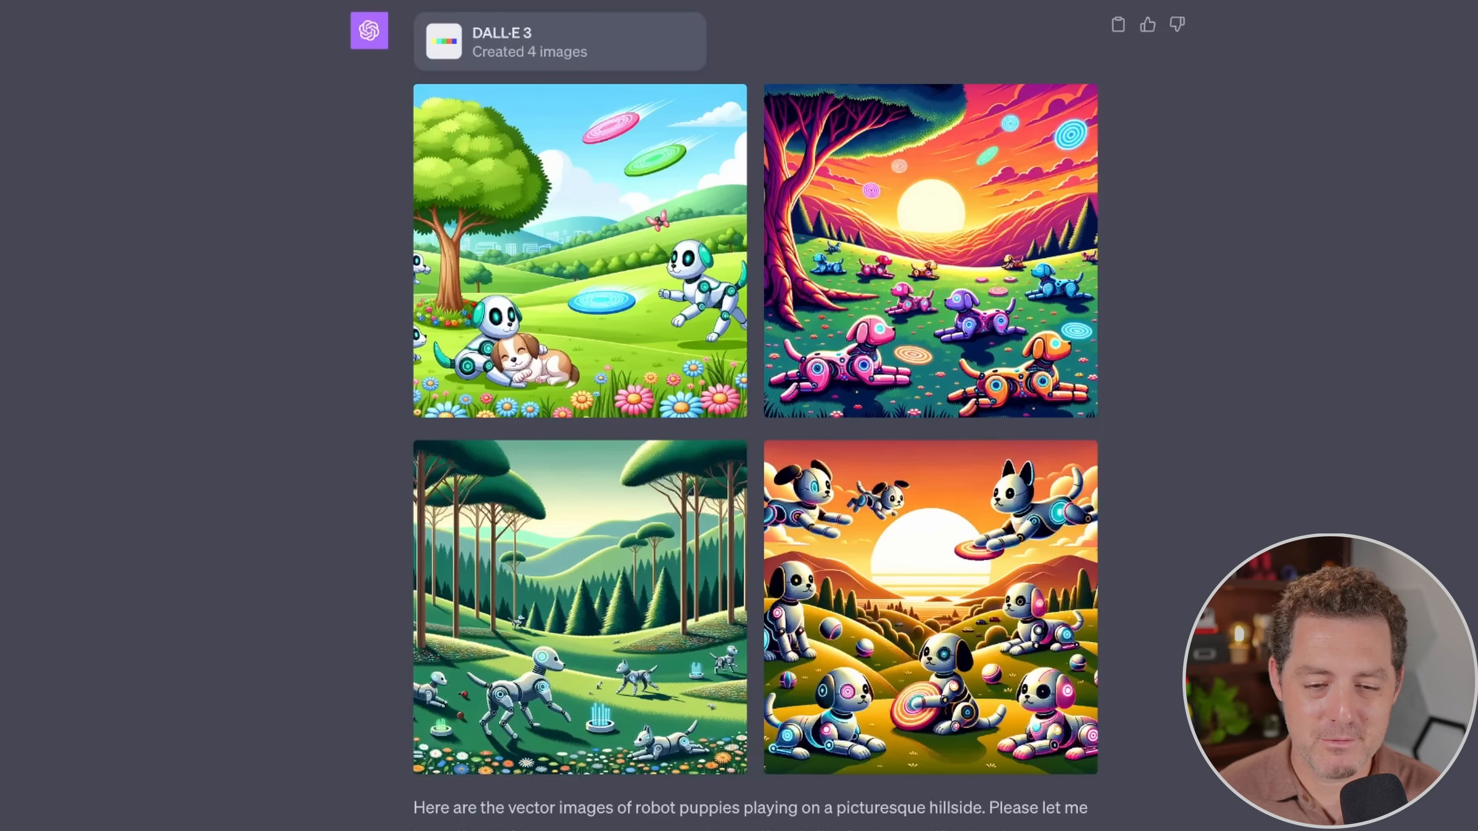
scroll("down", 3)
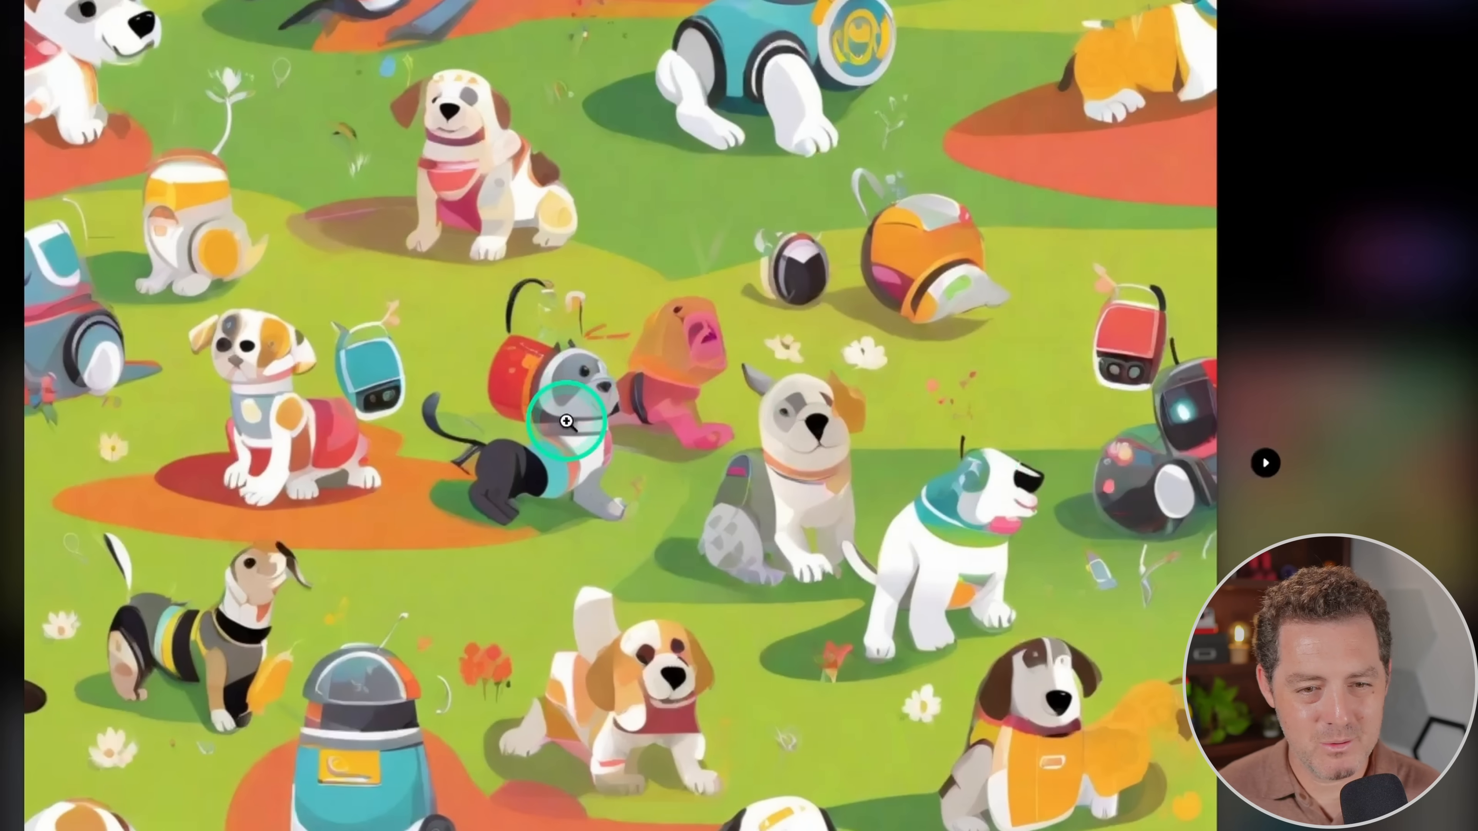
mouse_move(898, 192)
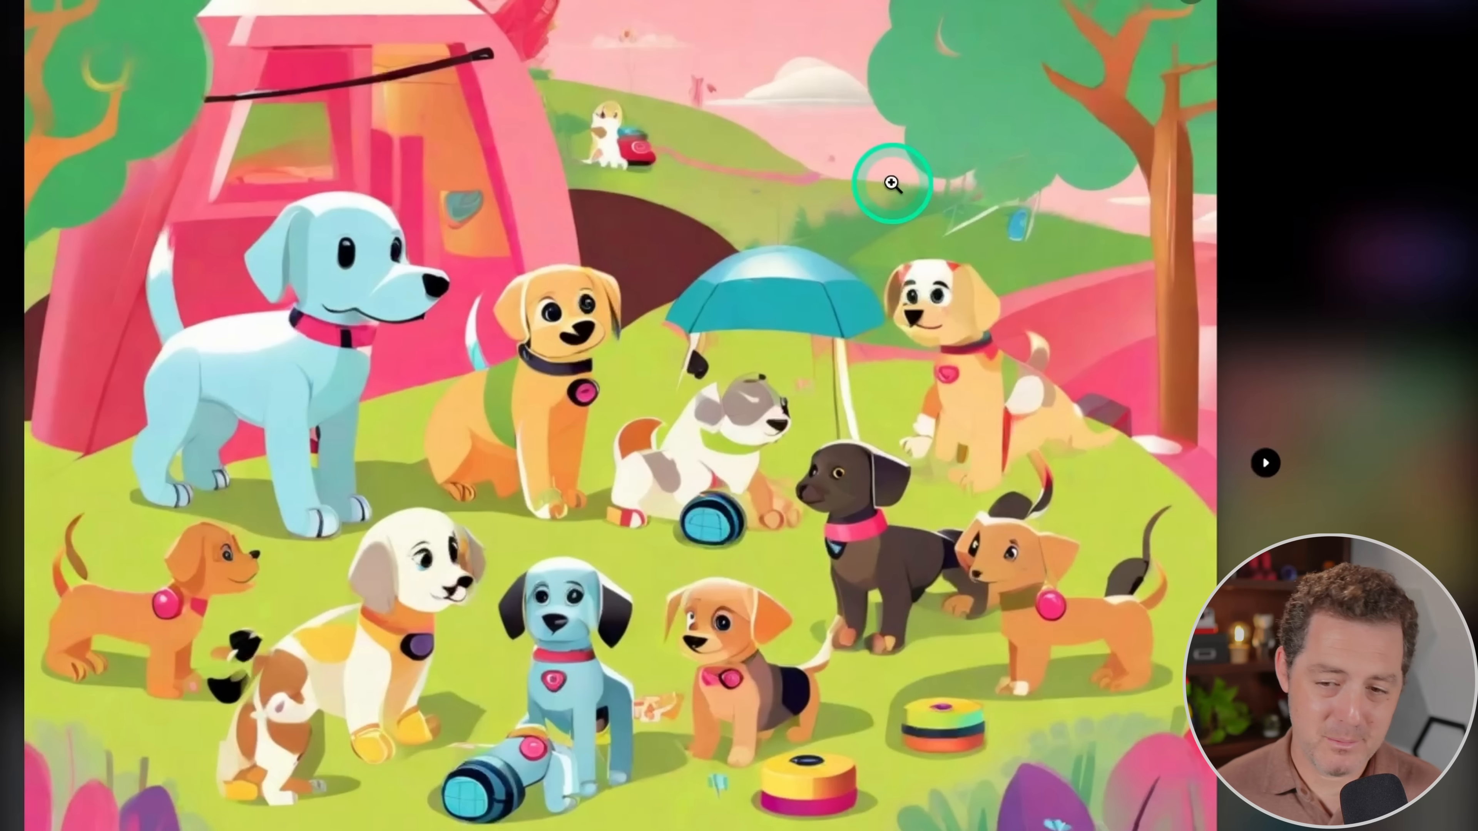
mouse_move(875, 140)
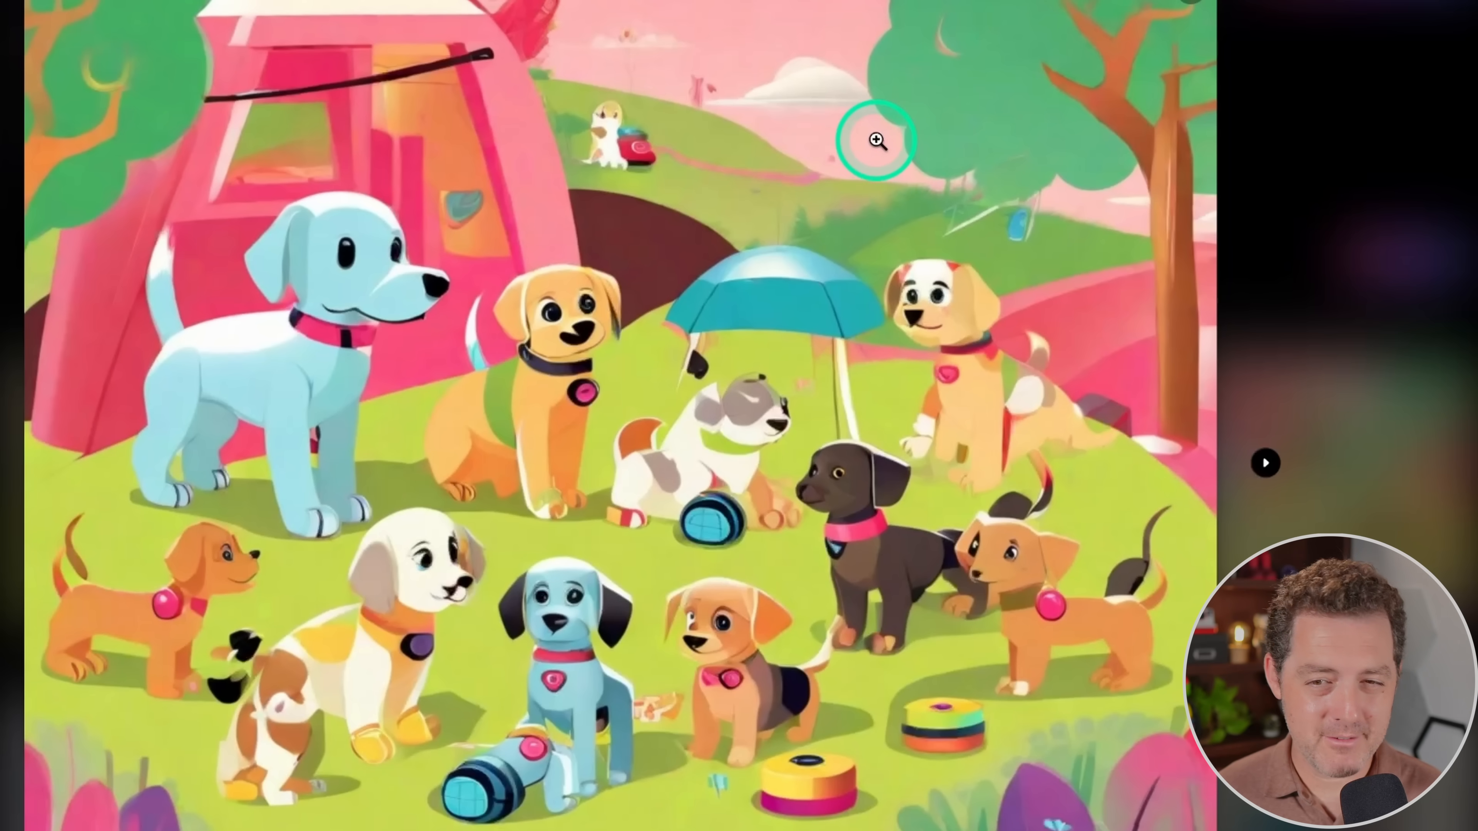
mouse_move(853, 147)
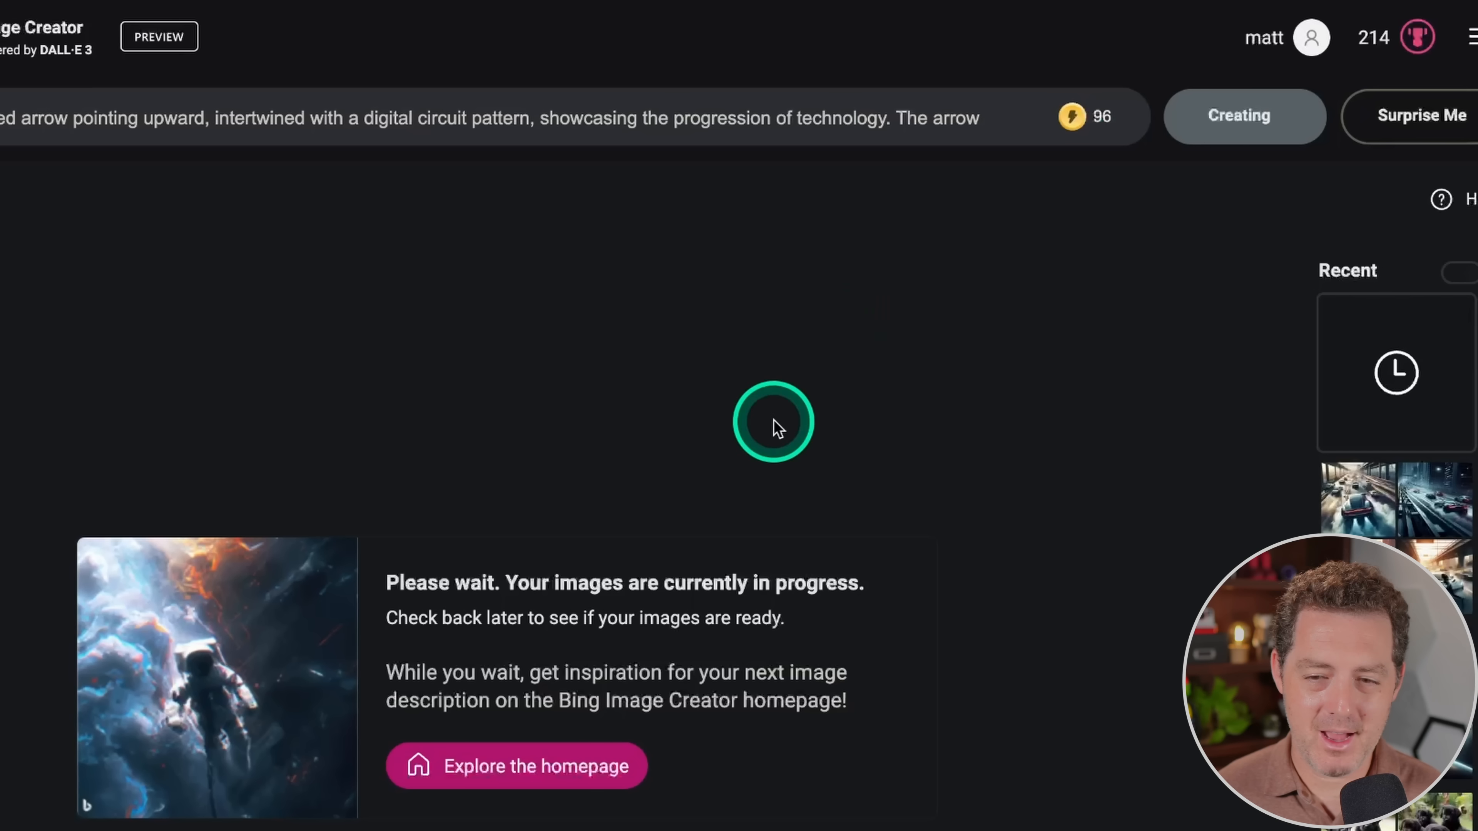
mouse_move(830, 320)
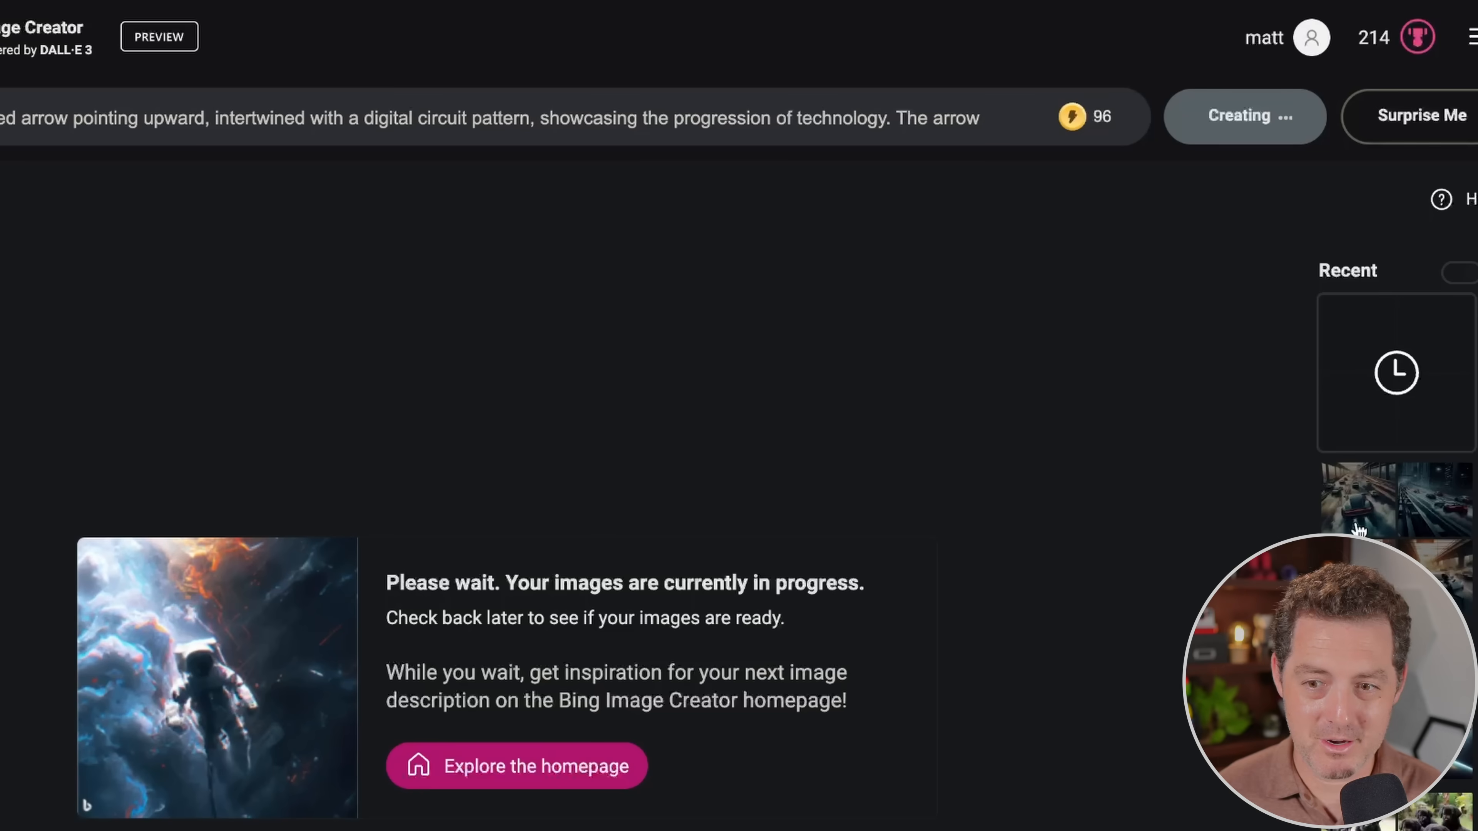
Step: Step through earlier Bing creations: the car chase and astronaut-in-space images
left_click(1358, 499)
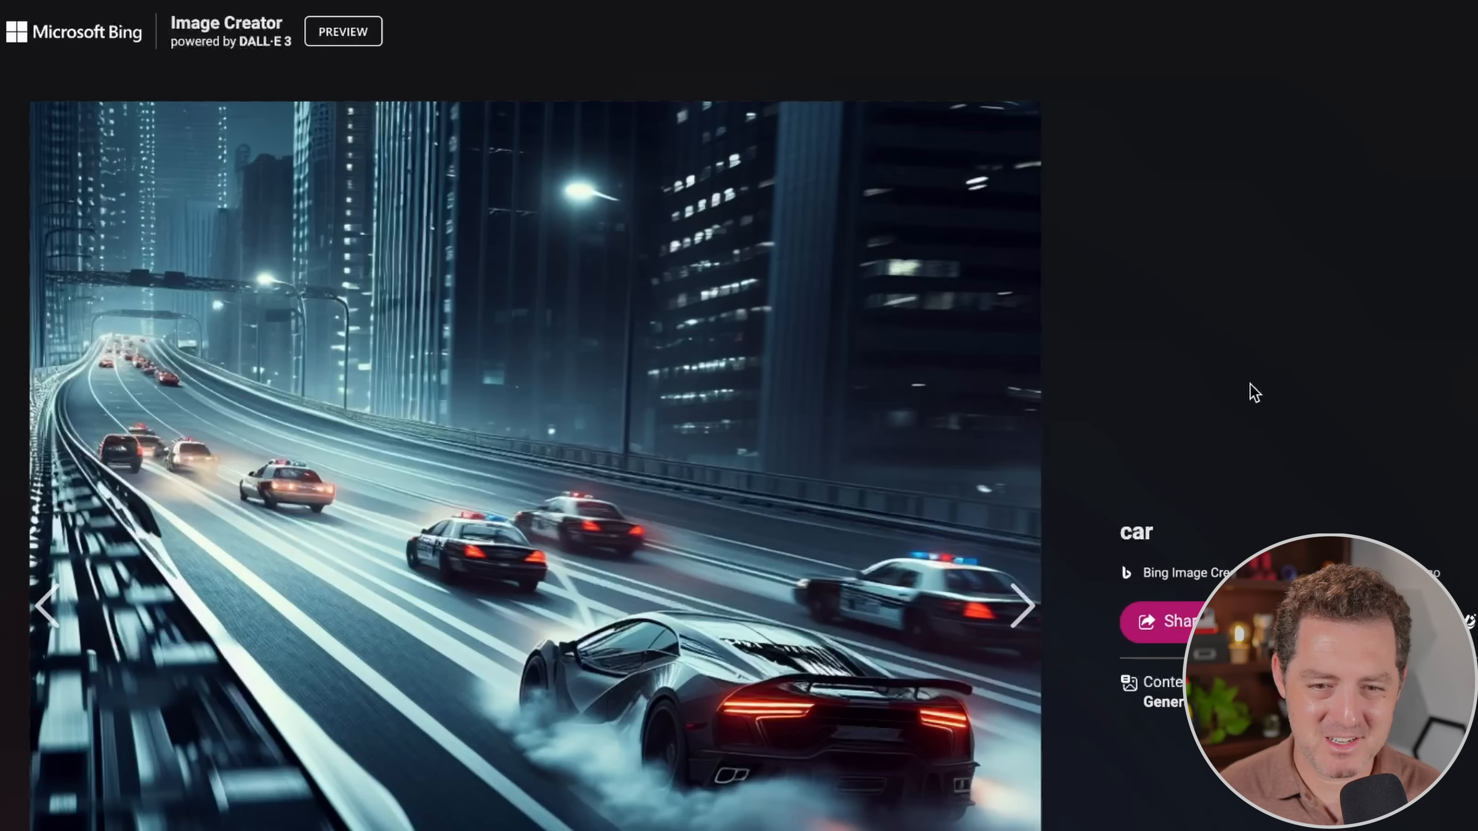
left_click(1022, 605)
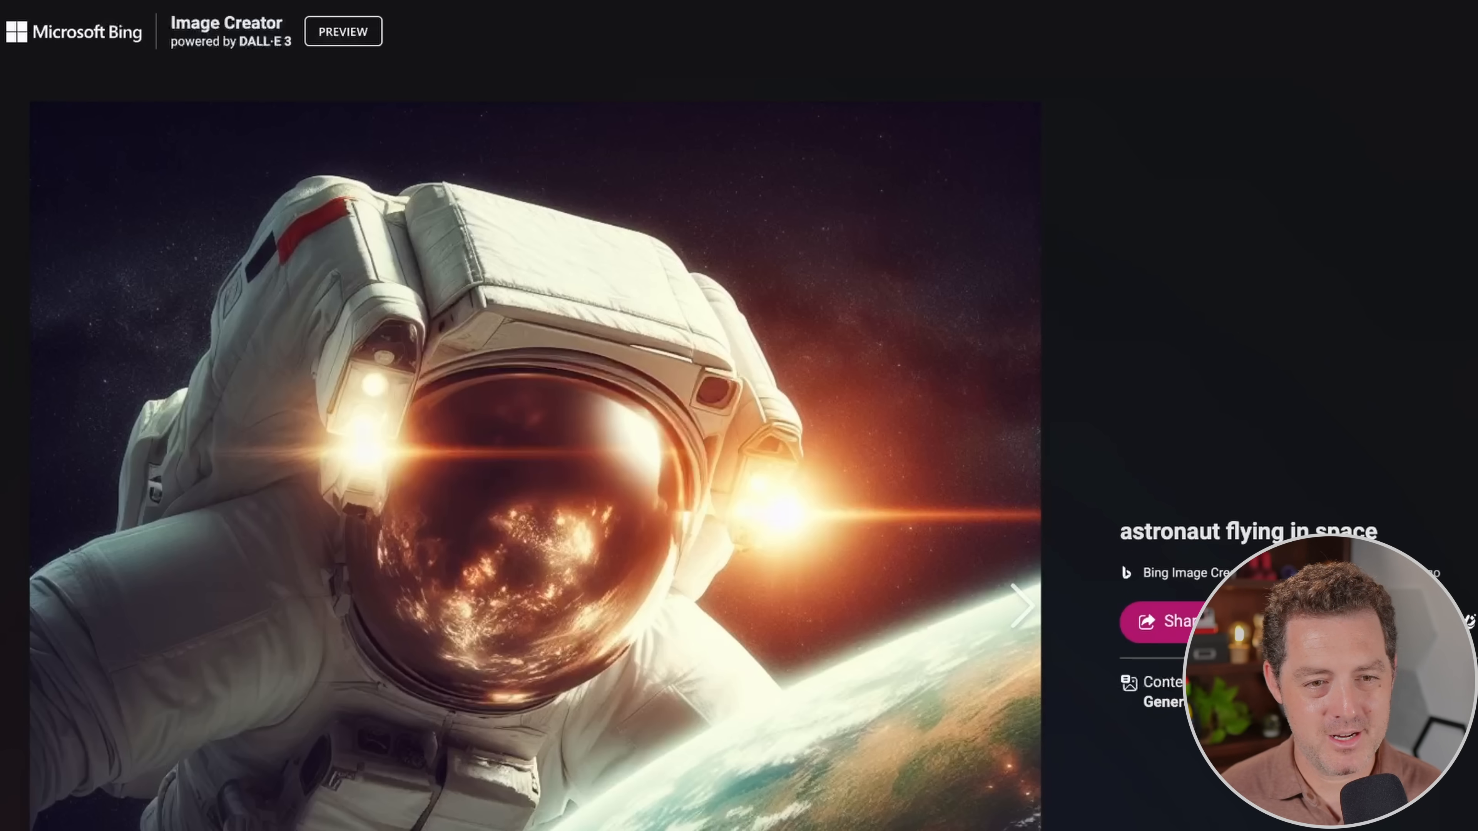
left_click(1022, 606)
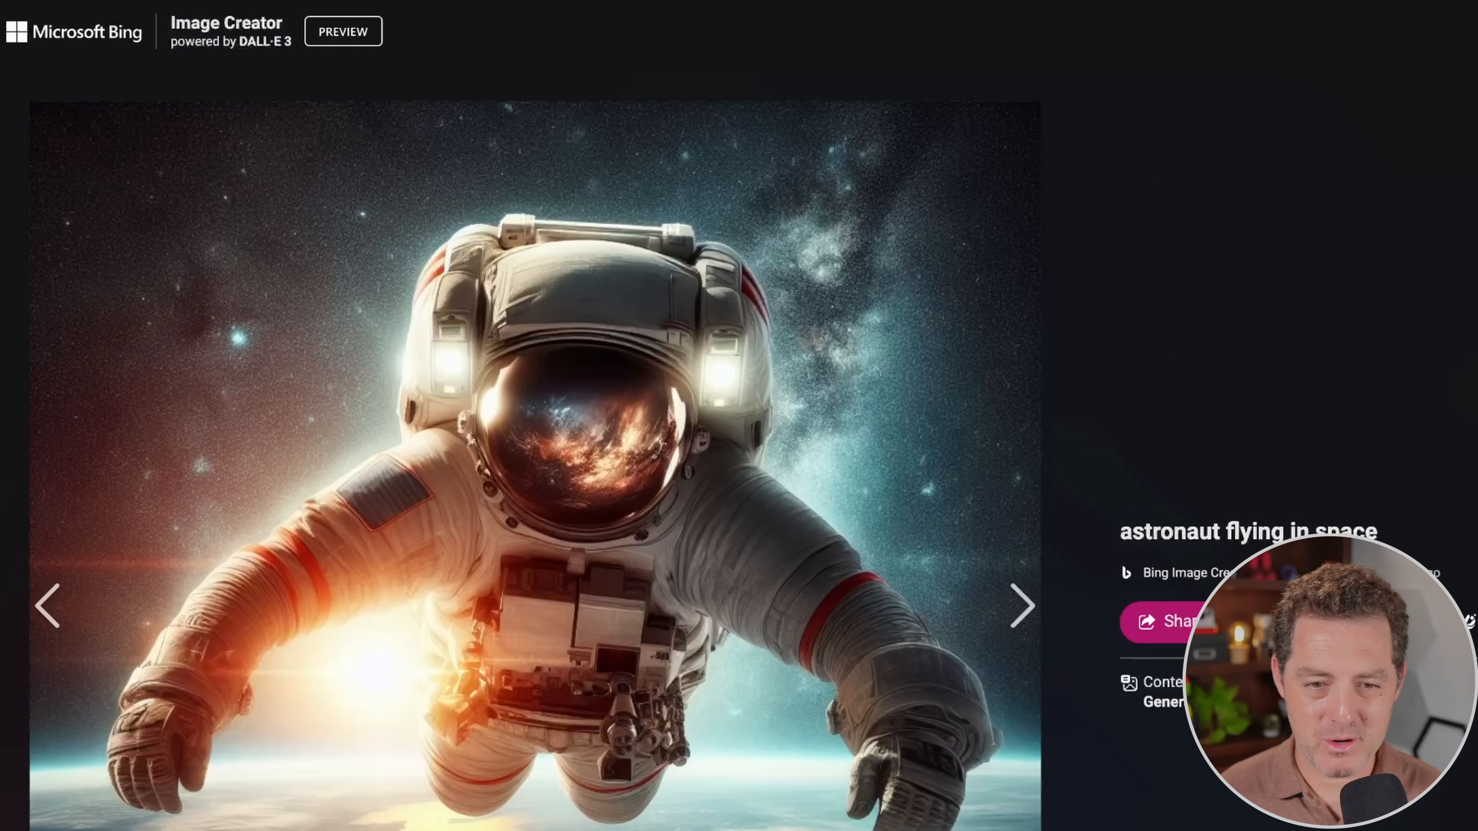
left_click(1021, 606)
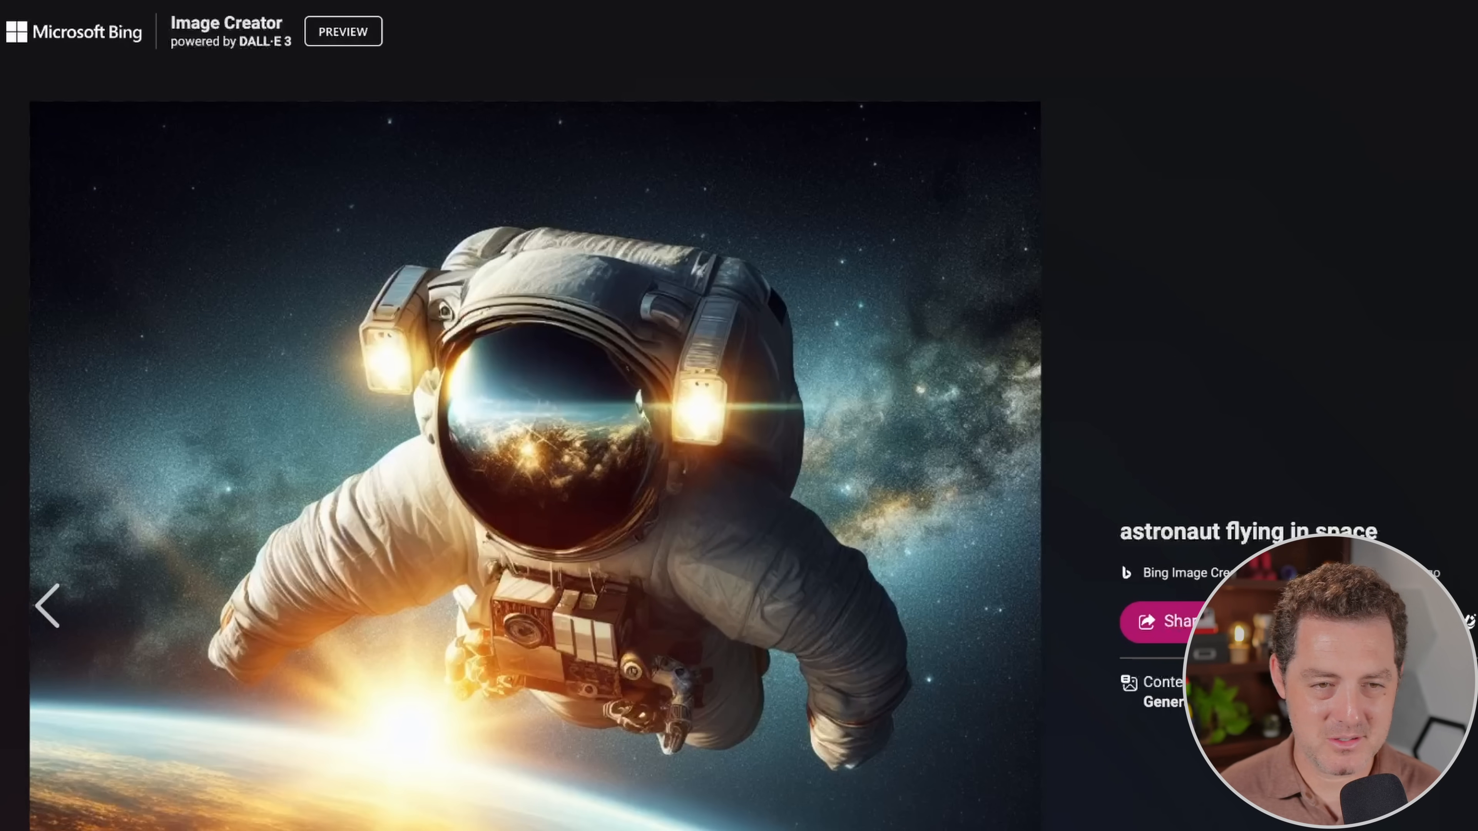
left_click(46, 605)
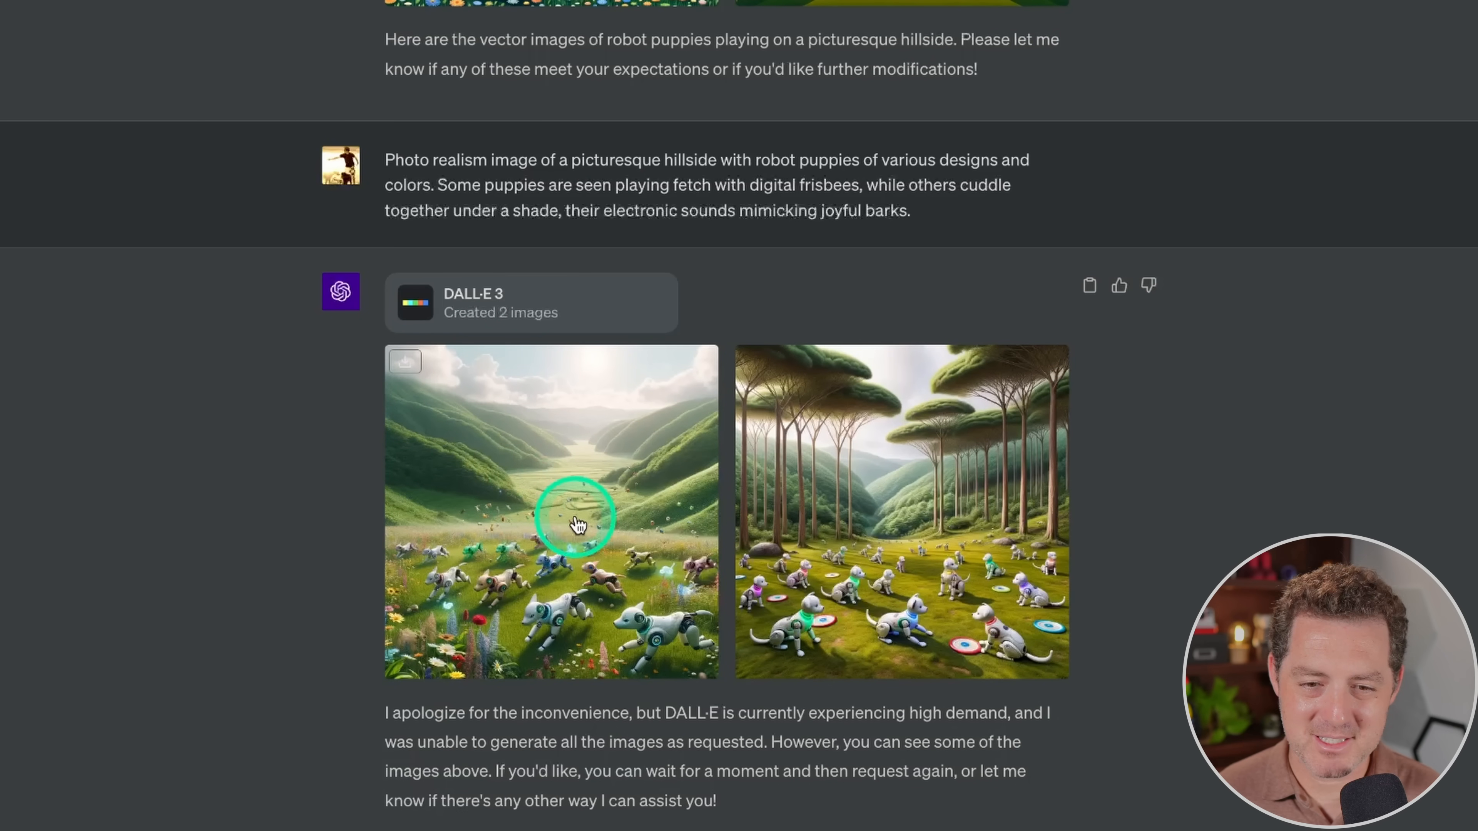
Step: Review the two photorealistic robot-puppy hillside images in the chat
left_click(900, 512)
type("write the words \"Forward Future AI\" in simple vector format, with bright colors, and a futuristic background with a astronaut flying in space")
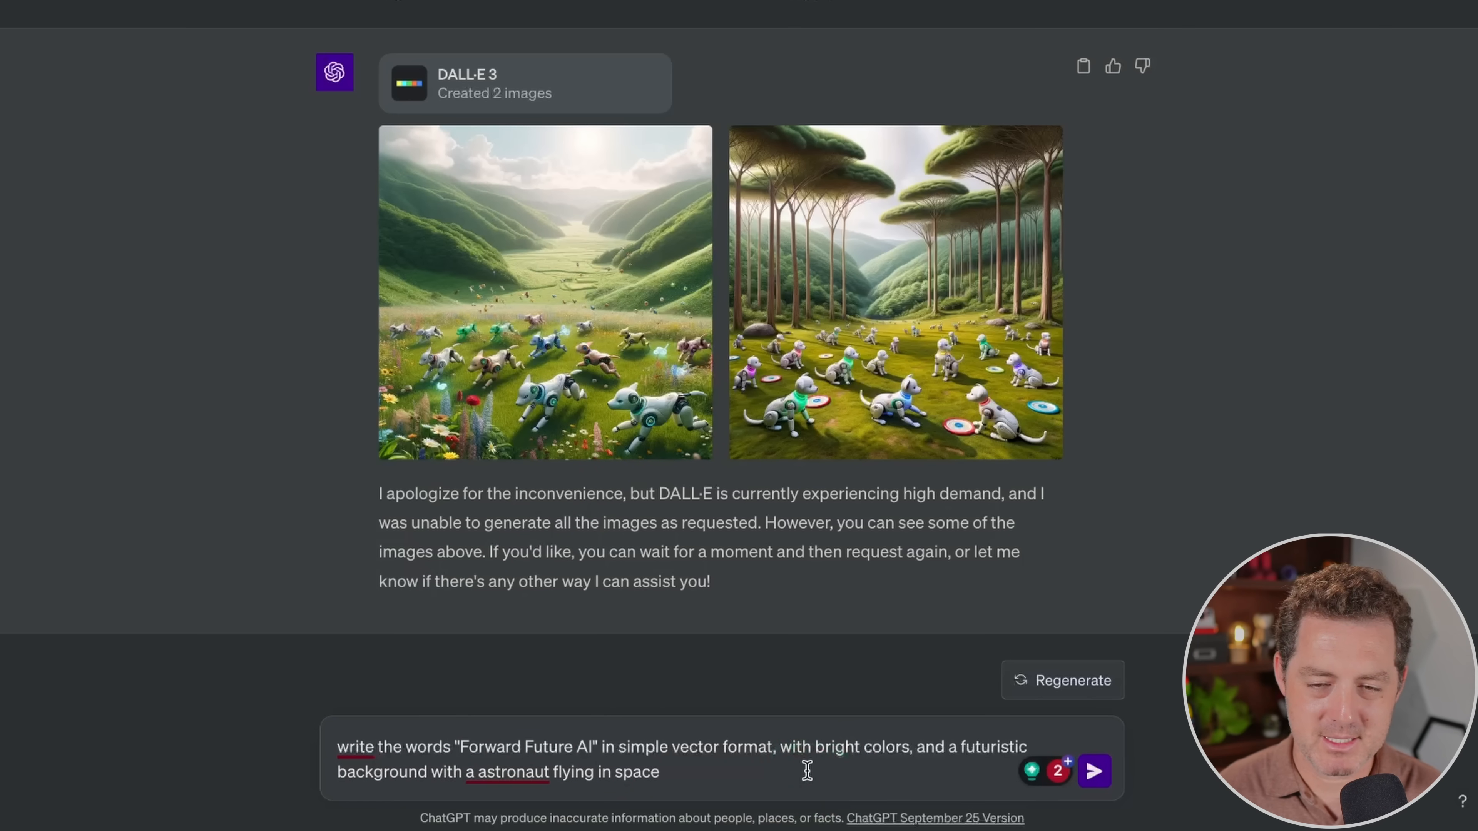
Step: Send the bright vector Forward Future AI astronaut-logo prompt and scroll through the three results
left_click(1092, 771)
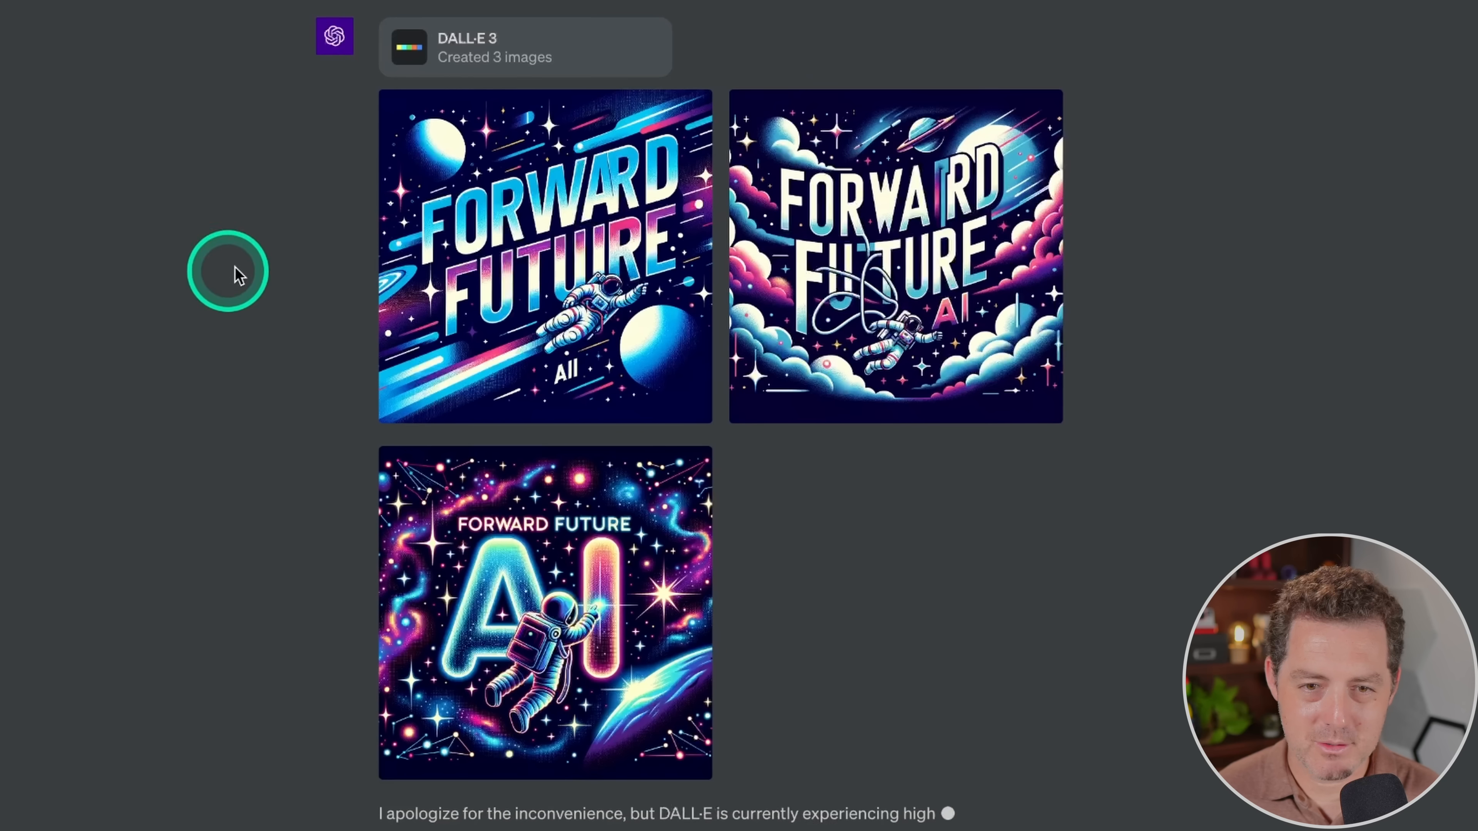
scroll("down", 3)
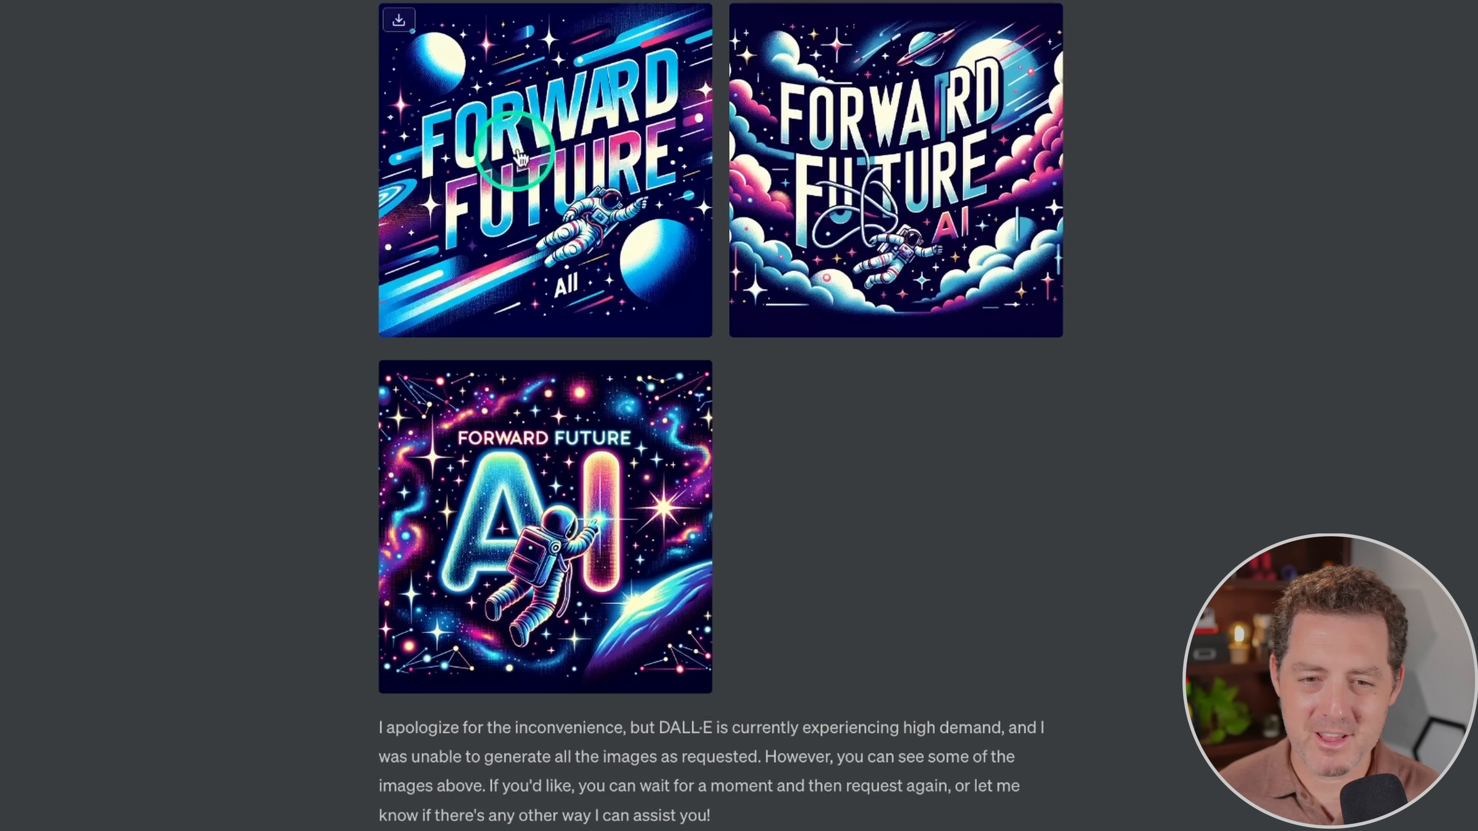
mouse_move(702, 100)
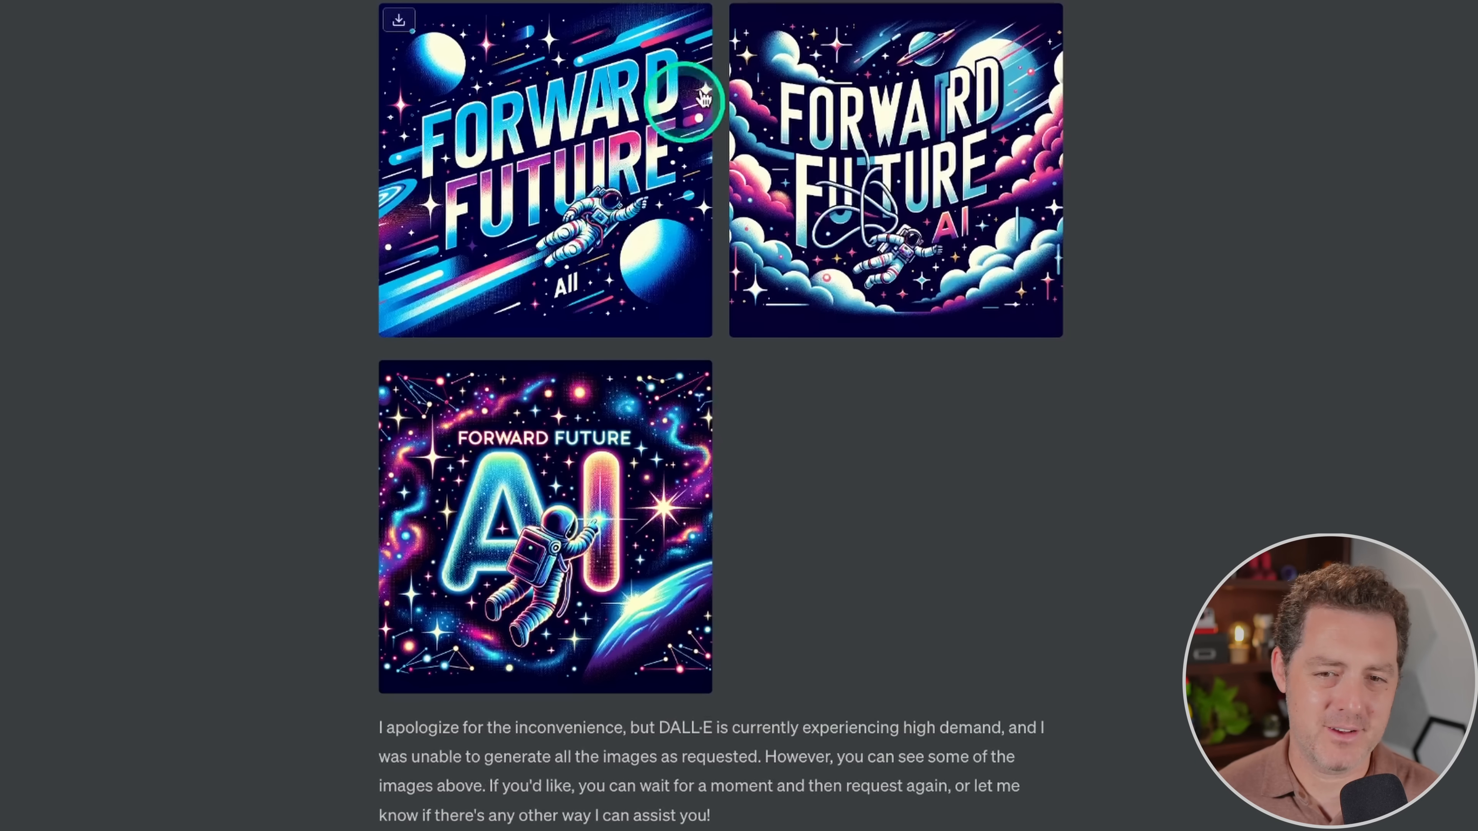
mouse_move(603, 174)
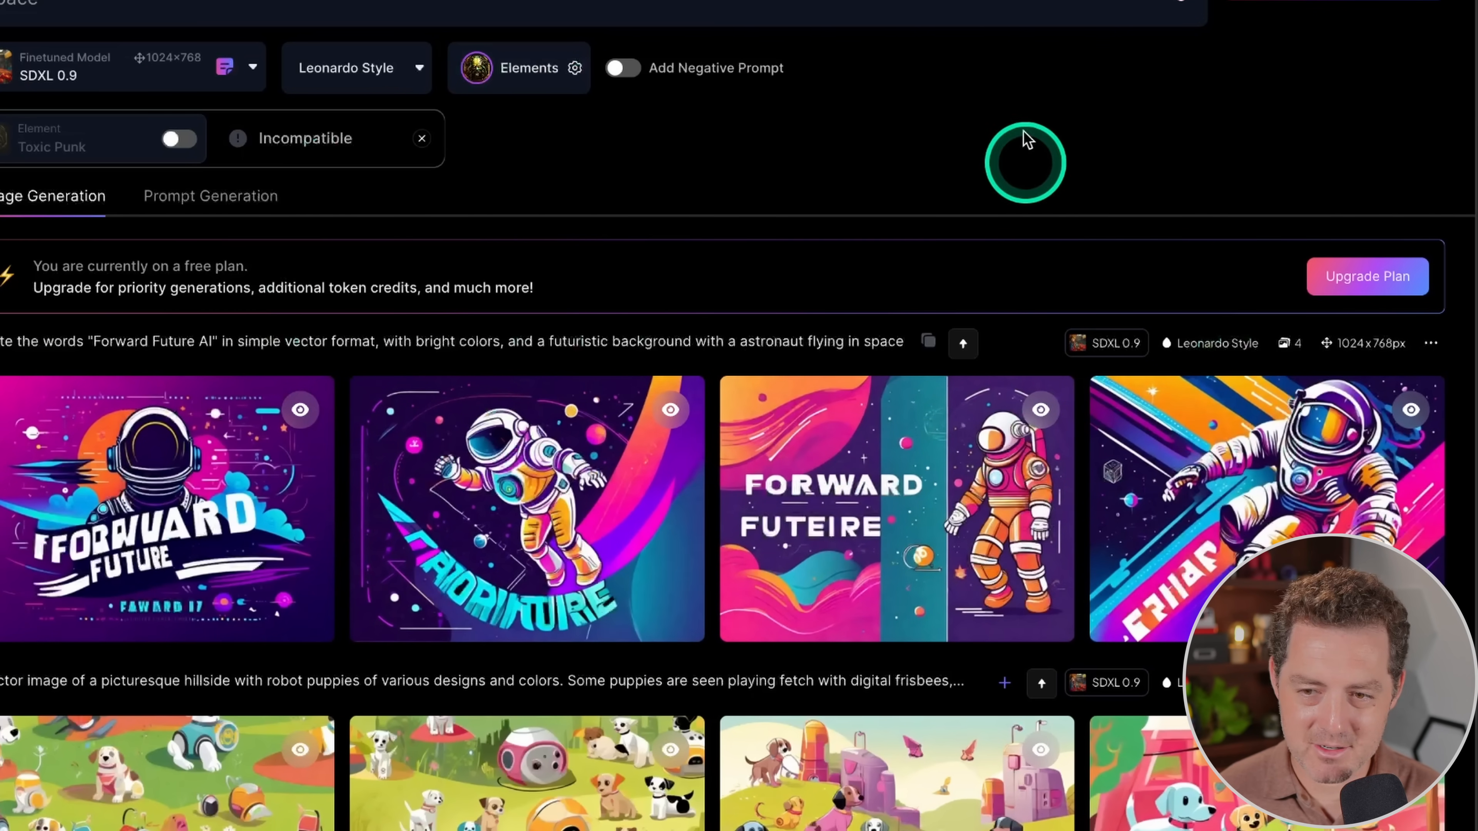
mouse_move(741, 294)
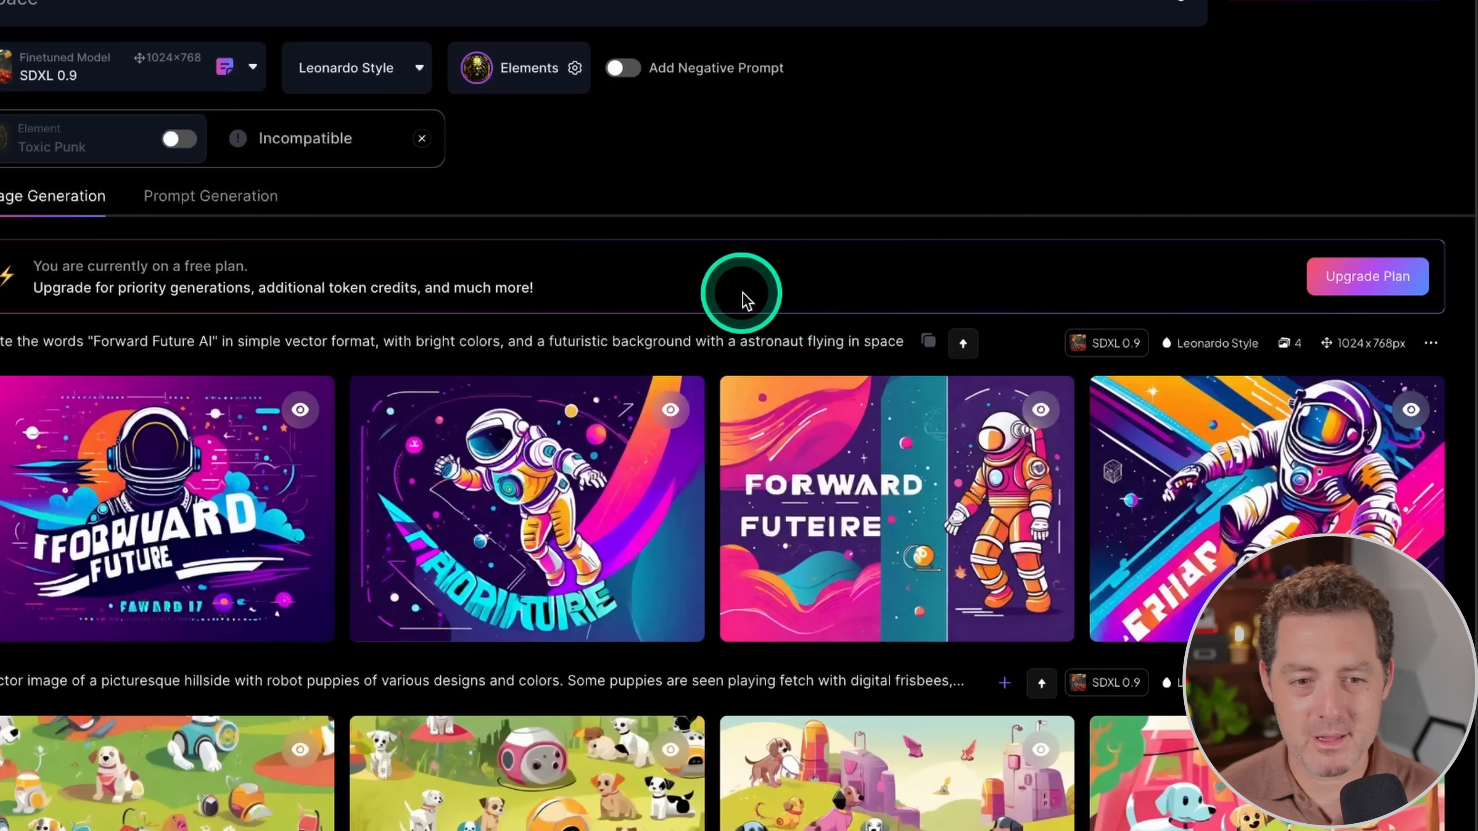